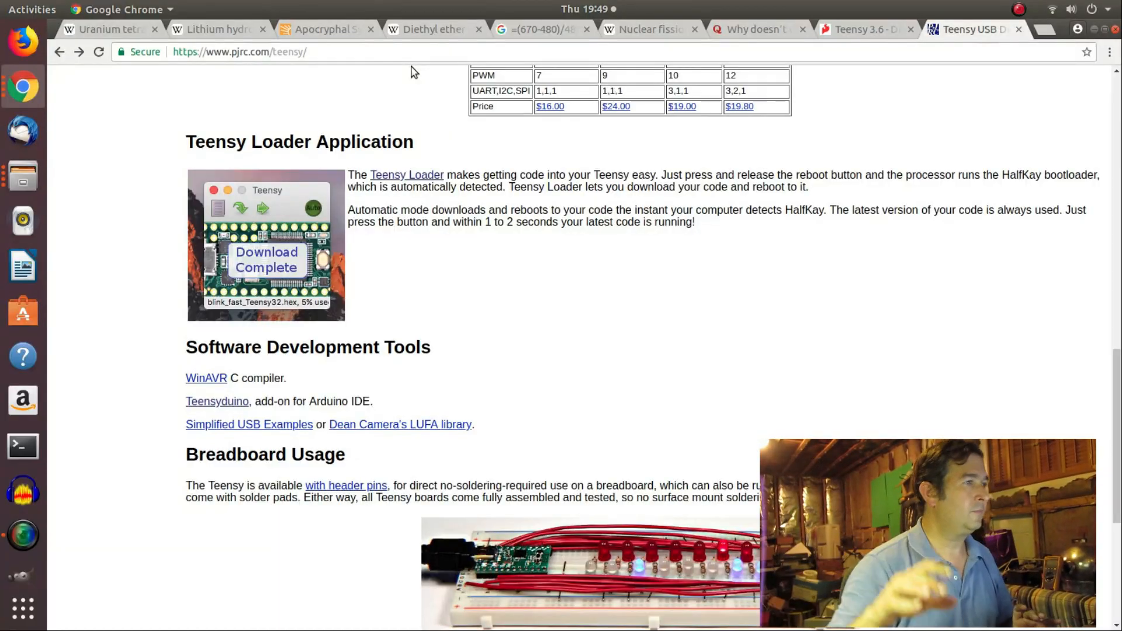
Open the Teensyduino add-on page on PJRC and read its sketch and USB-type overview.
scroll("up", 3)
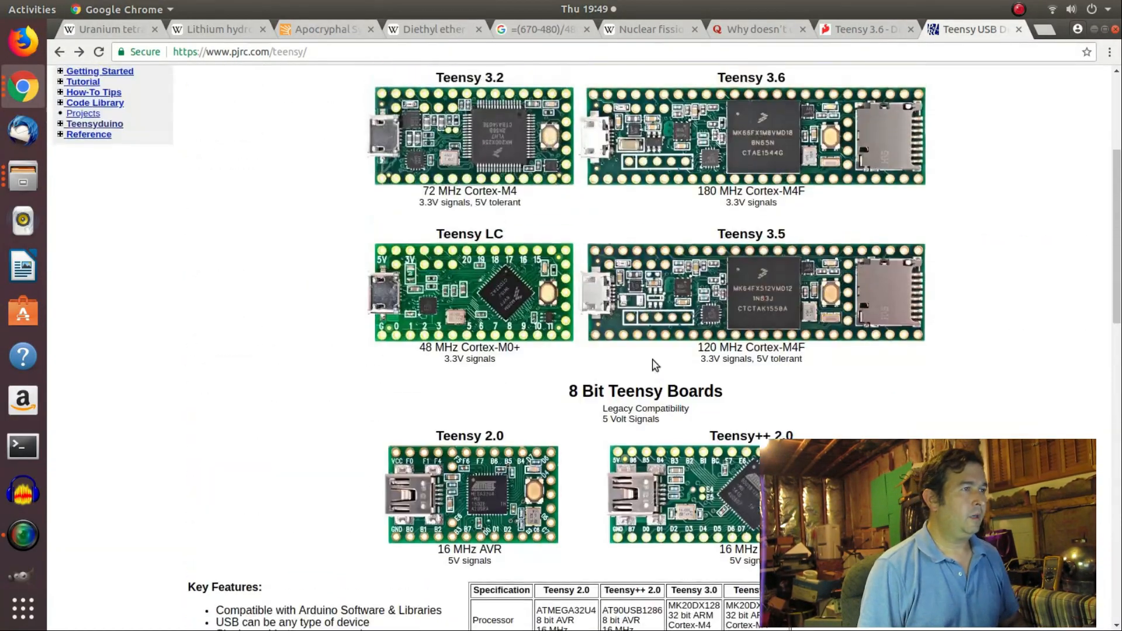
scroll("up", 3)
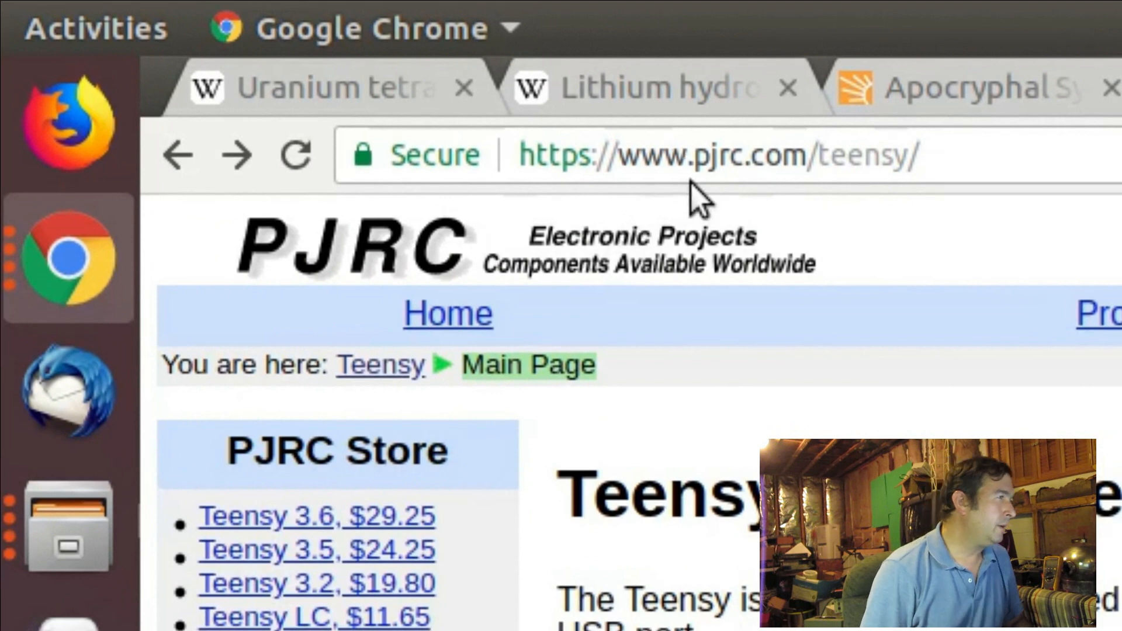
mouse_move(733, 201)
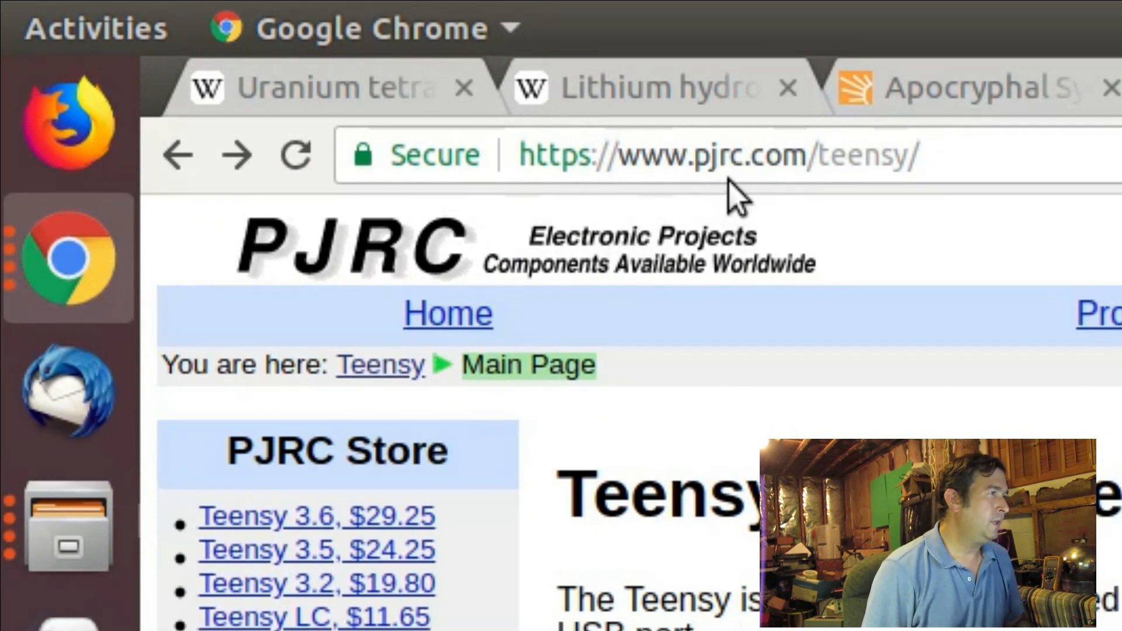
mouse_move(902, 172)
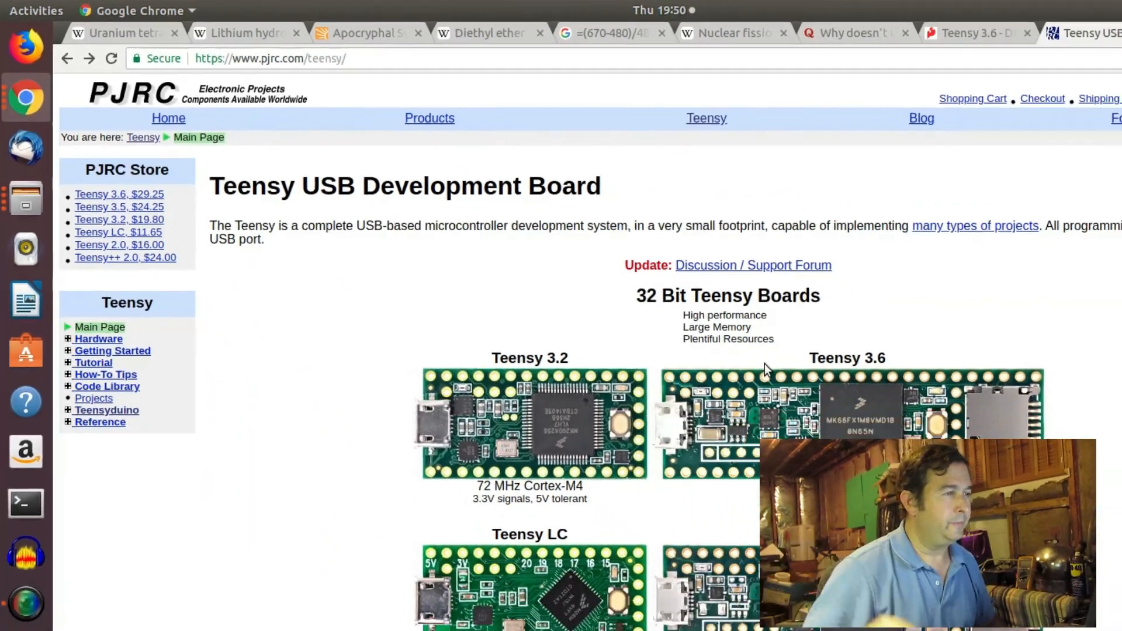
scroll("down", 3)
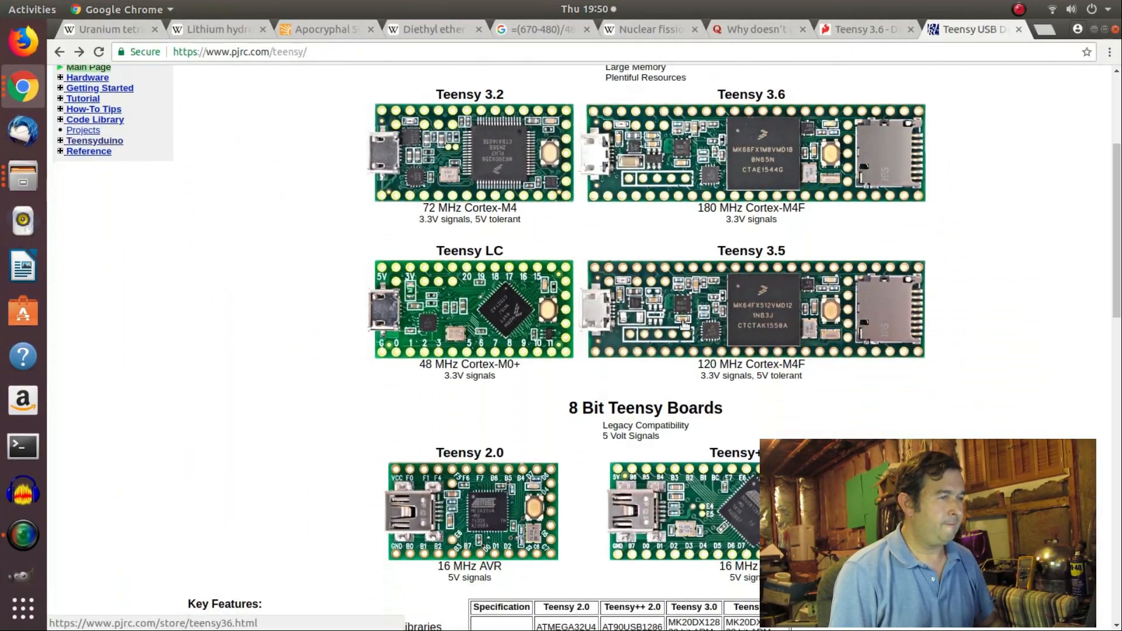
scroll("down", 3)
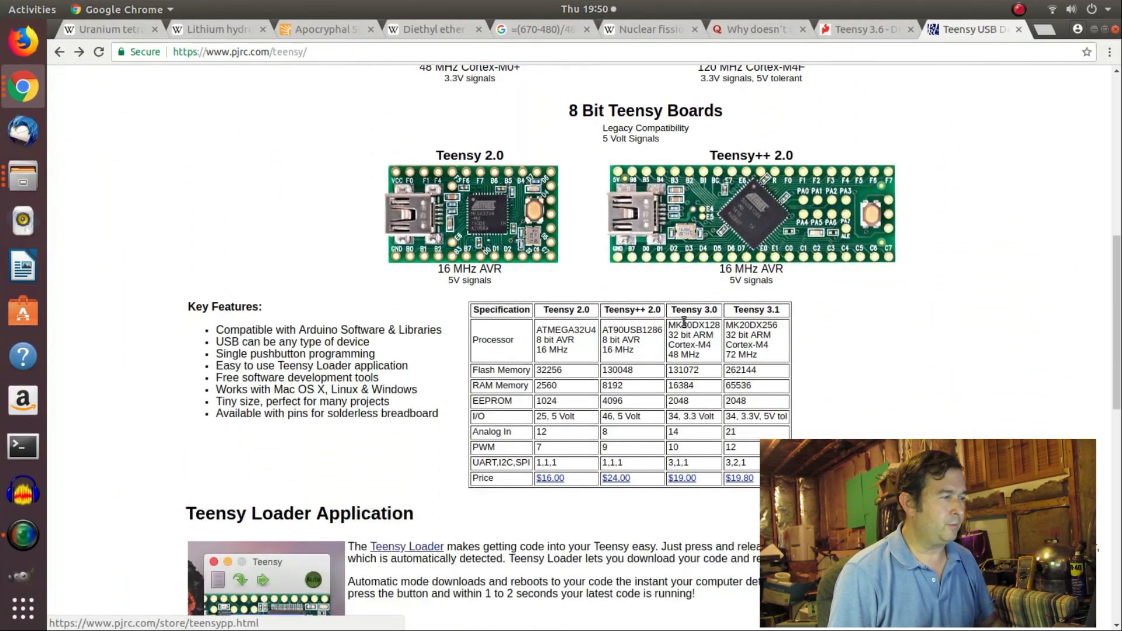
scroll("down", 3)
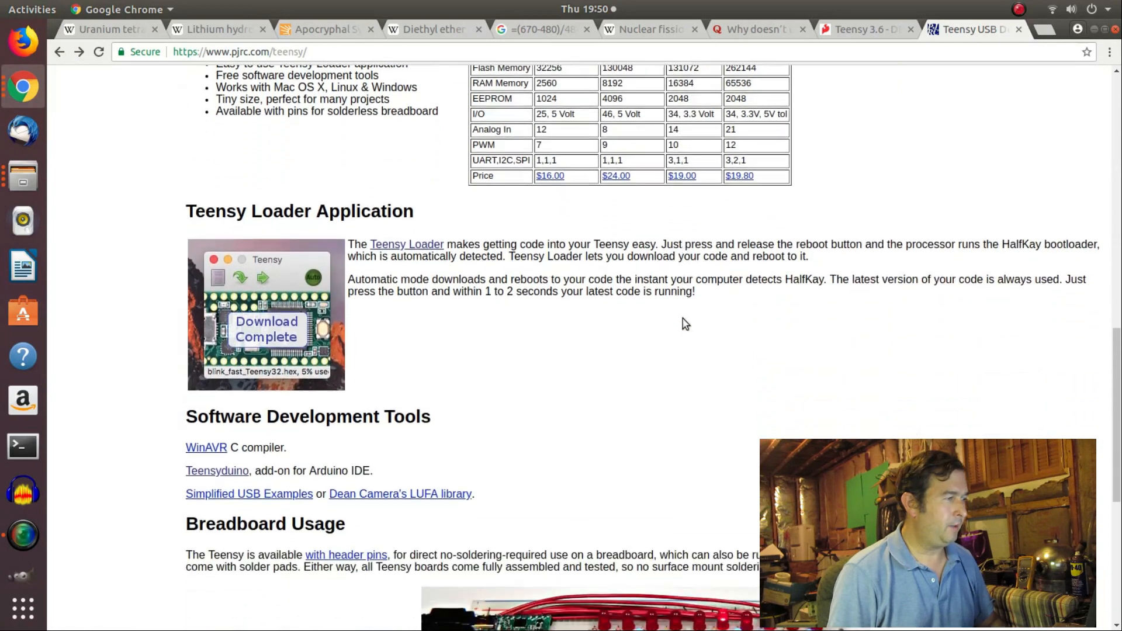
scroll("down", 3)
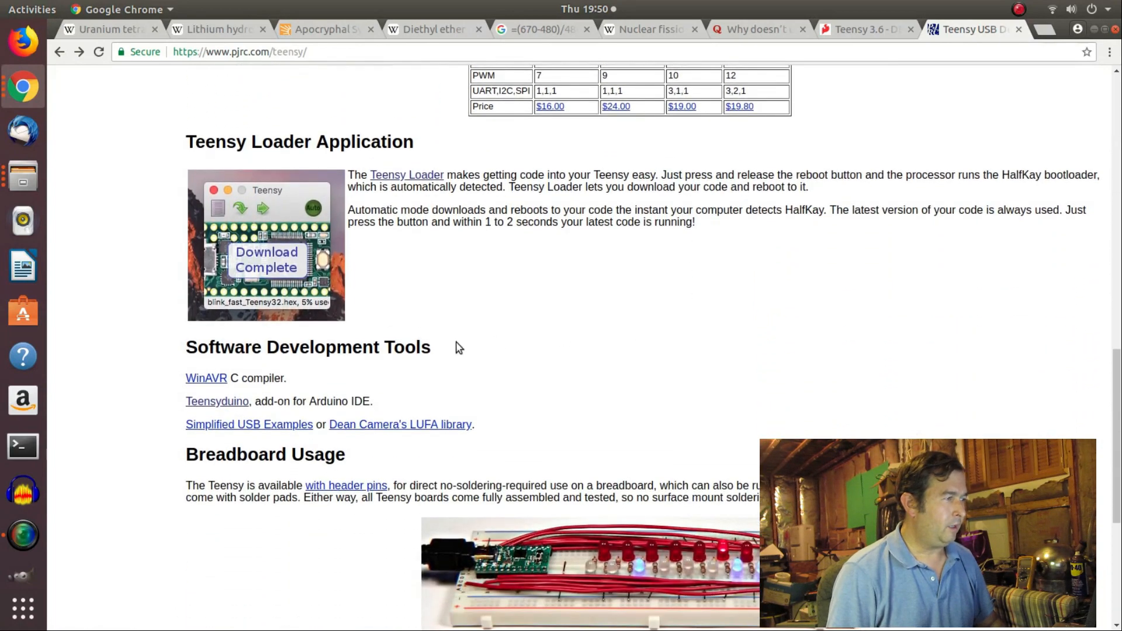
mouse_move(216, 405)
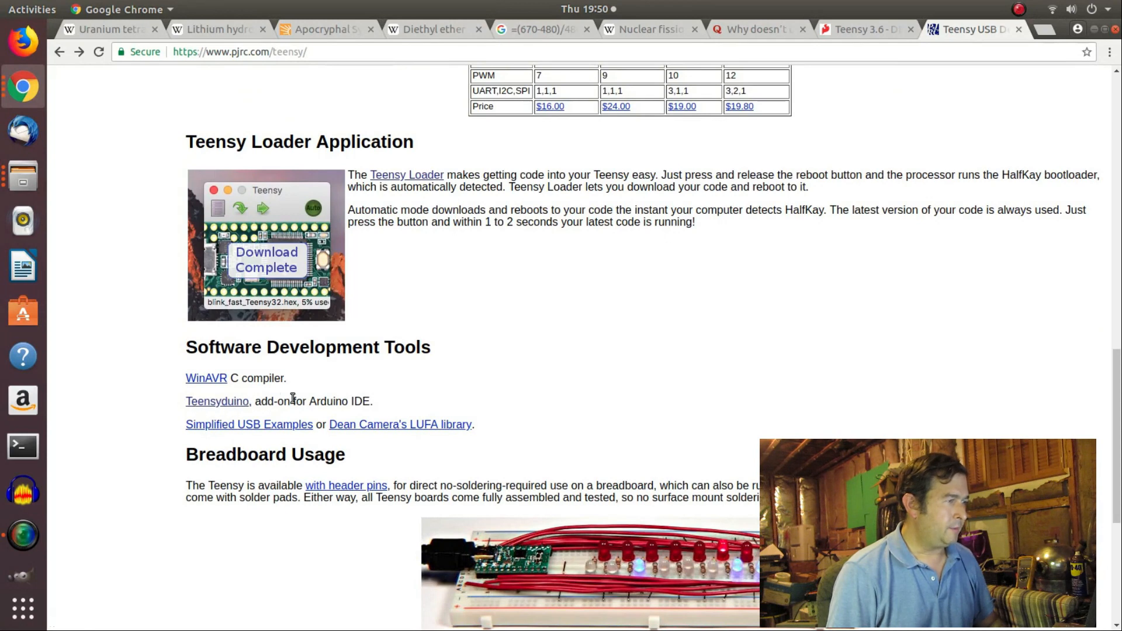
mouse_move(284, 401)
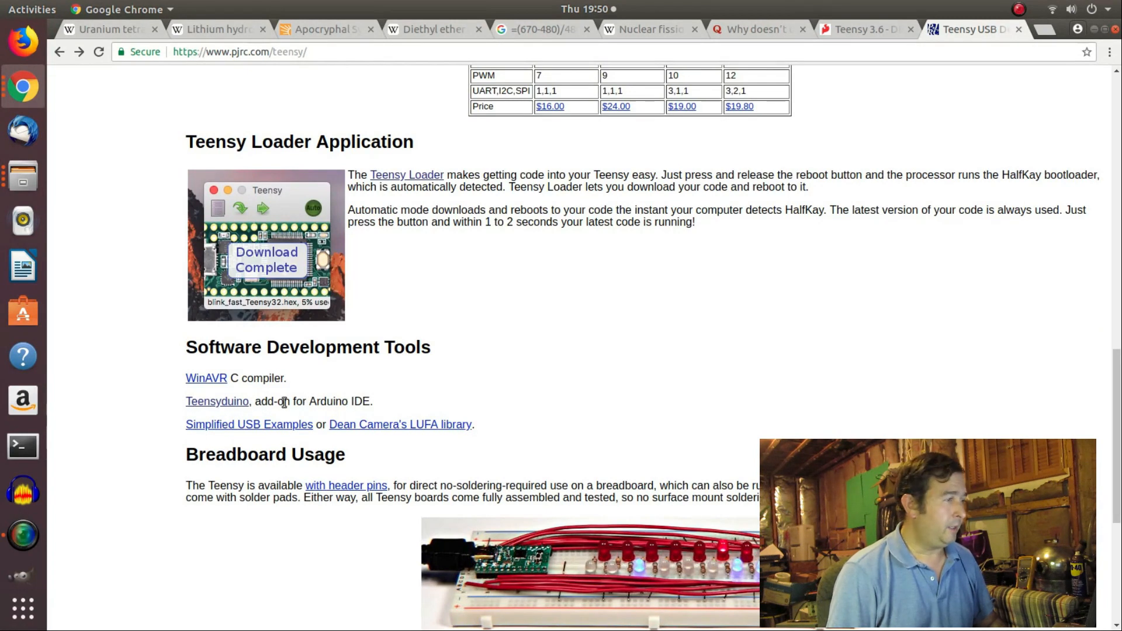
mouse_move(217, 401)
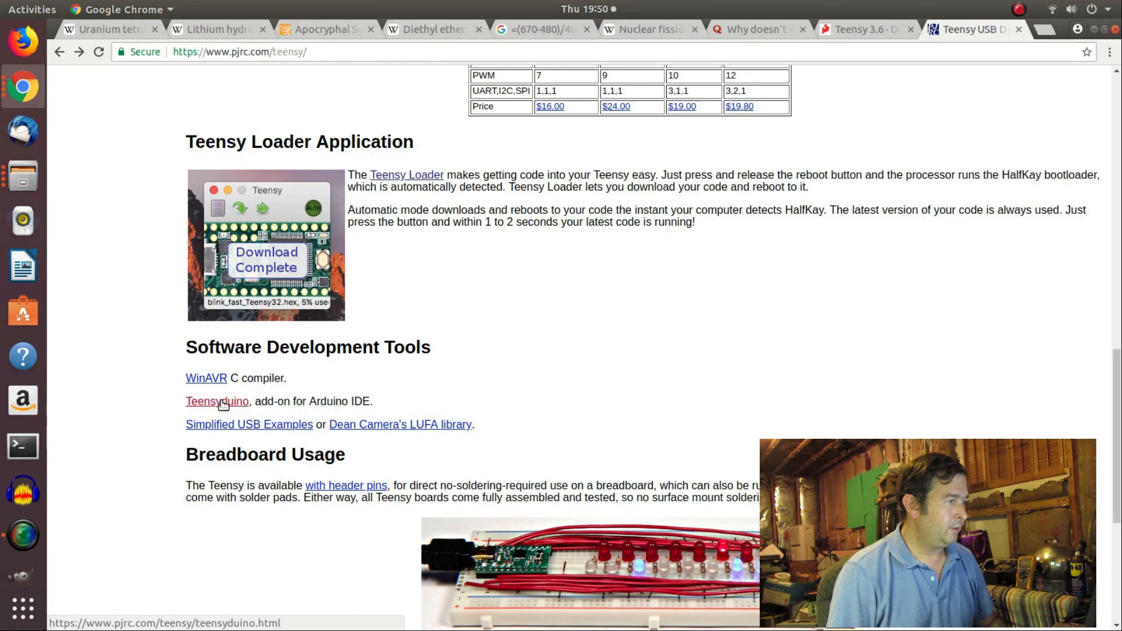
left_click(216, 401)
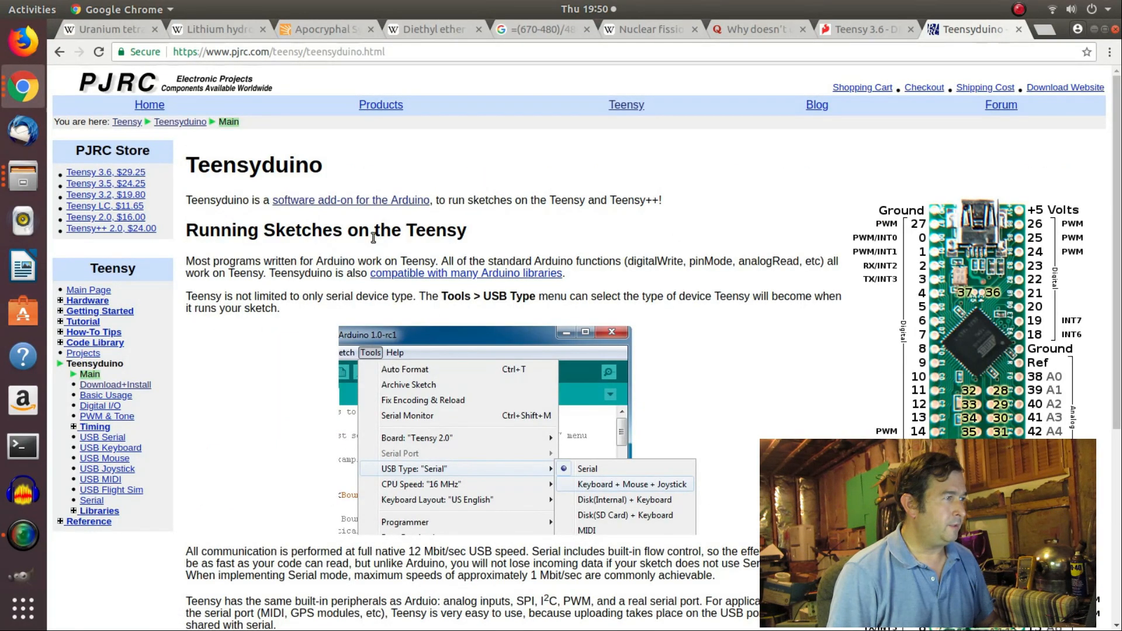
scroll("down", 3)
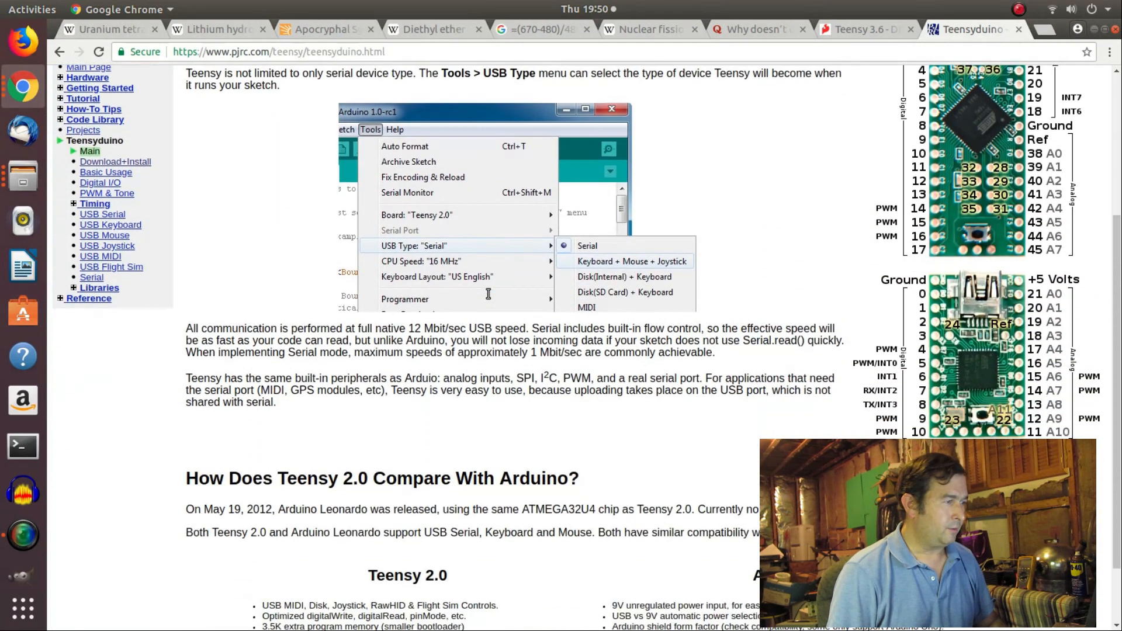
scroll("down", 3)
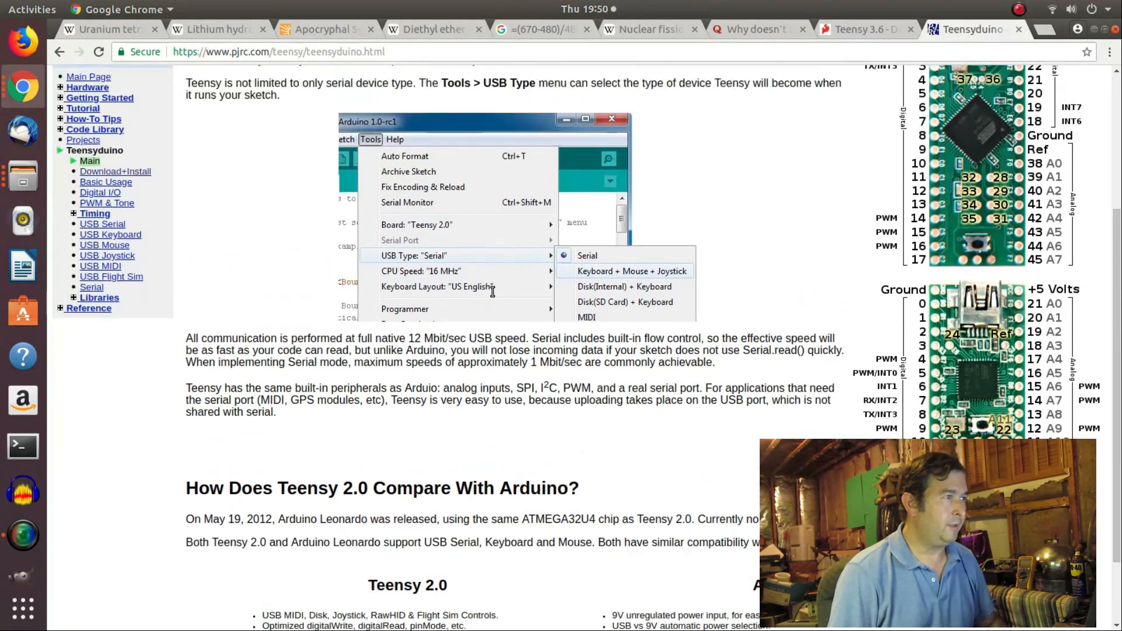
scroll("up", 3)
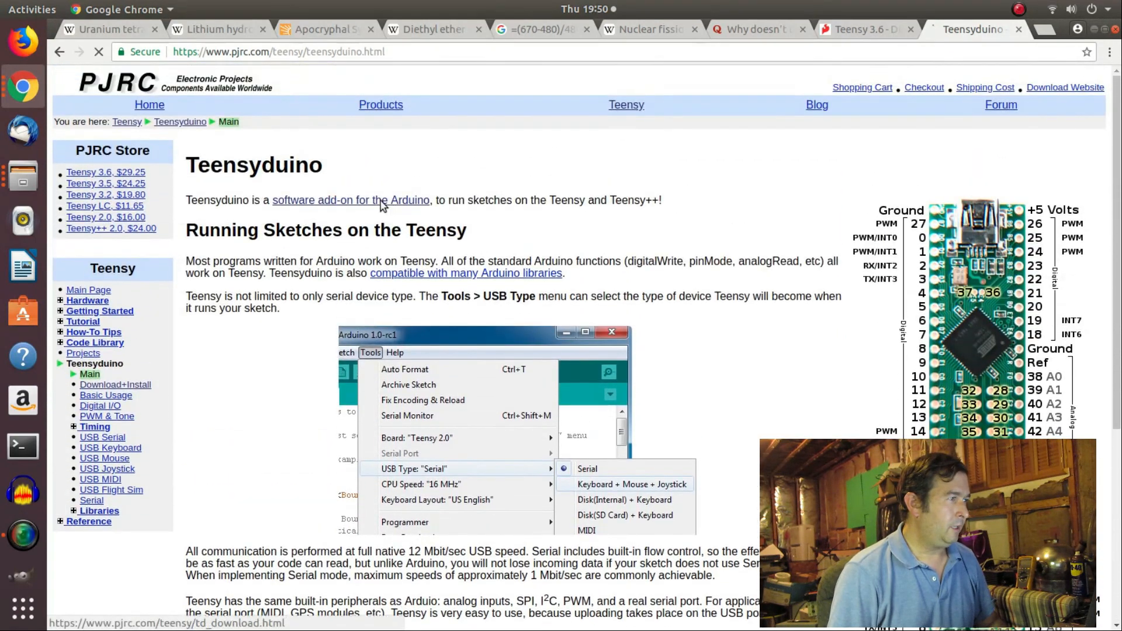
Go to the Download+Install page for Teensyduino 1.42 and read the installer list and install steps.
left_click(115, 384)
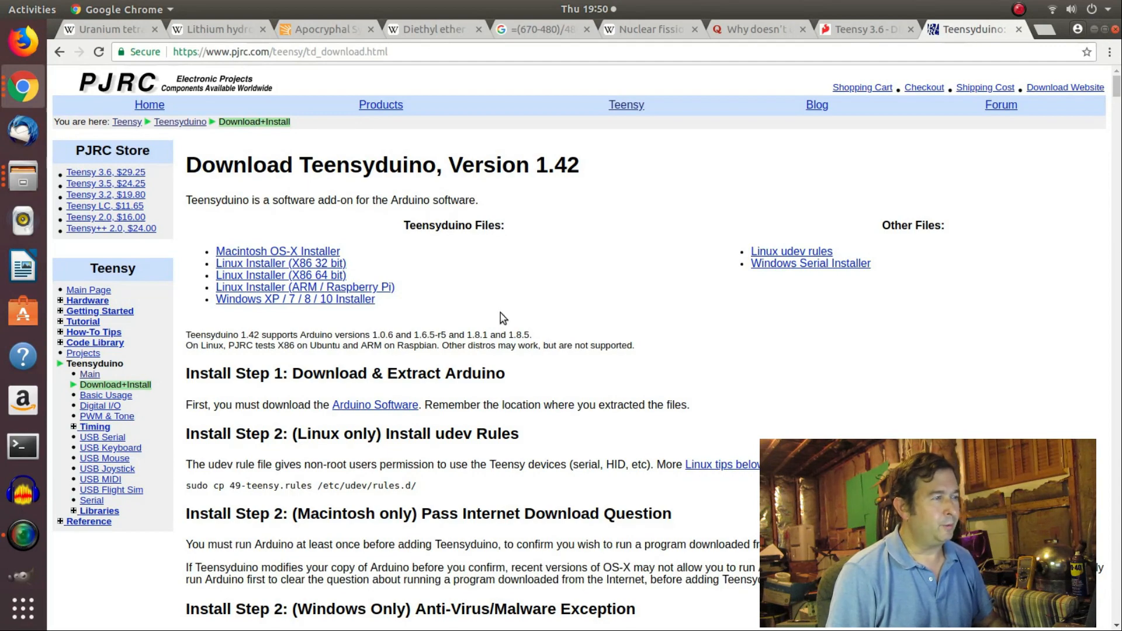
scroll("down", 3)
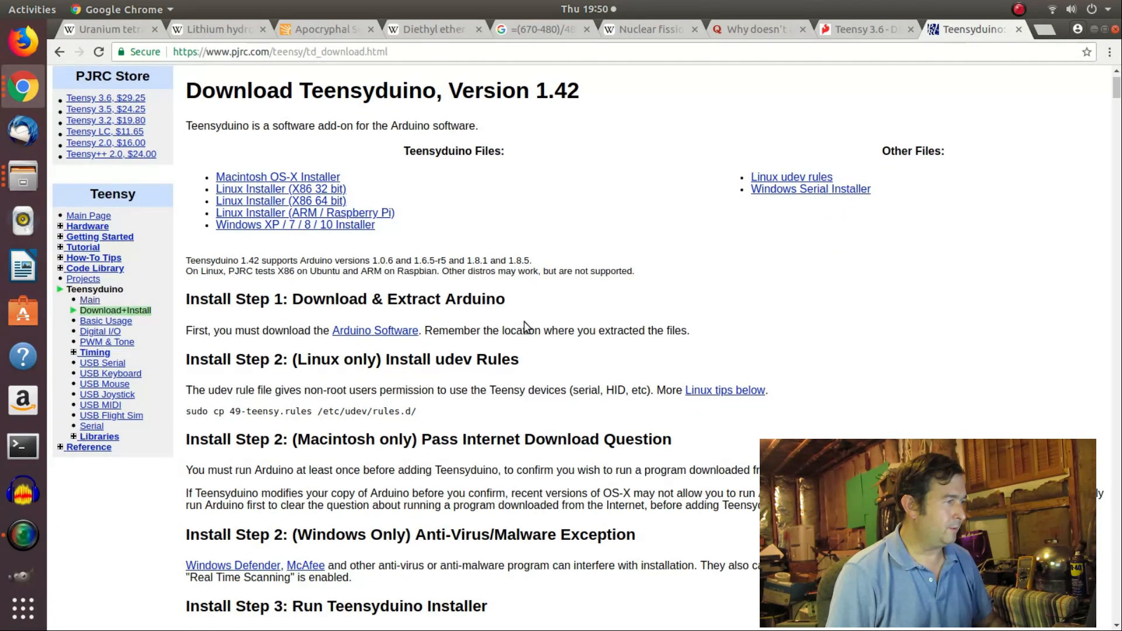
scroll("down", 3)
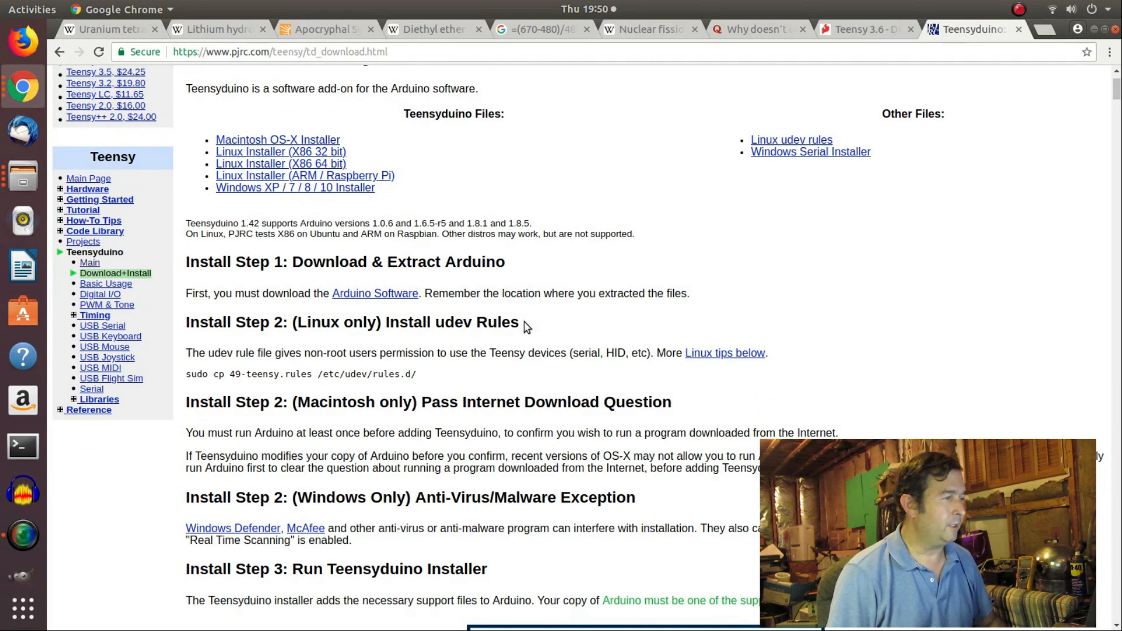
mouse_move(375, 293)
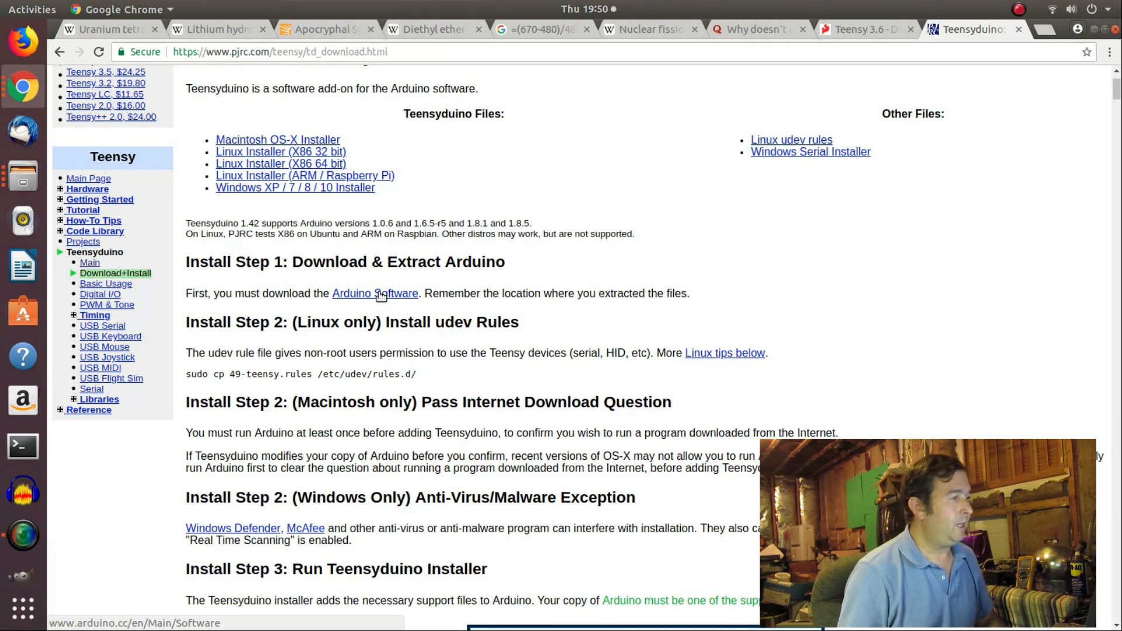
mouse_move(387, 297)
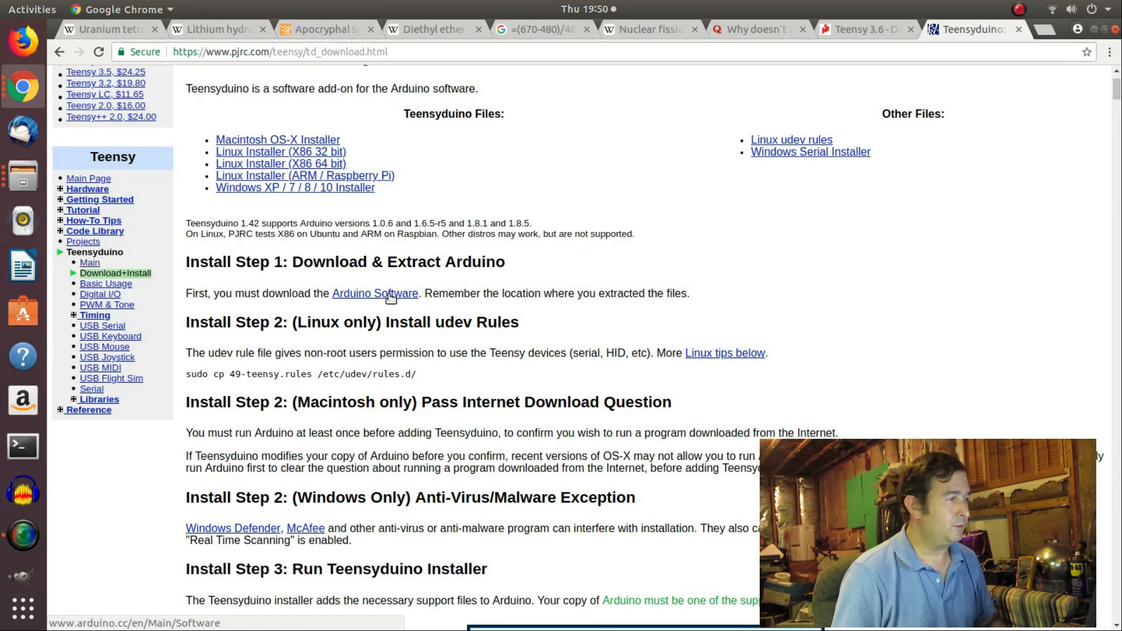
Download the Arduino 1.8.5 Linux 64-bit package using Just Download, without contributing.
left_click(374, 293)
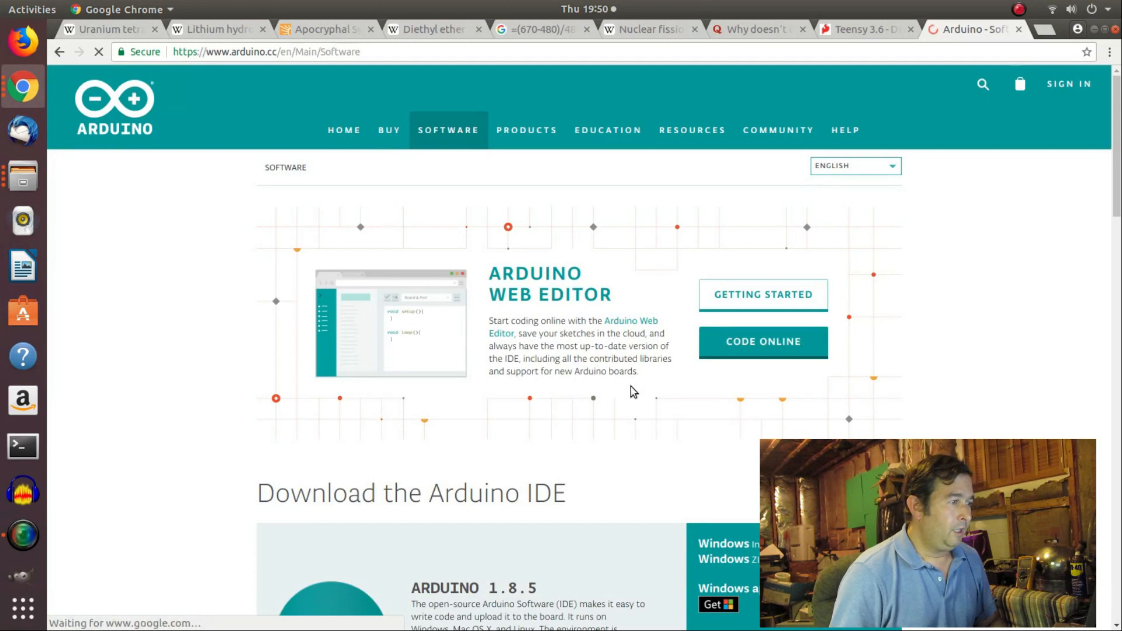
scroll("down", 3)
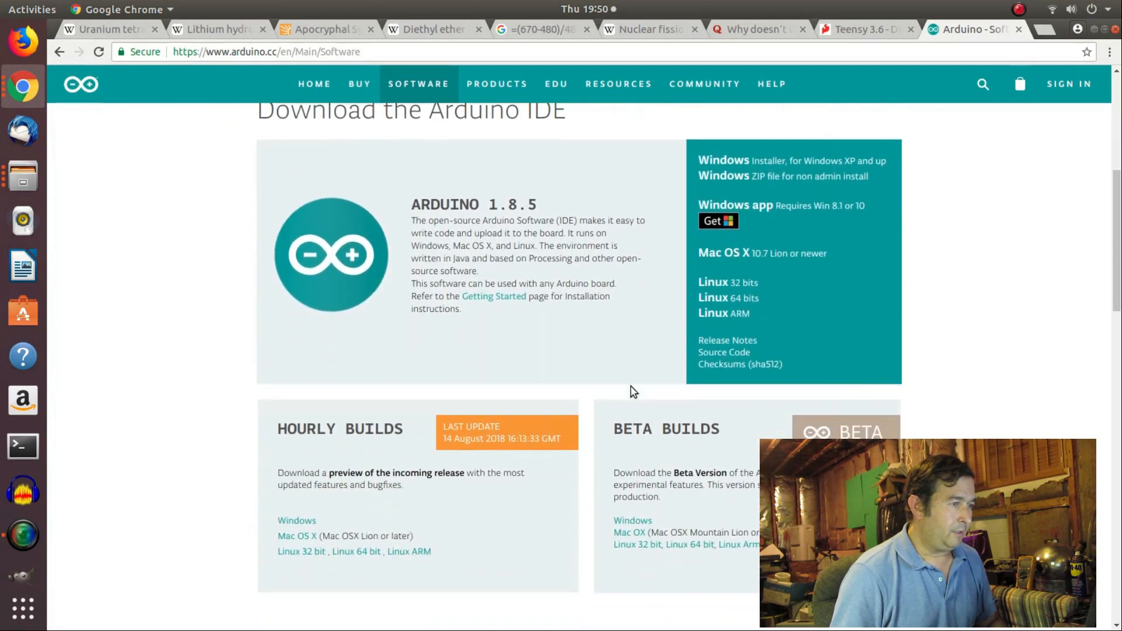
scroll("up", 3)
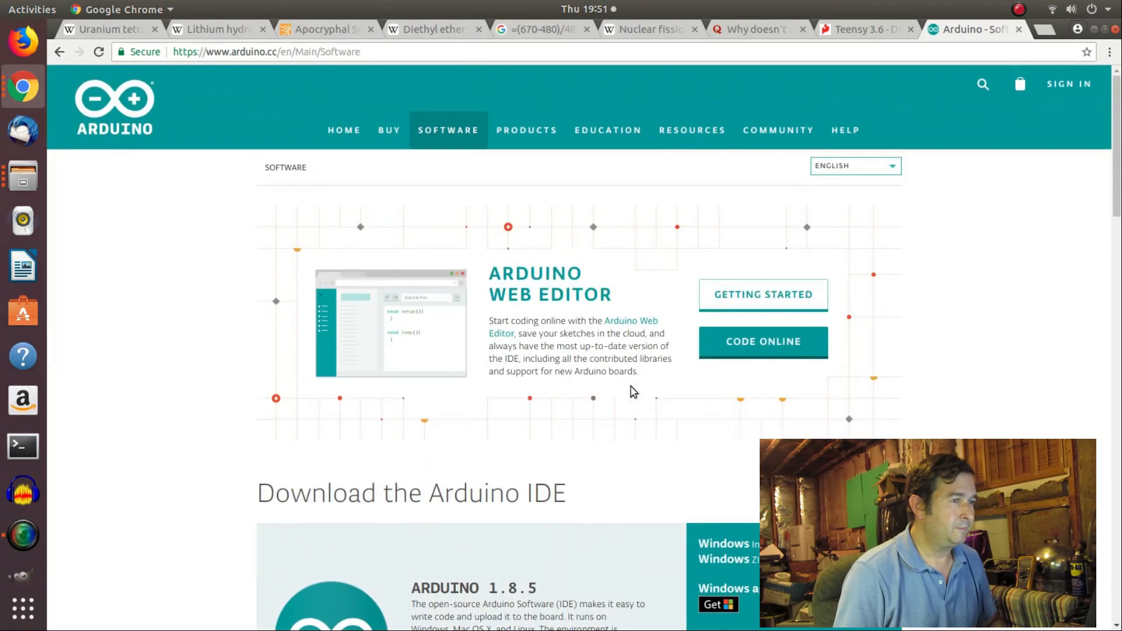
scroll("down", 3)
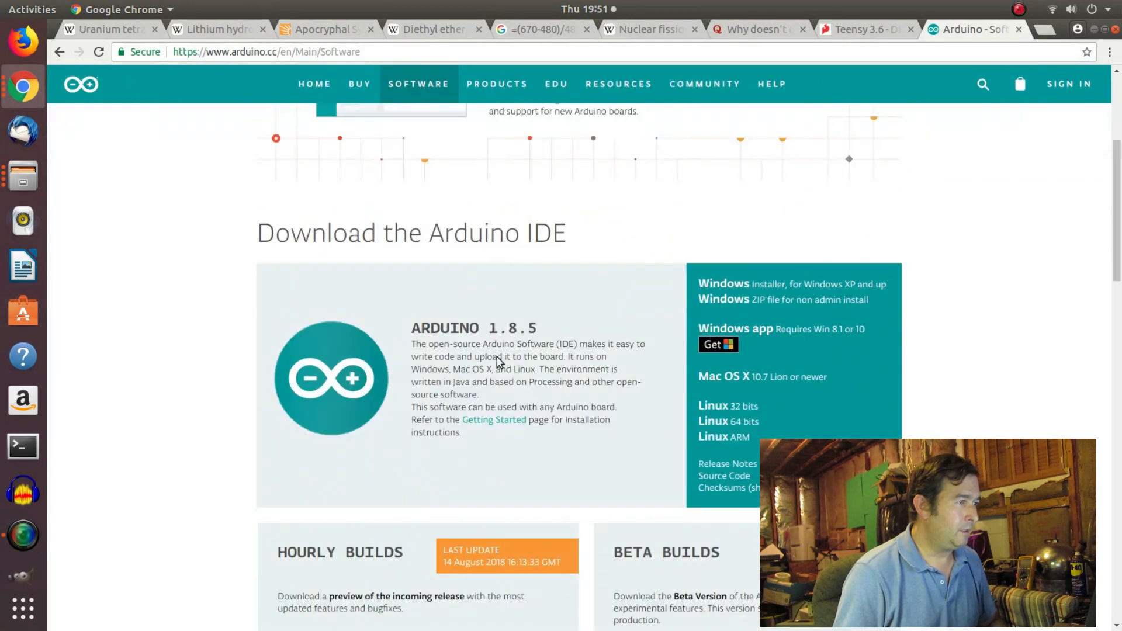
mouse_move(759, 376)
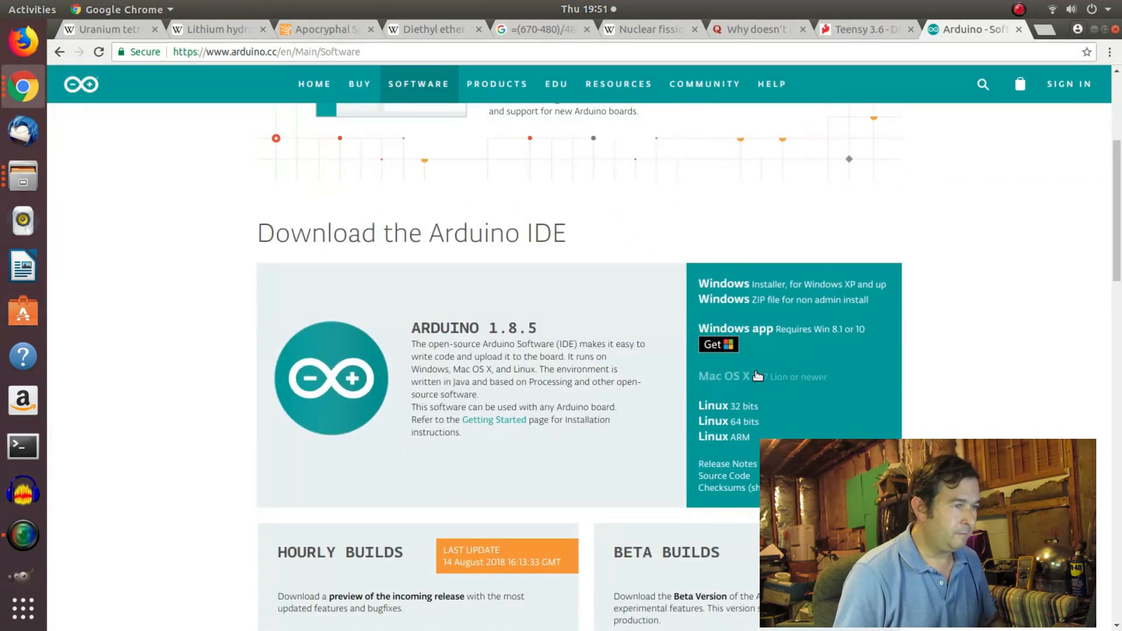
mouse_move(712, 421)
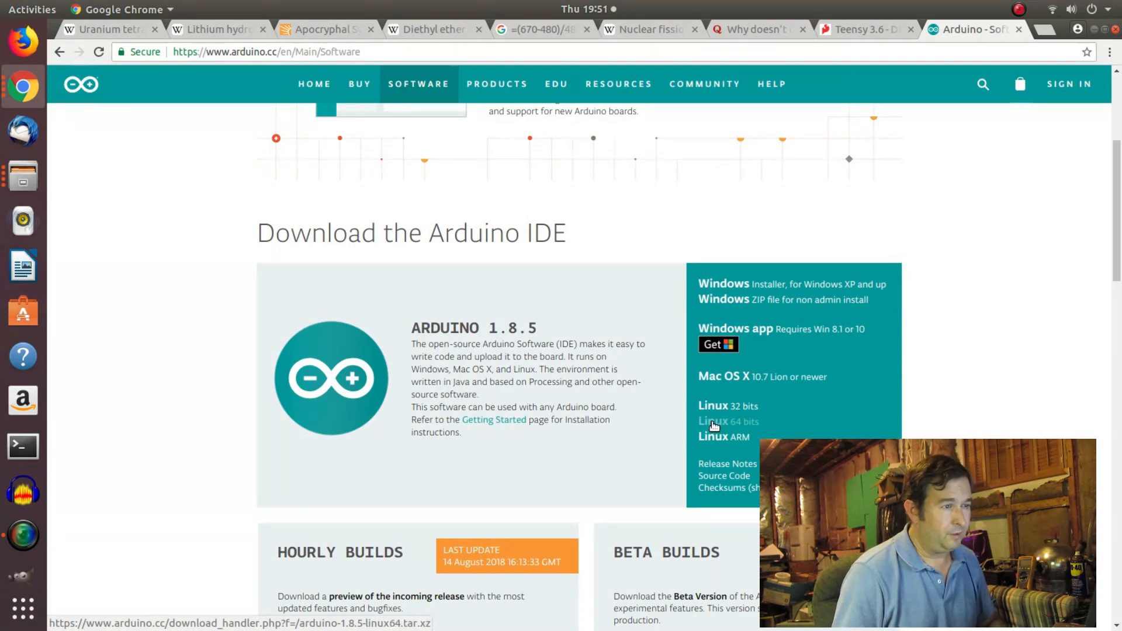
left_click(728, 421)
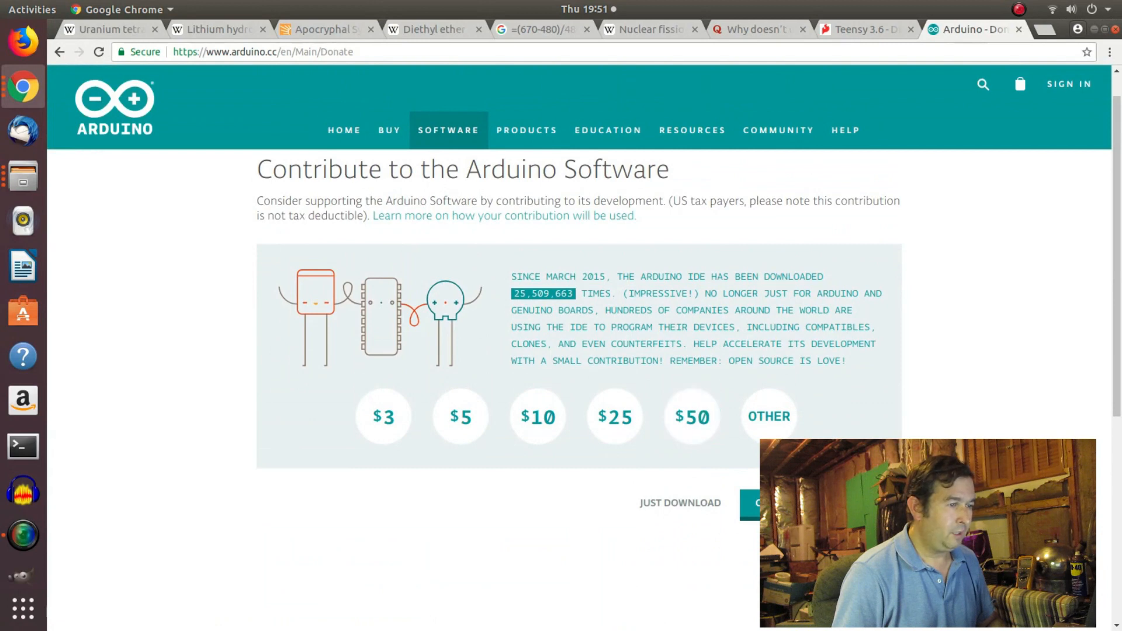
mouse_move(680, 503)
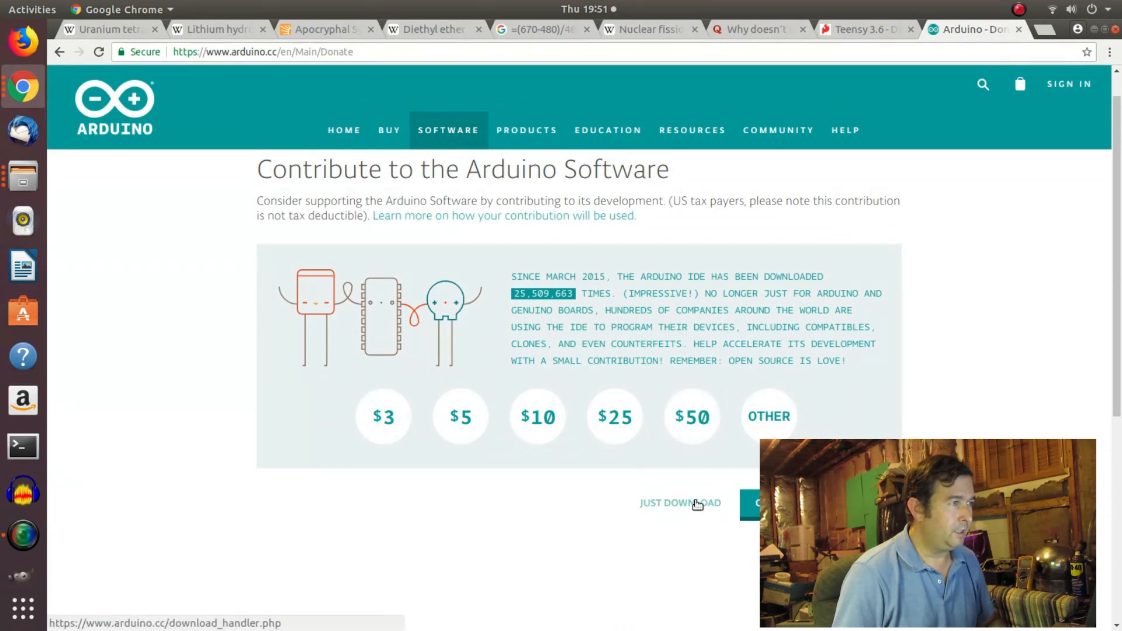
left_click(679, 503)
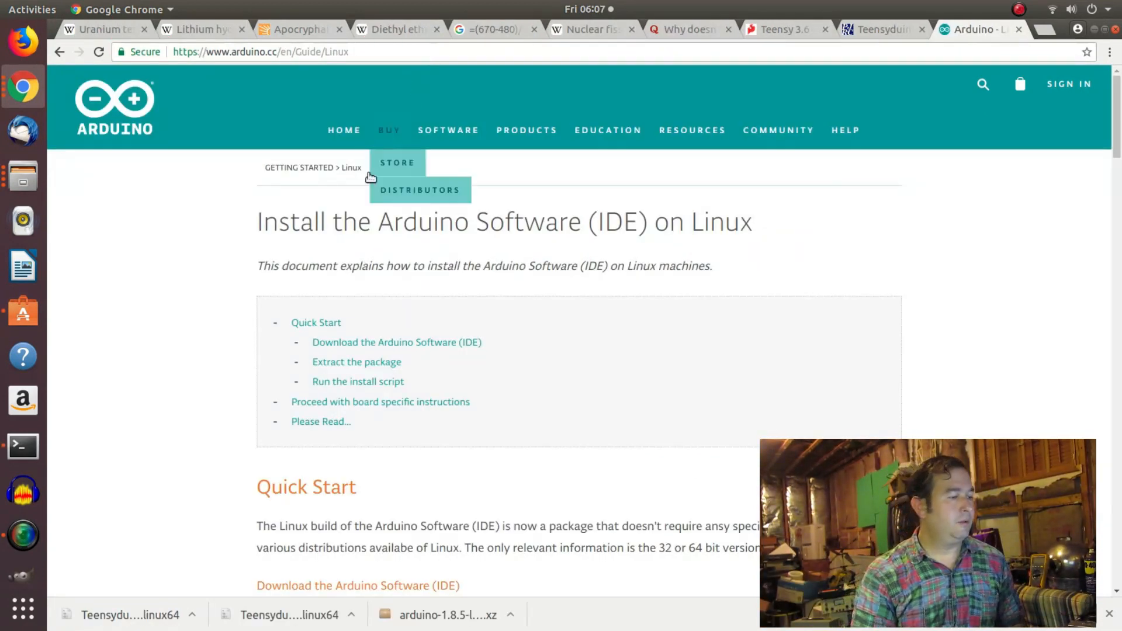
mouse_move(437, 520)
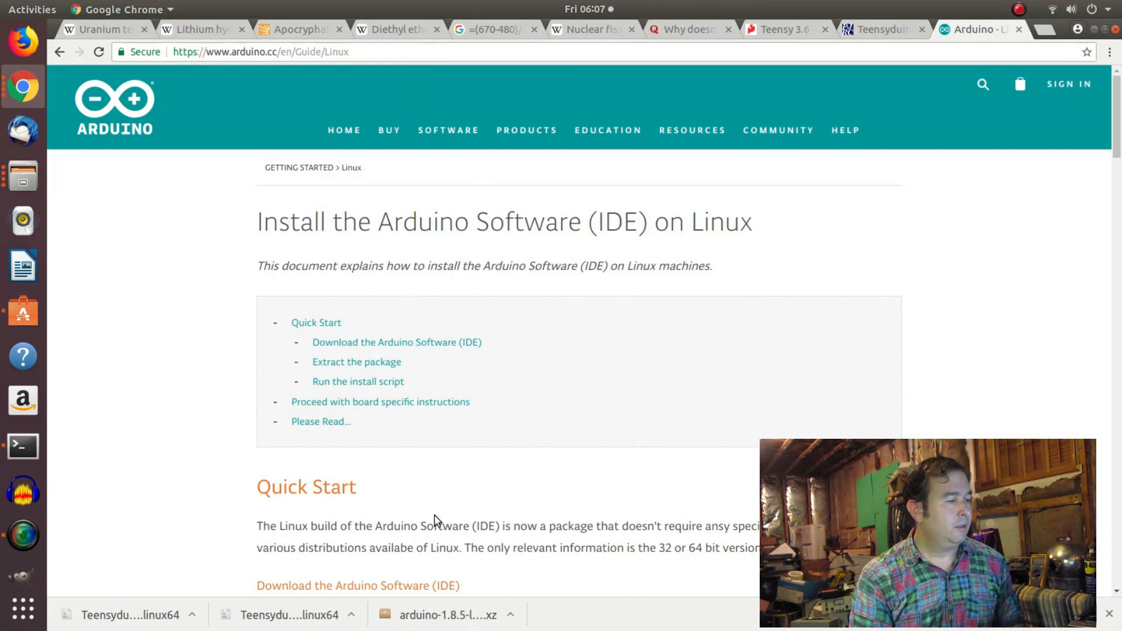
mouse_move(430, 615)
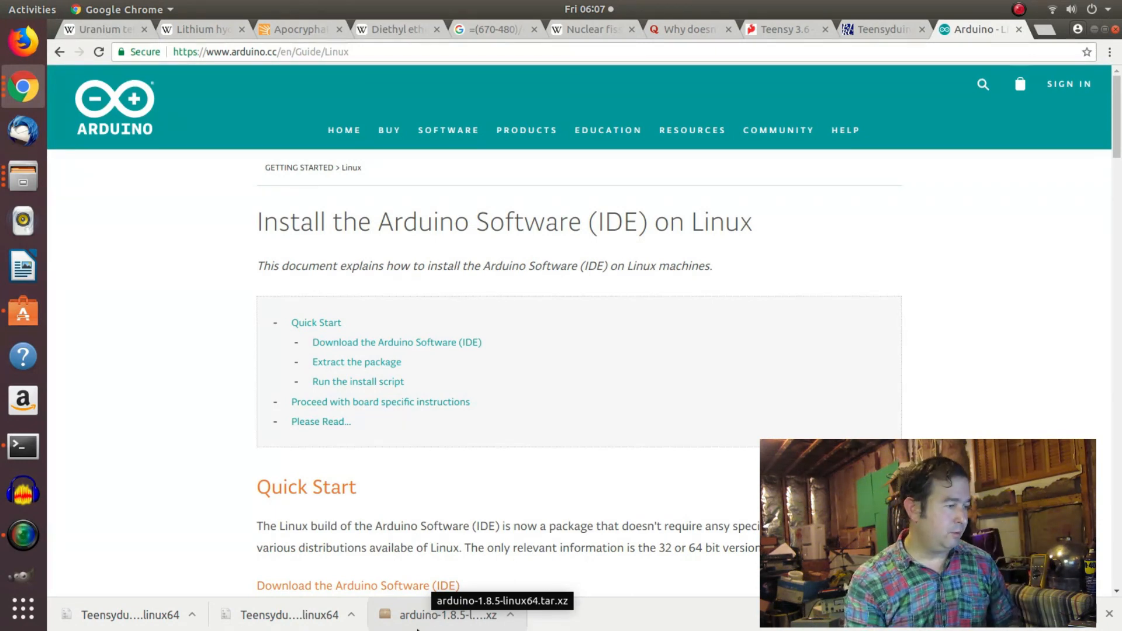
Open arduino-1.8.5-linux64.tar.xz from the Chrome download bar in Archive Manager.
left_click(447, 615)
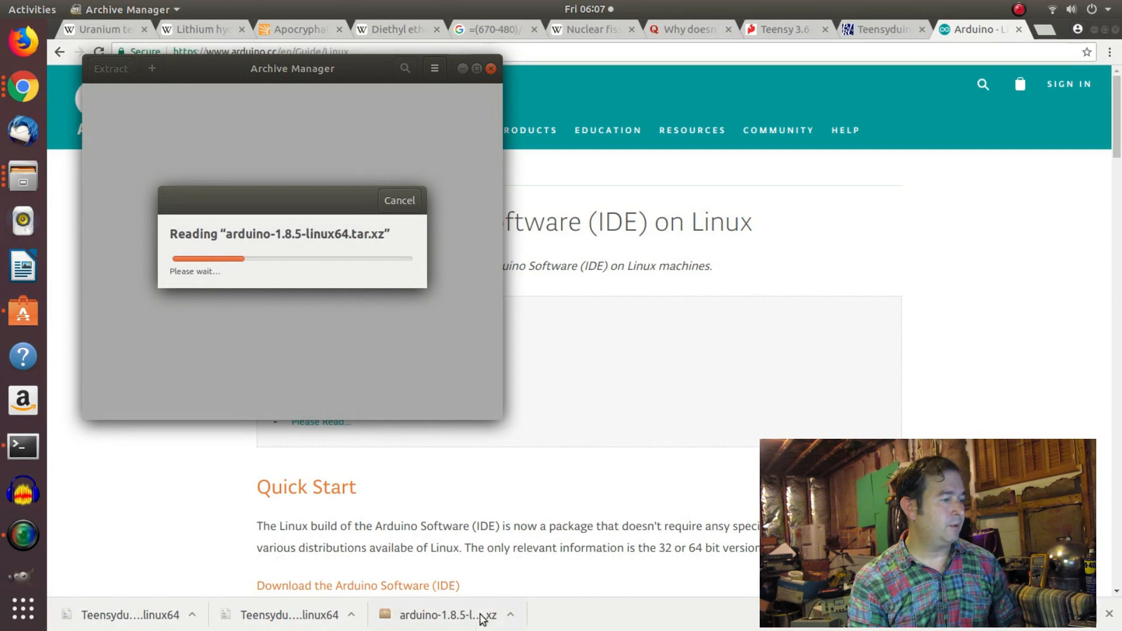
mouse_move(486, 622)
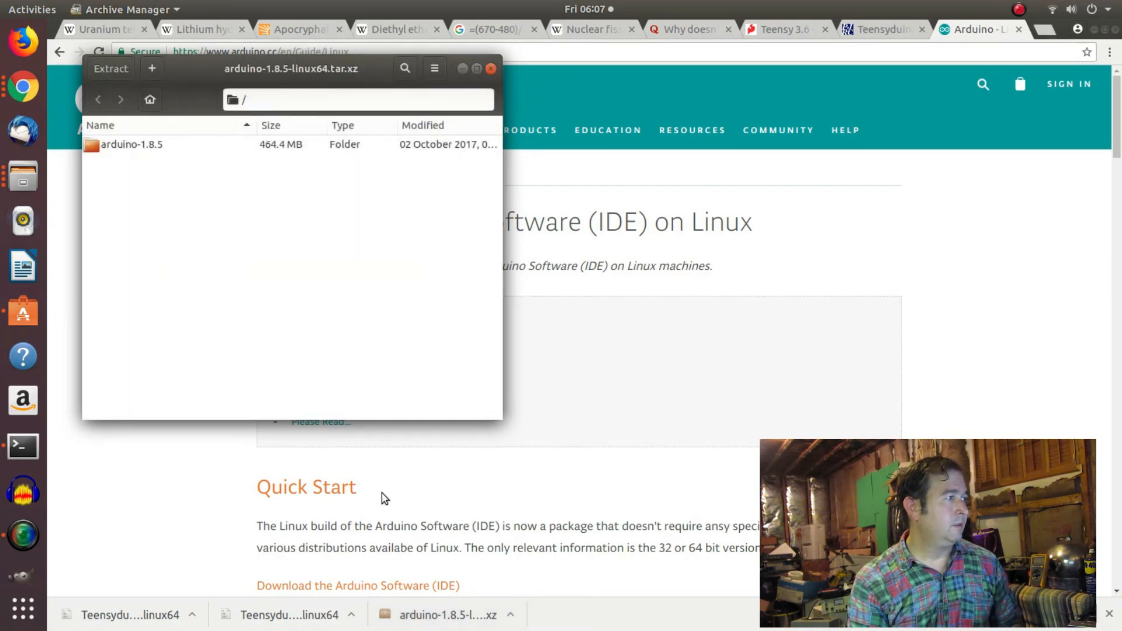
mouse_move(331, 135)
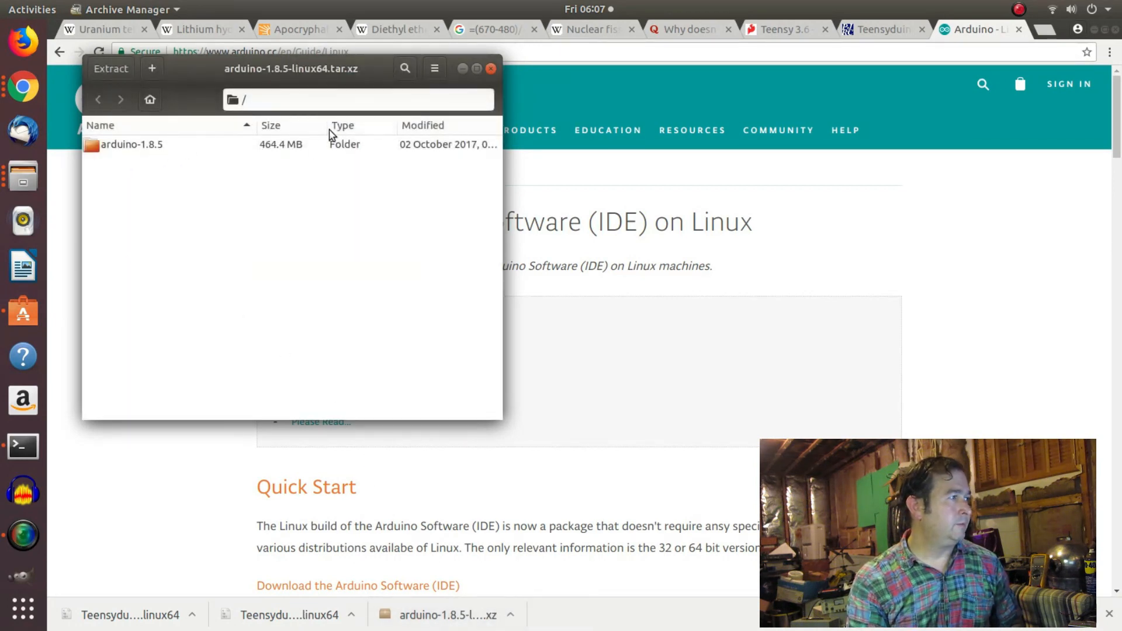
mouse_move(259, 99)
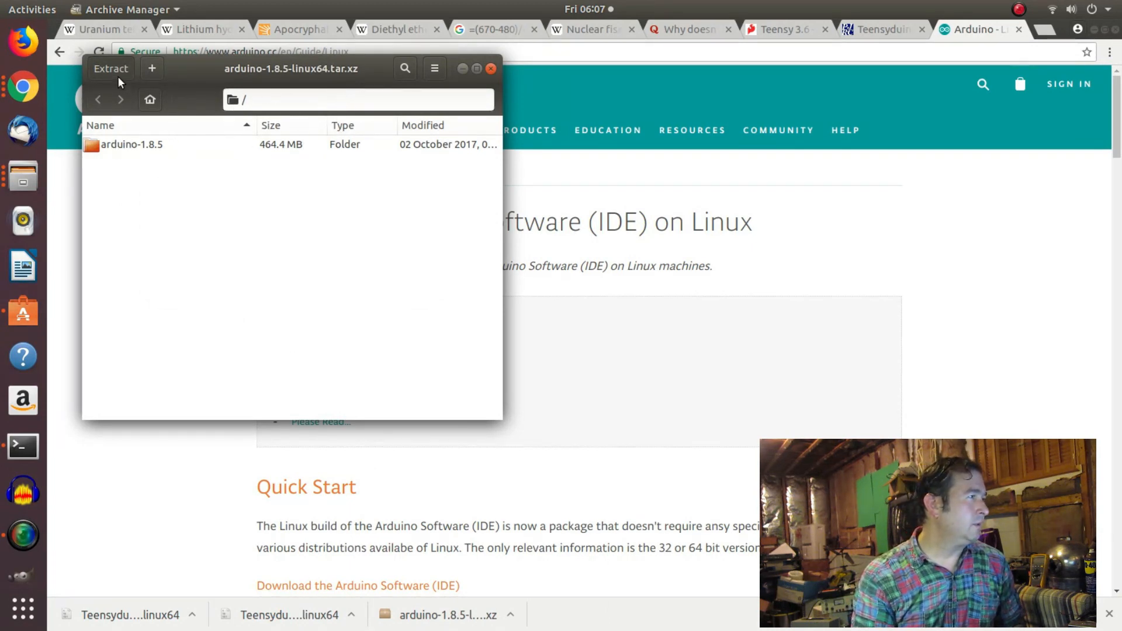
Extract all files into Downloads, keeping the directory structure.
left_click(111, 67)
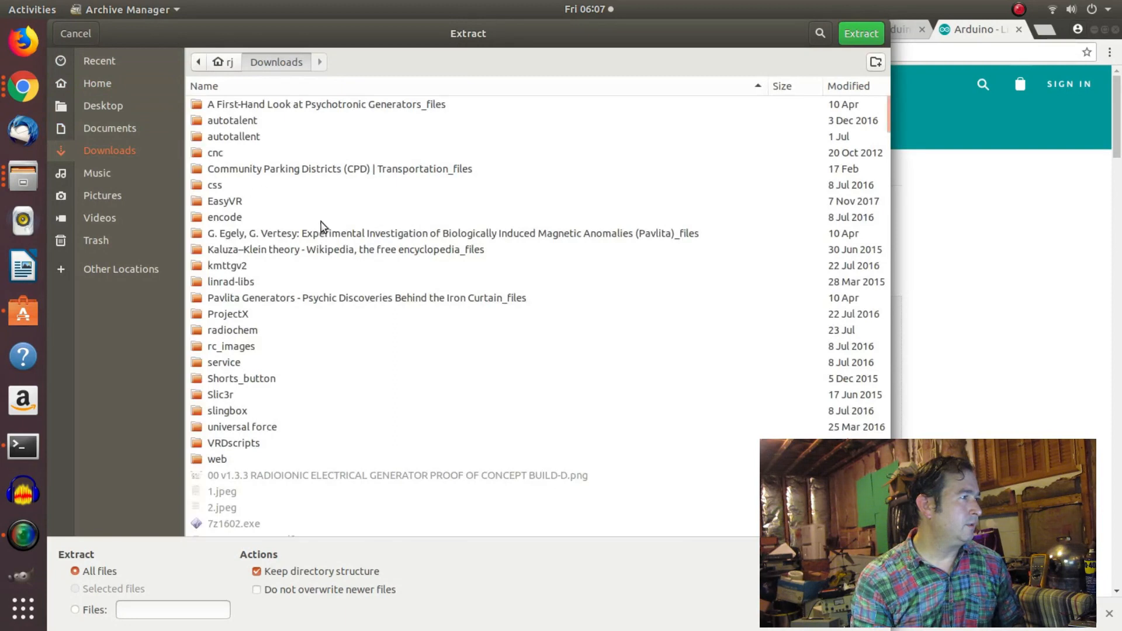
mouse_move(444, 486)
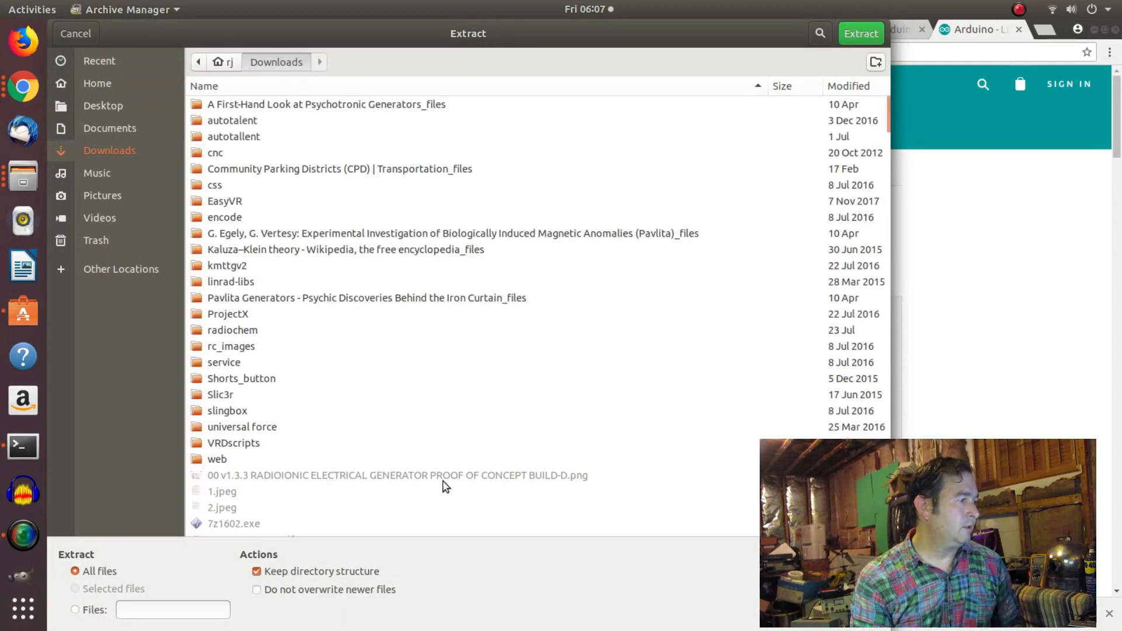
mouse_move(861, 34)
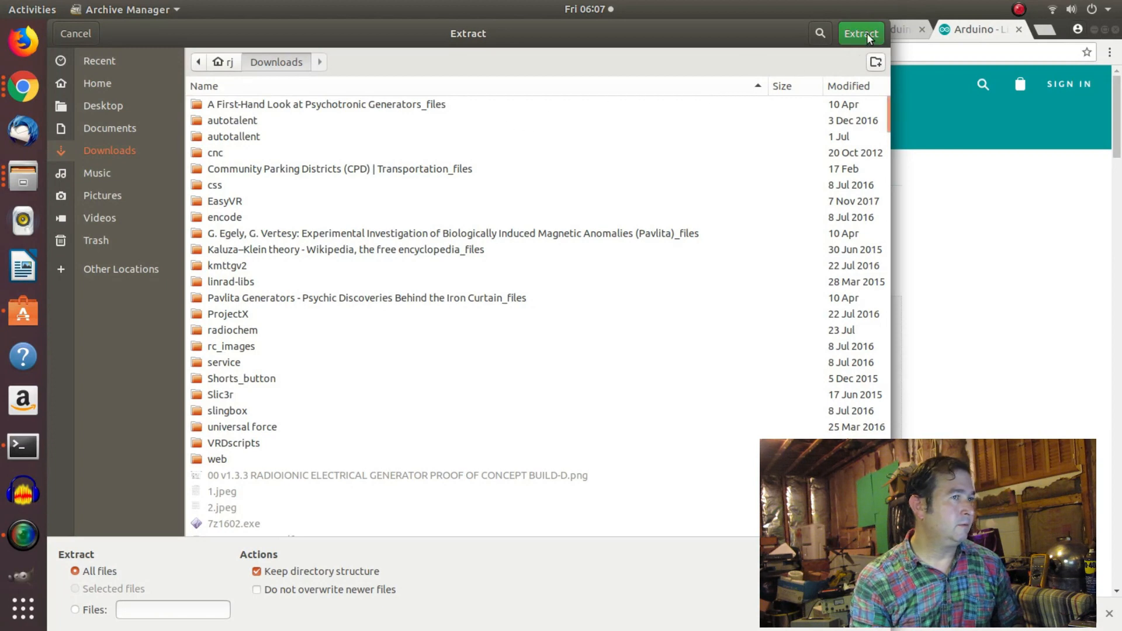
left_click(860, 32)
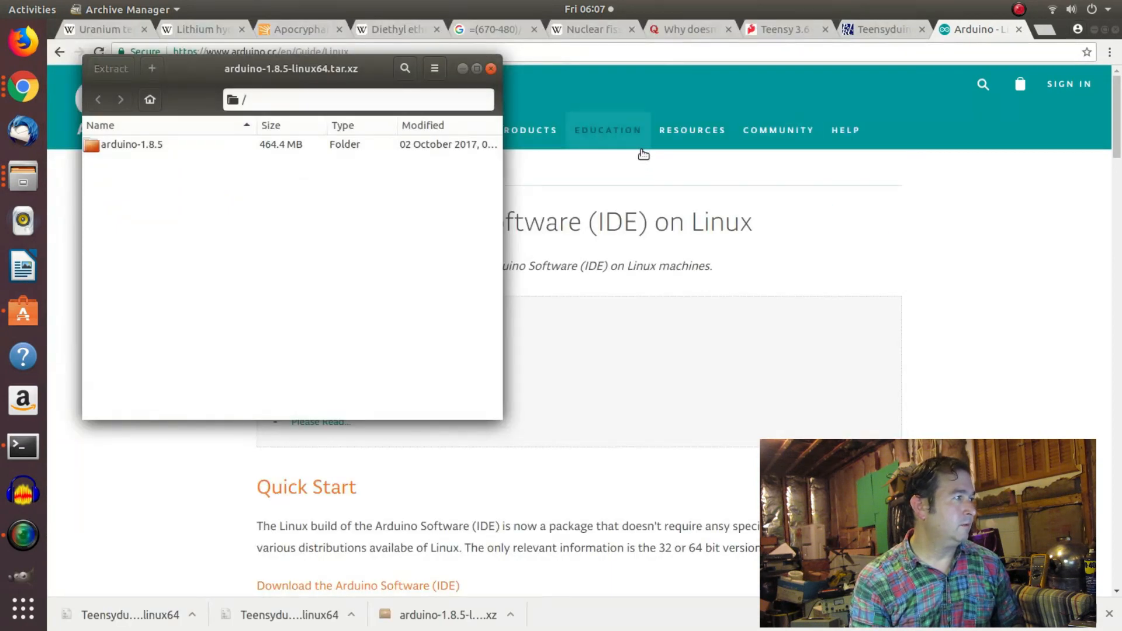
left_click(110, 69)
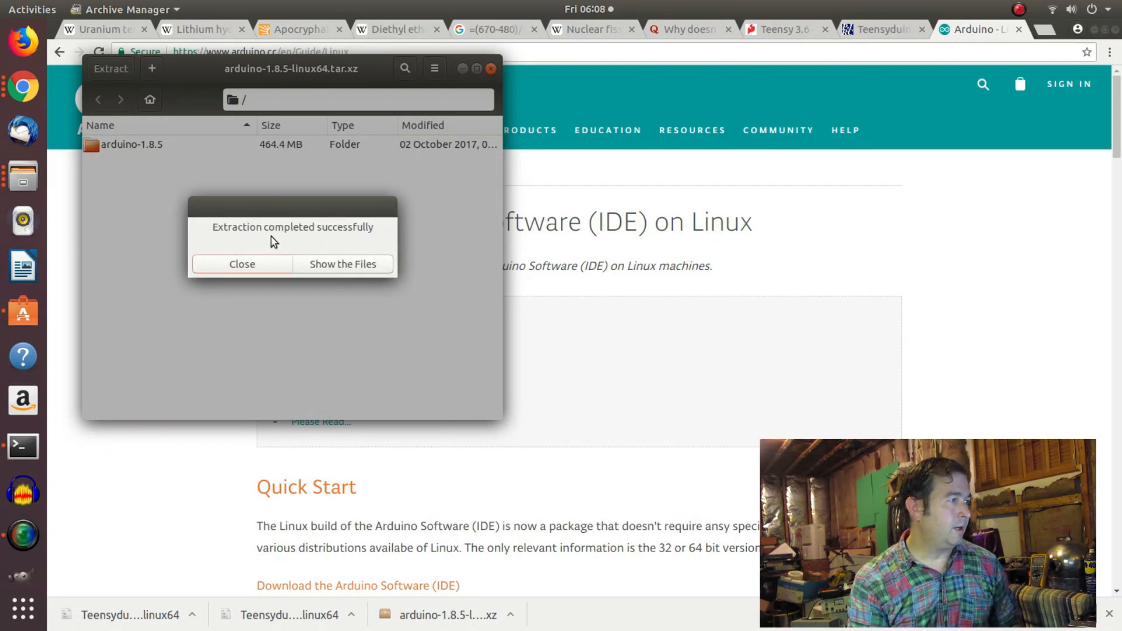
mouse_move(318, 270)
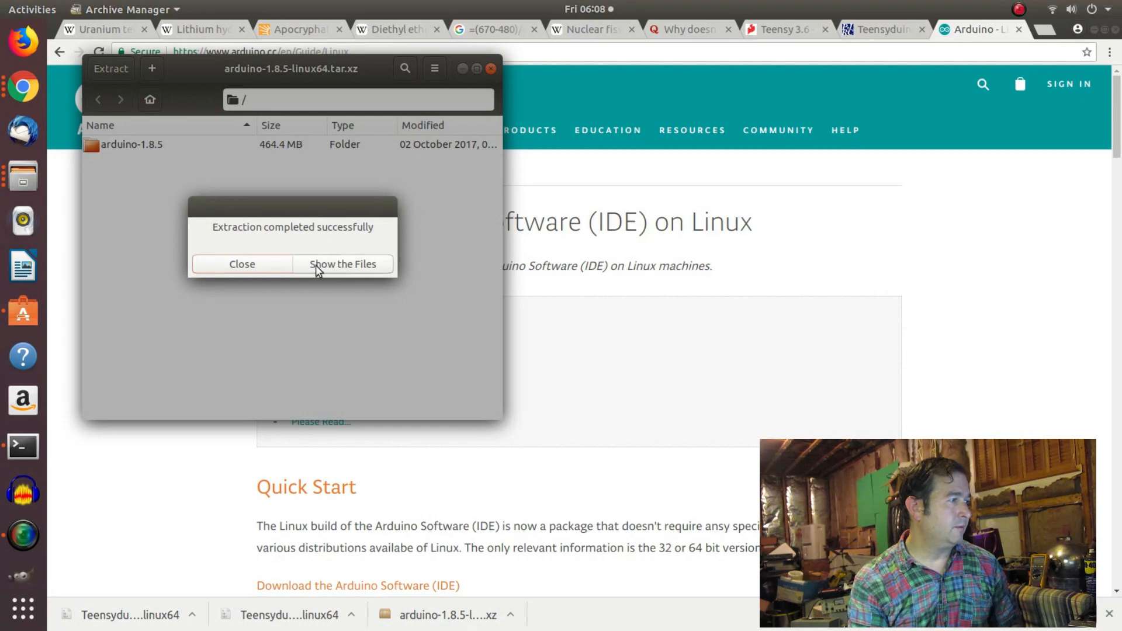
In ~/Downloads/arduino-1.8.5, list the files with ls and run ./install.sh.
left_click(242, 264)
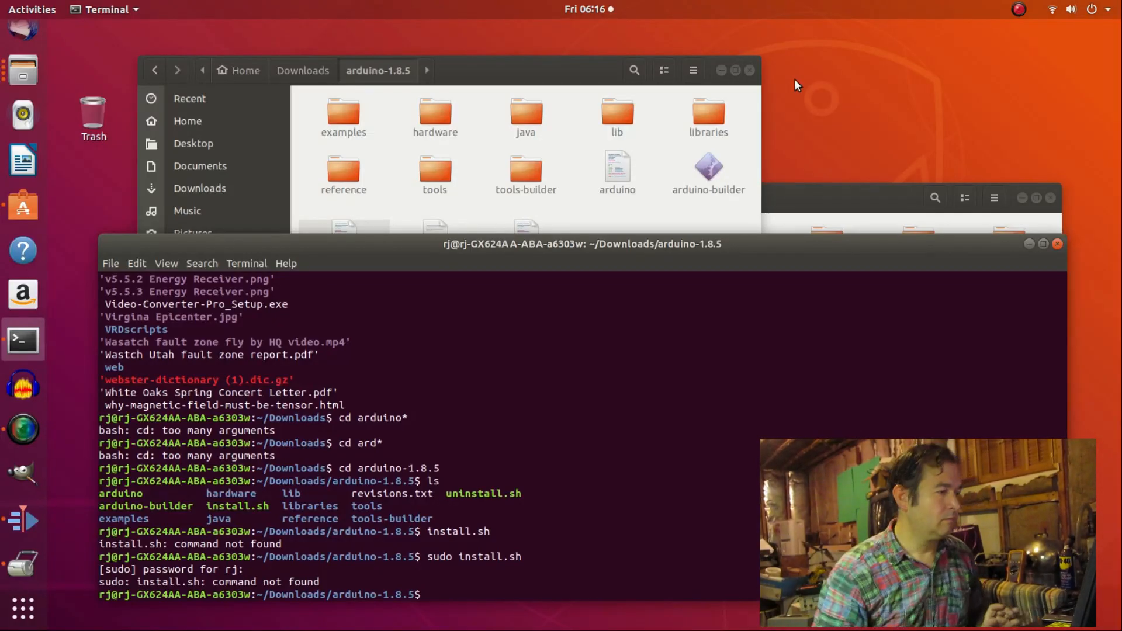
type("l")
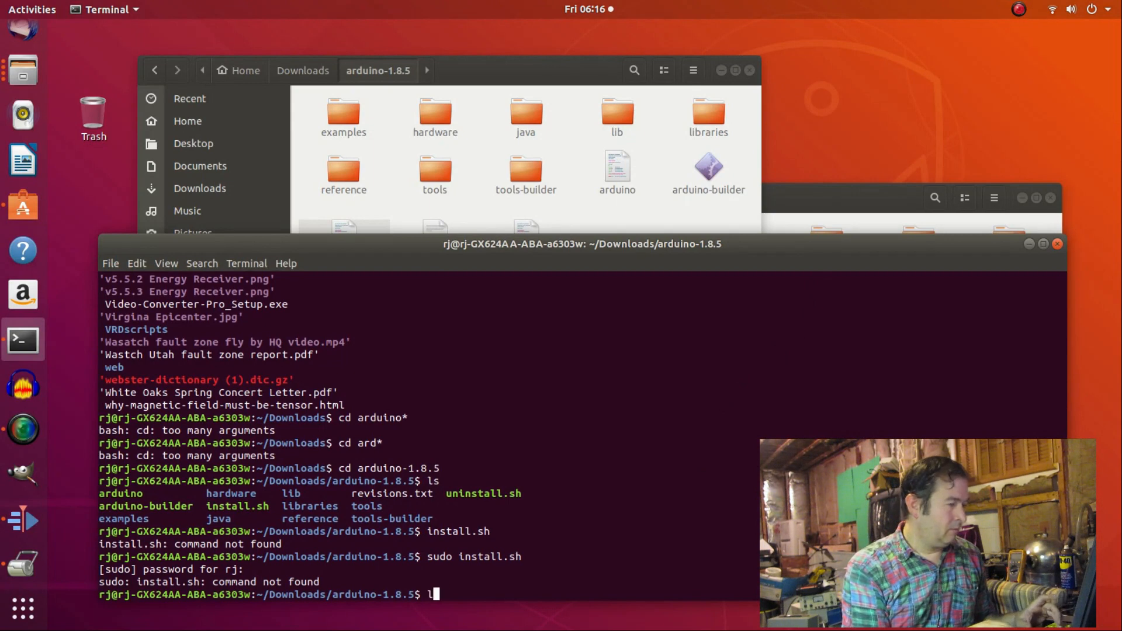
key("Return")
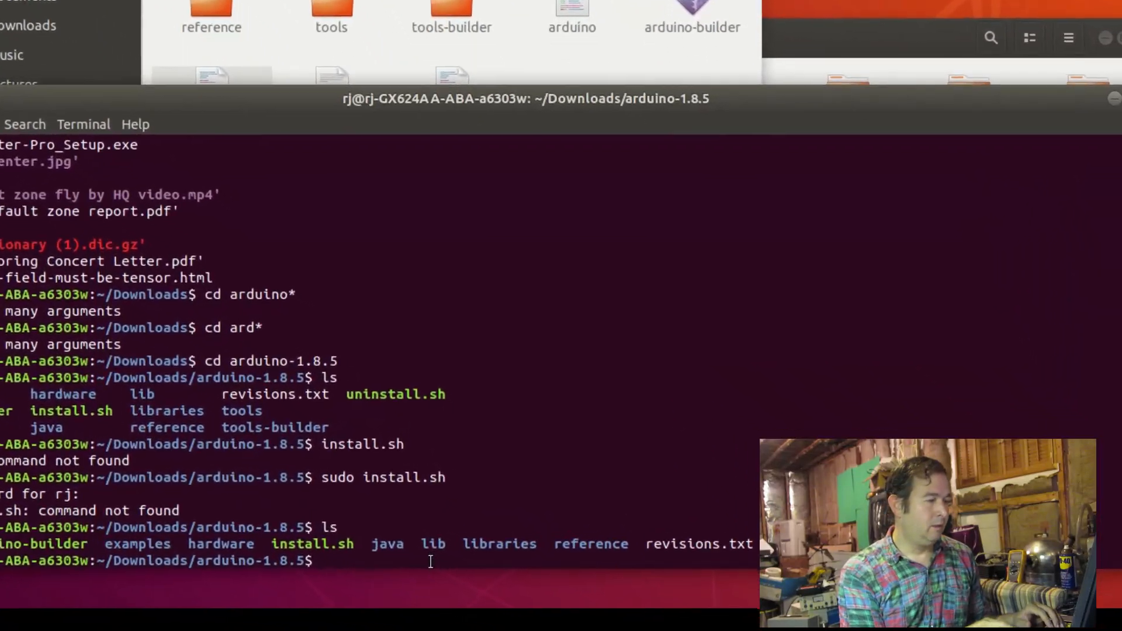
type("./")
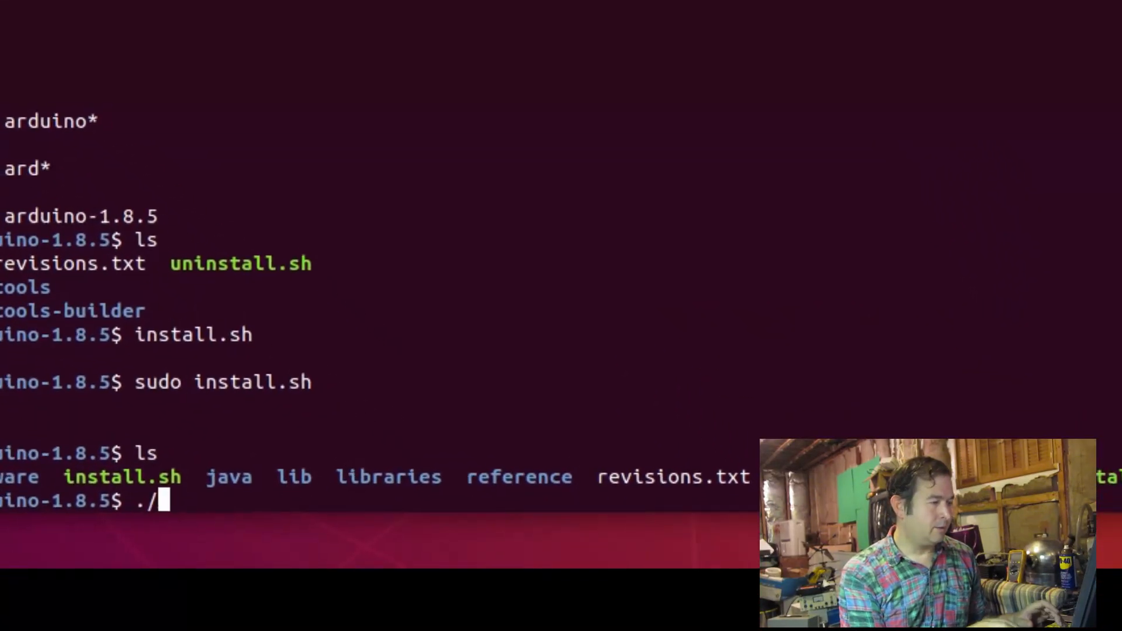
type("insta")
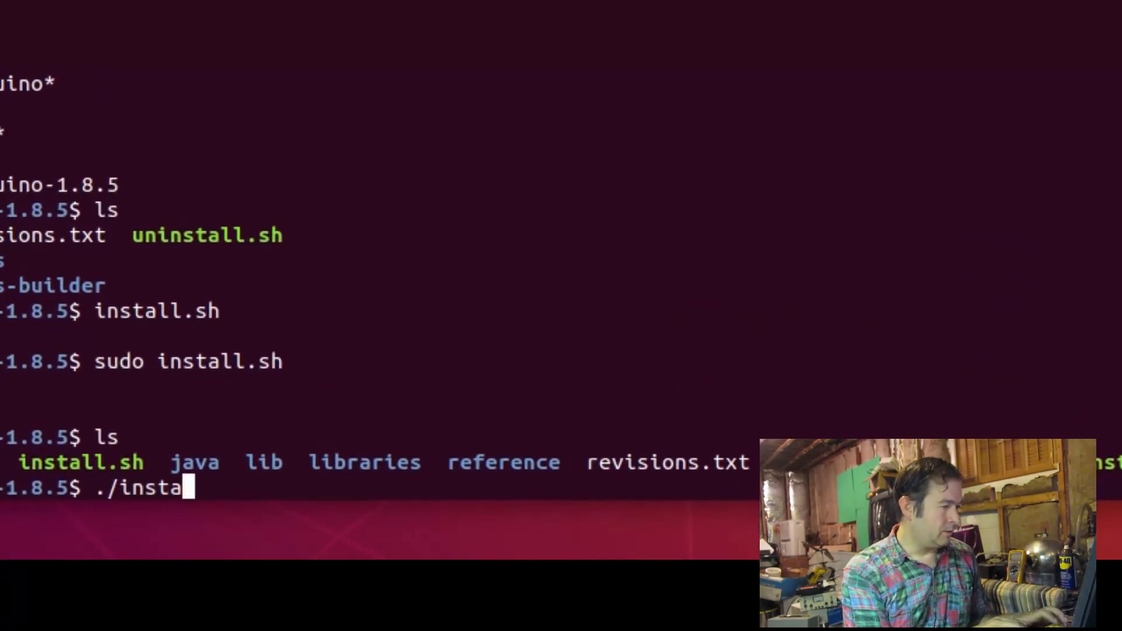
type("ll.")
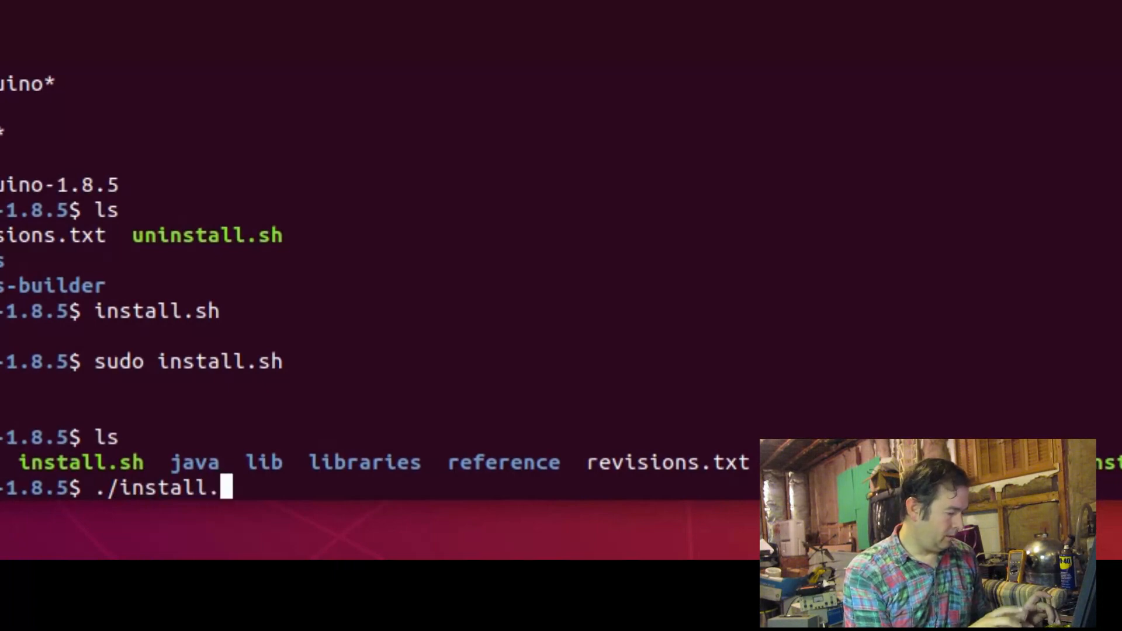
key("Return")
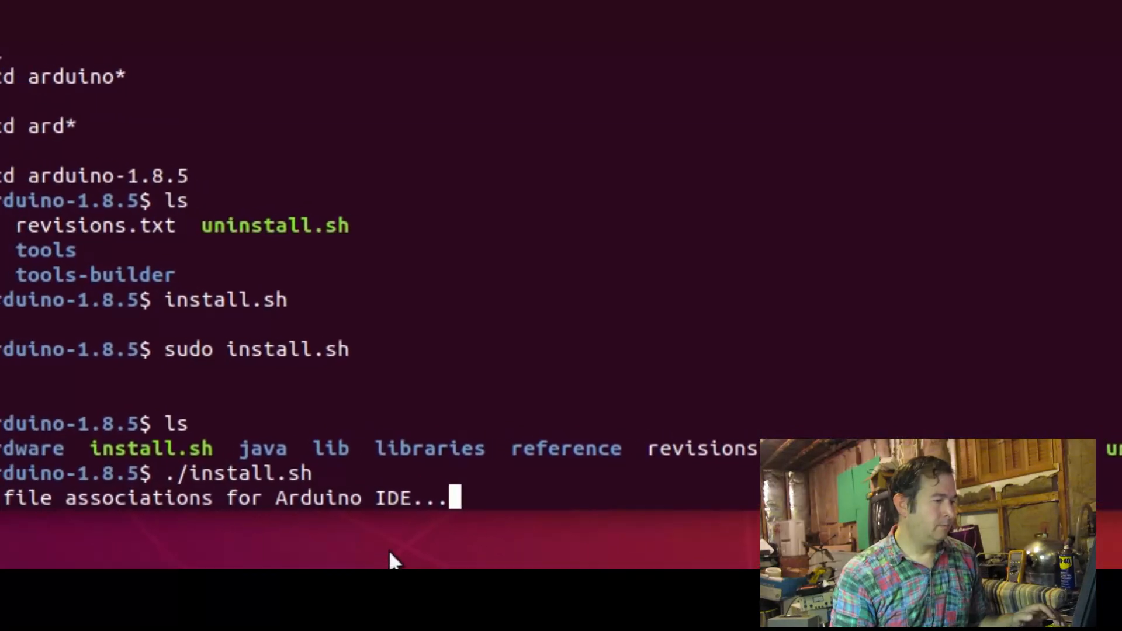
scroll("down", 3)
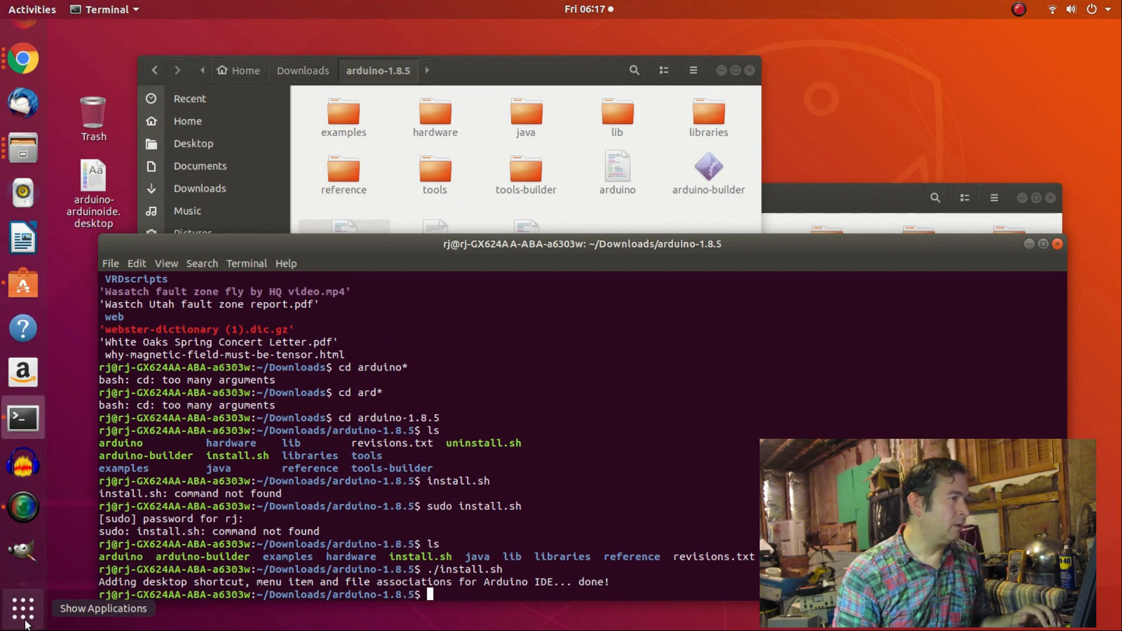
Open the Show Applications overview to find Arduino IDE.
left_click(22, 607)
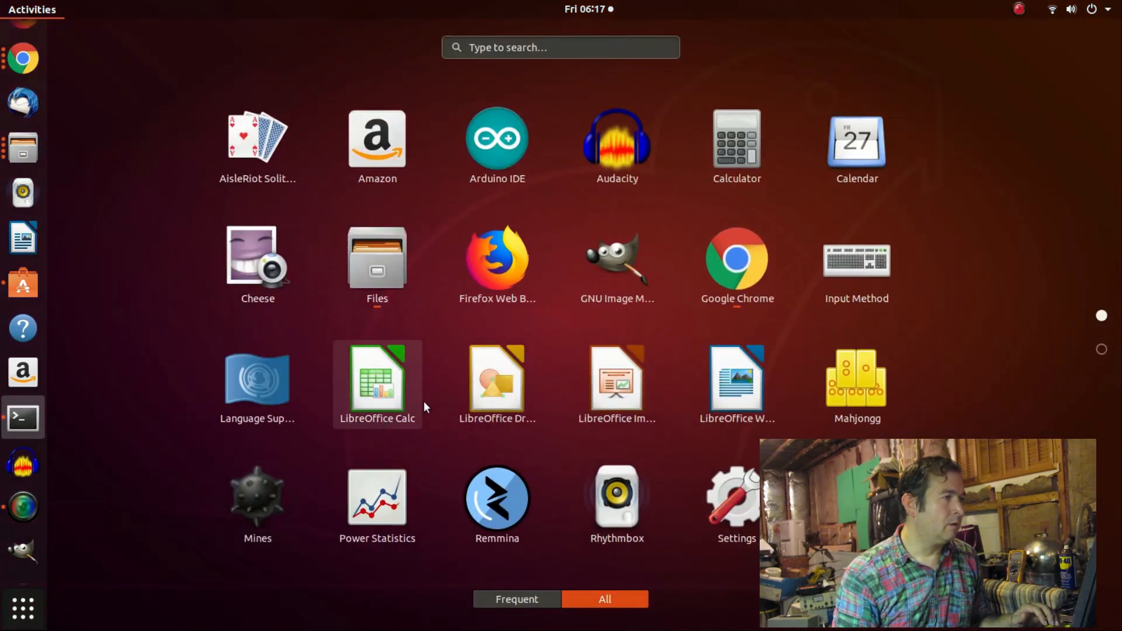
mouse_move(430, 201)
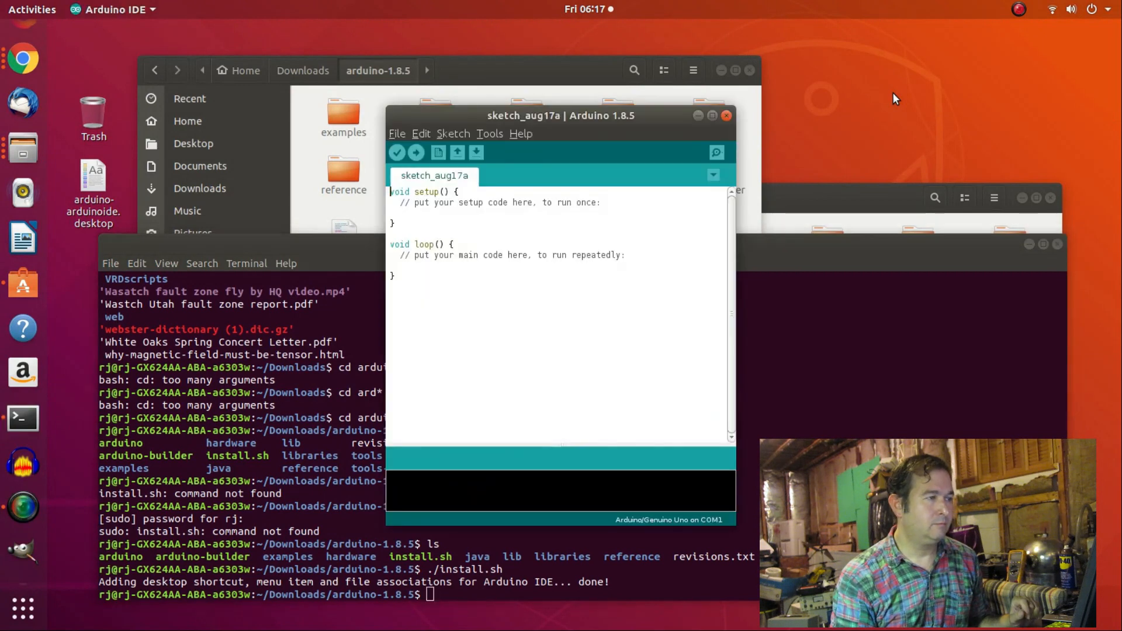
mouse_move(593, 128)
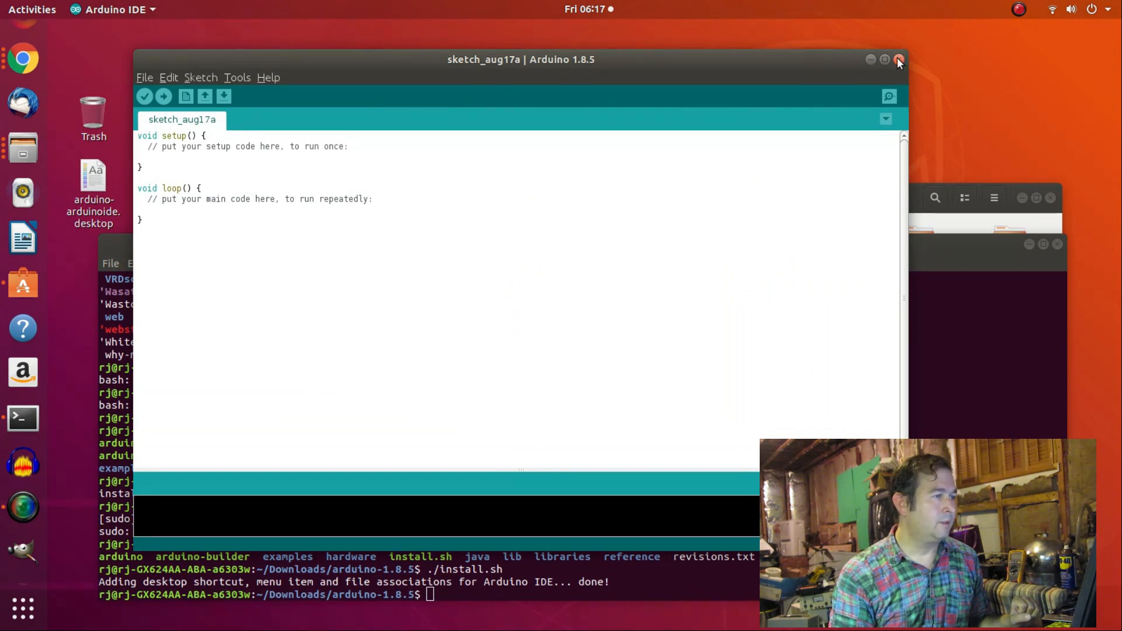
Restore the IDE window, browse the Tools > Board list, then close Arduino IDE.
left_click(870, 59)
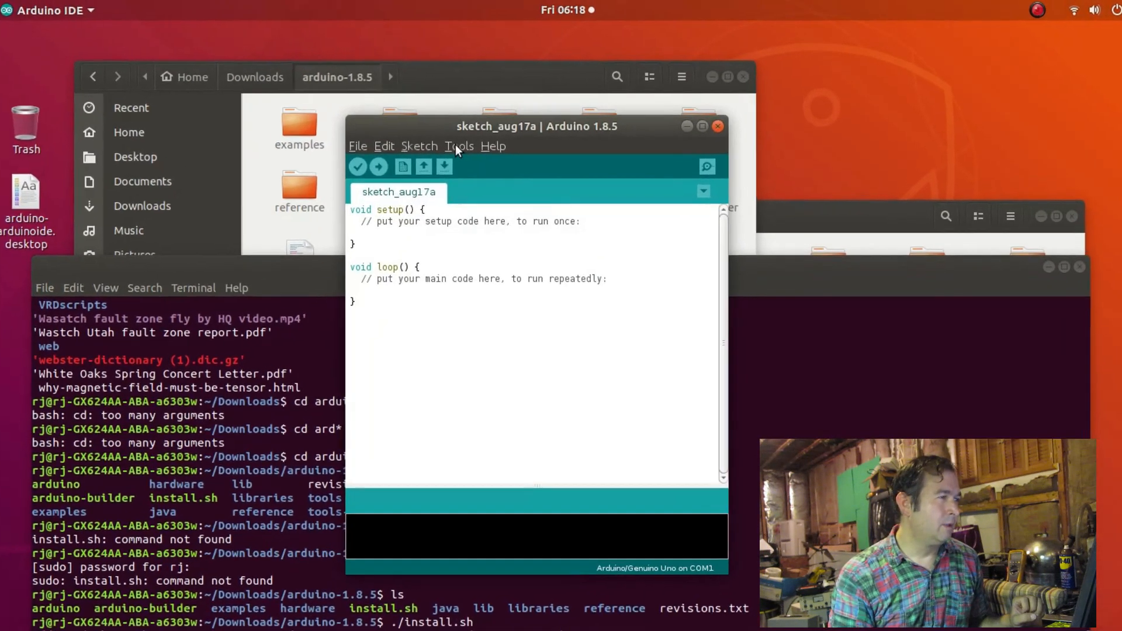
left_click(459, 146)
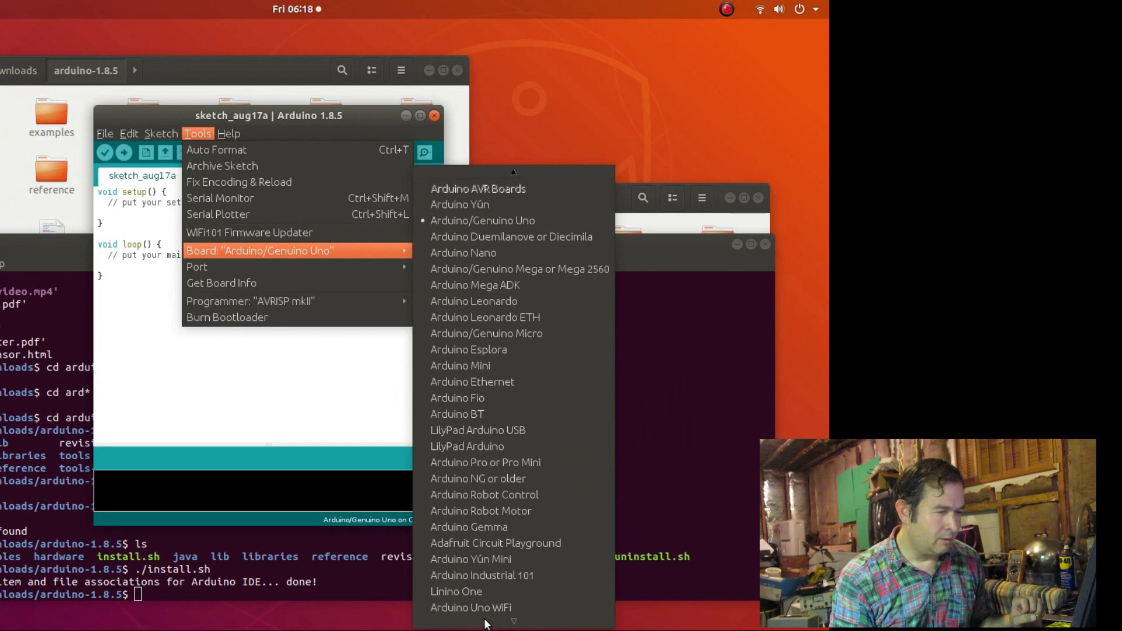
mouse_move(484, 495)
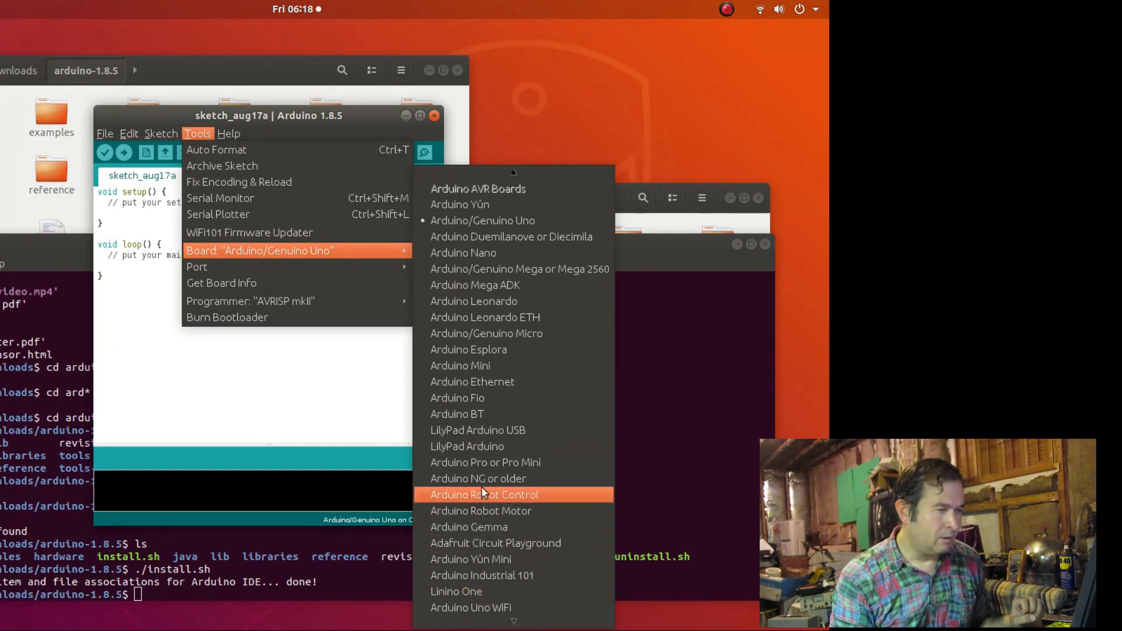
mouse_move(496, 317)
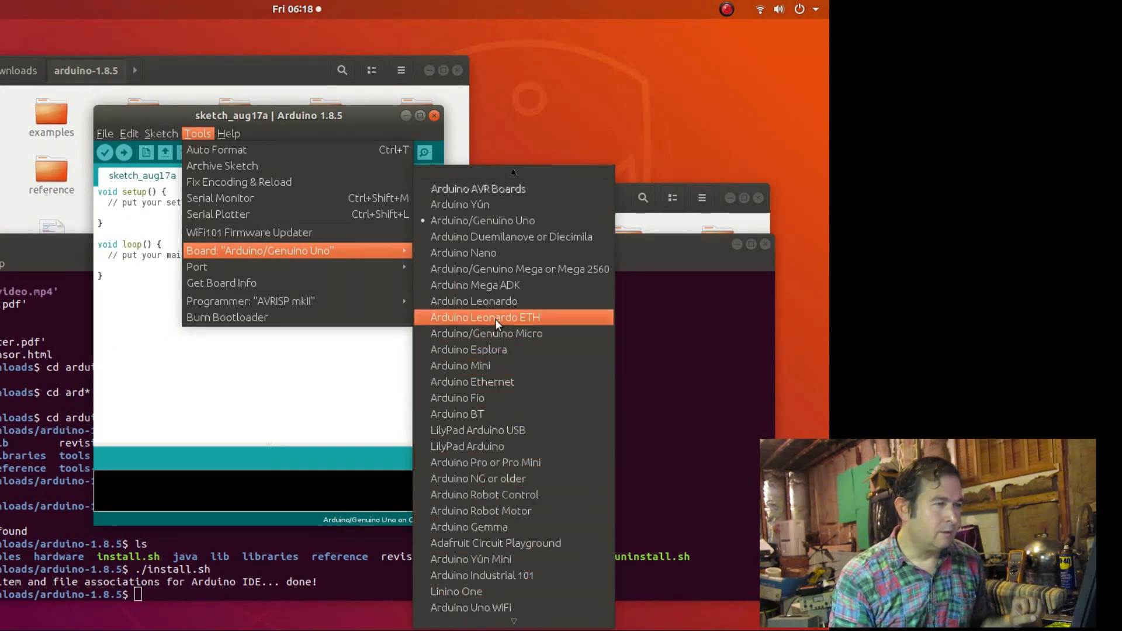
scroll("up", 3)
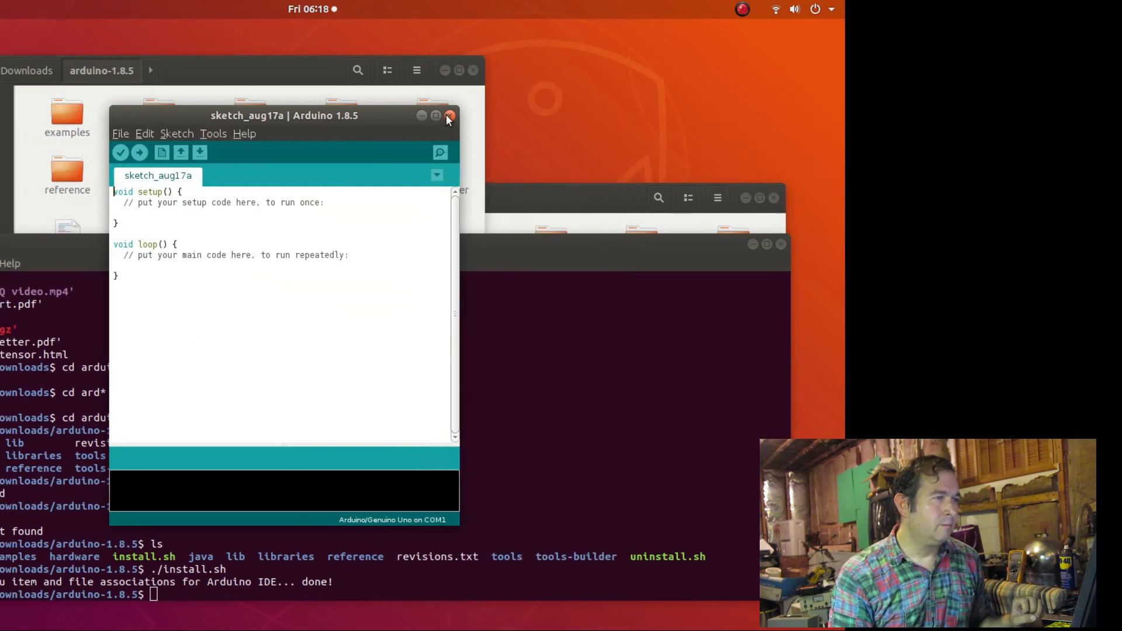
left_click(450, 115)
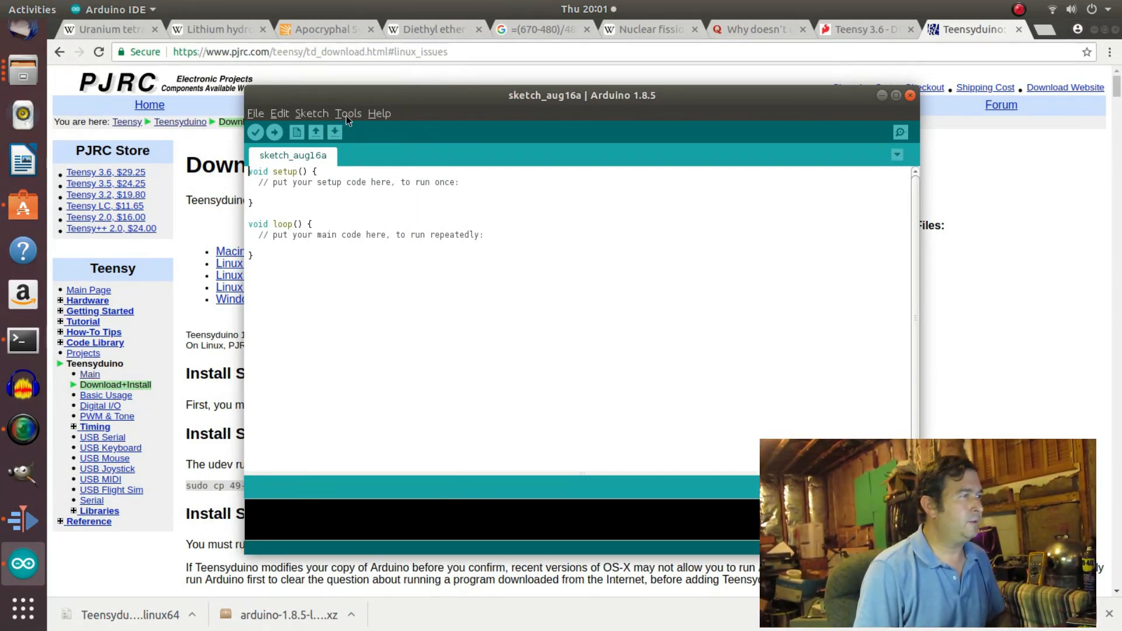
Close the Arduino IDE window and open the downloaded Teensyduino installer.
left_click(349, 113)
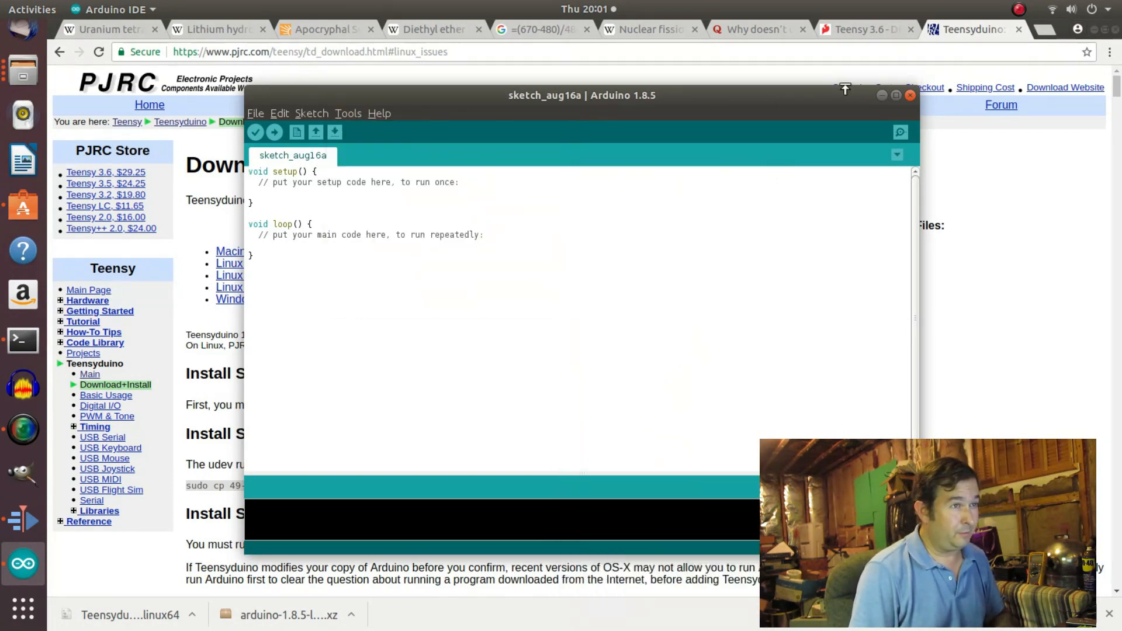
left_click(910, 95)
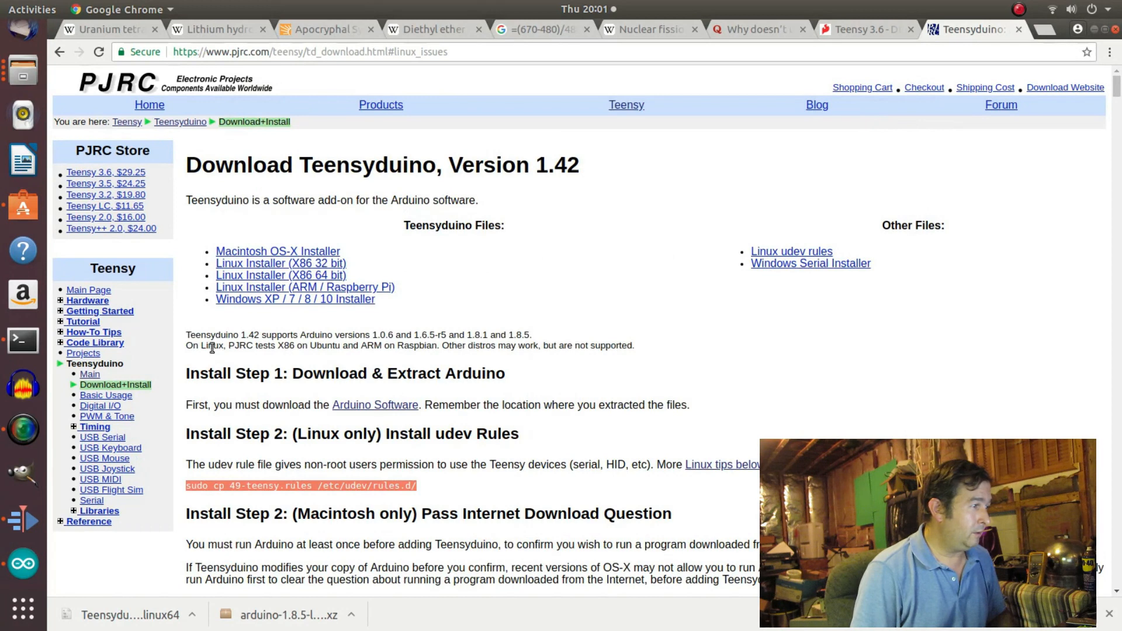
mouse_move(271, 279)
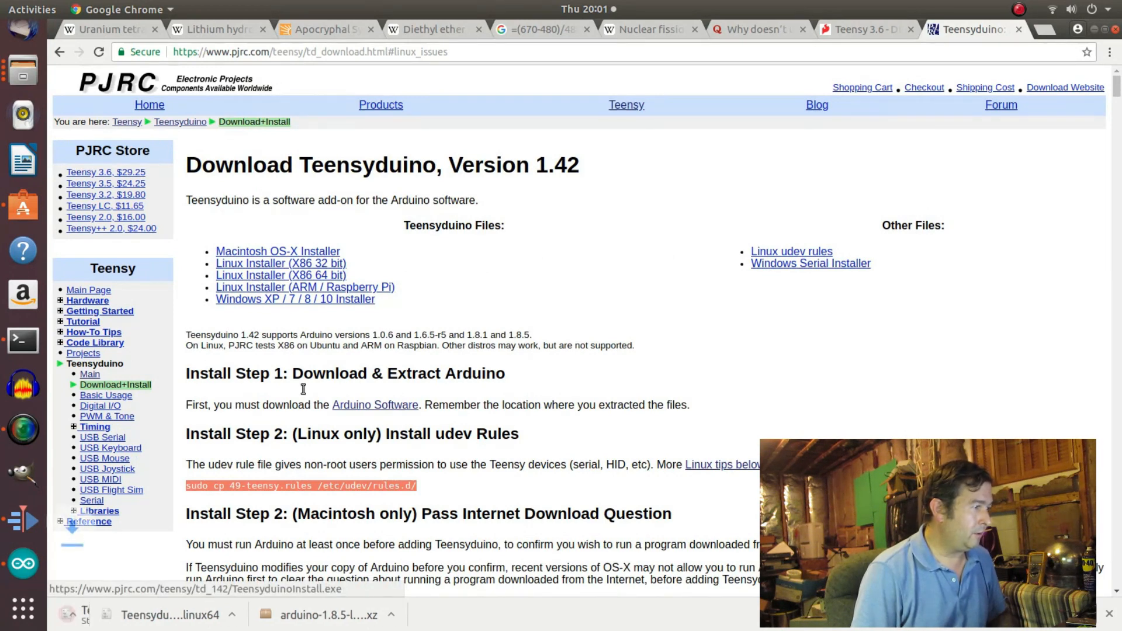
left_click(281, 275)
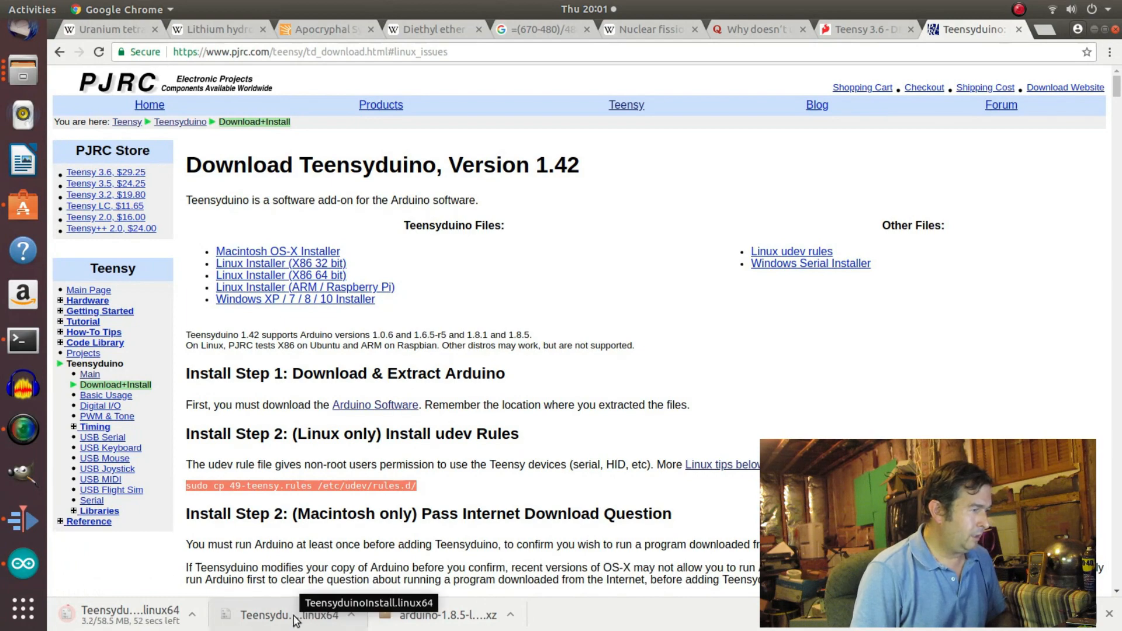
mouse_move(513, 535)
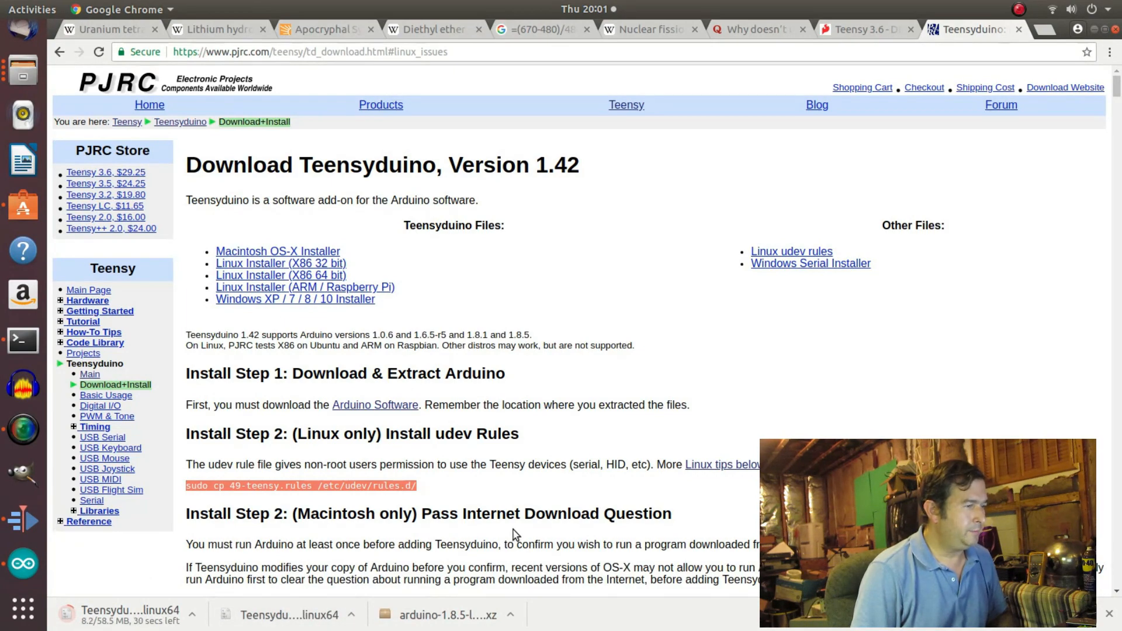
Scroll the Teensyduino page to the udev rules step, then relaunch Arduino IDE from the dock.
scroll("down", 3)
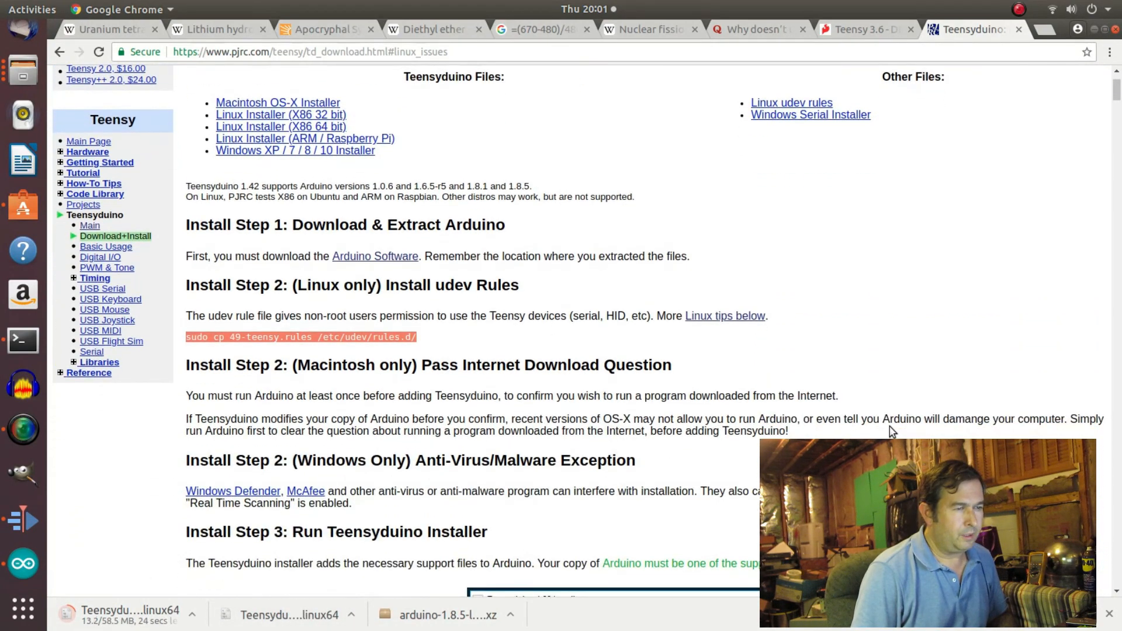
scroll("down", 3)
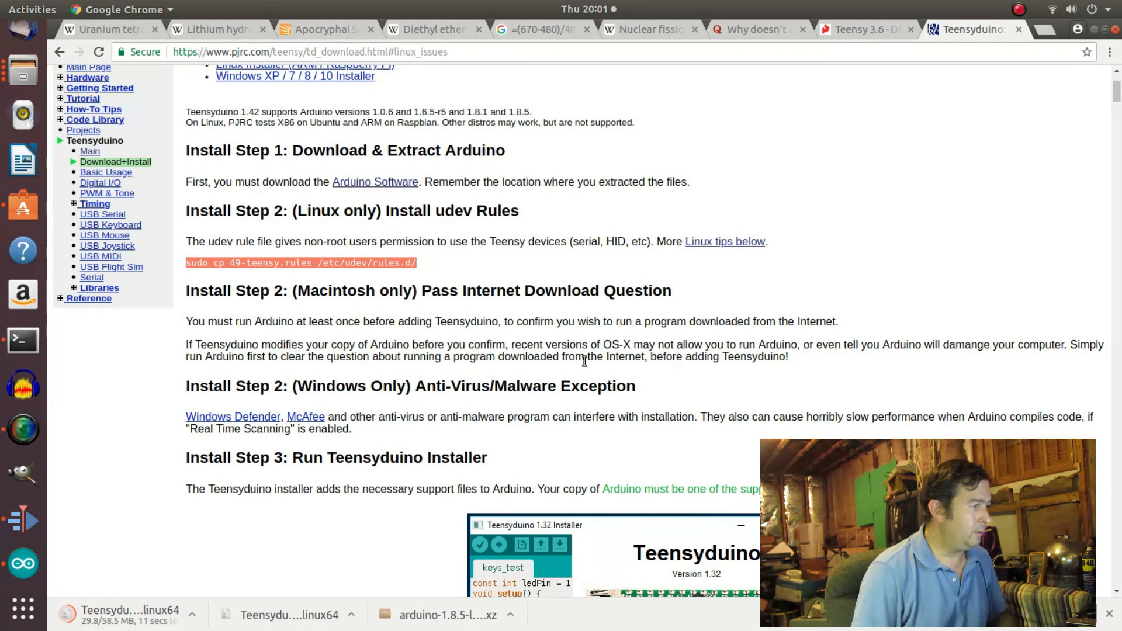
mouse_move(23, 563)
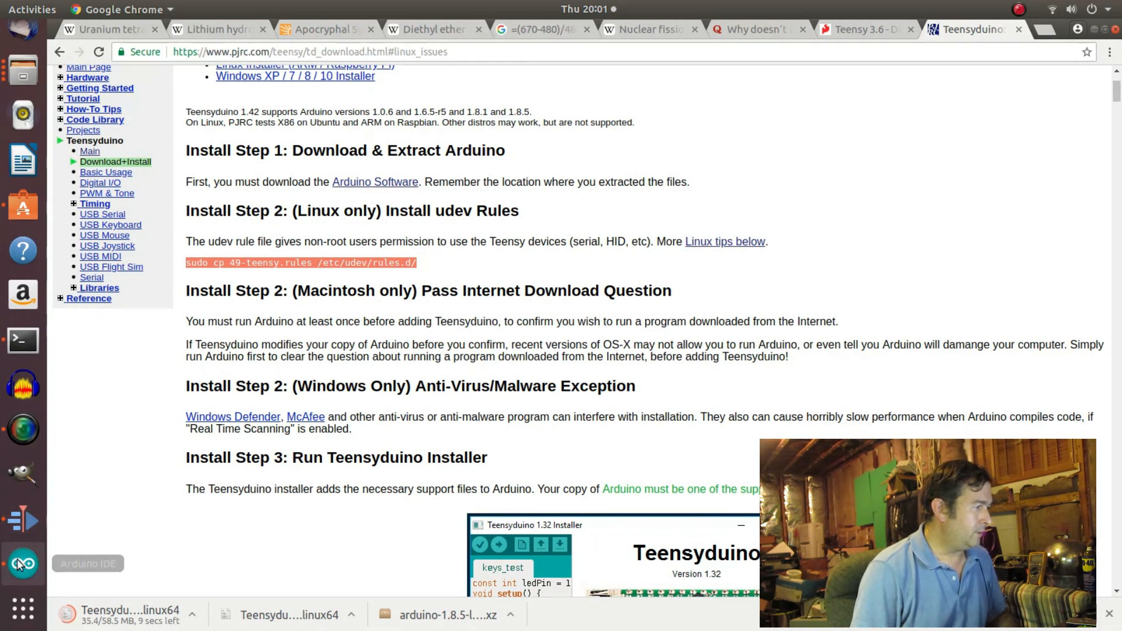
left_click(22, 564)
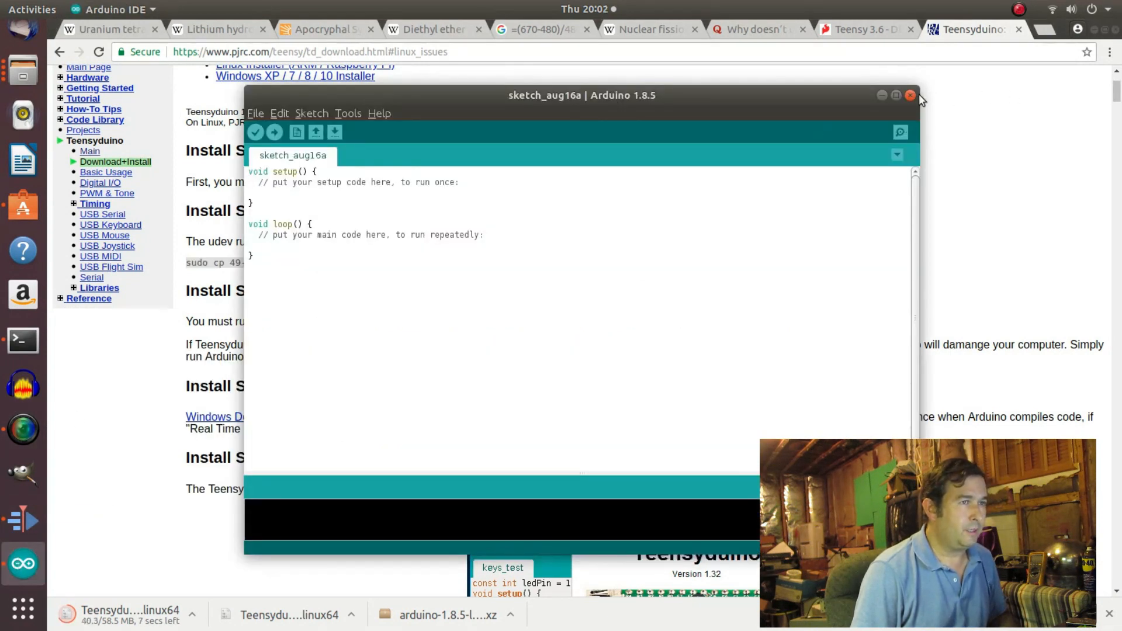
Close the empty Arduino sketch and open the second Teensyduino linux64 download.
left_click(910, 95)
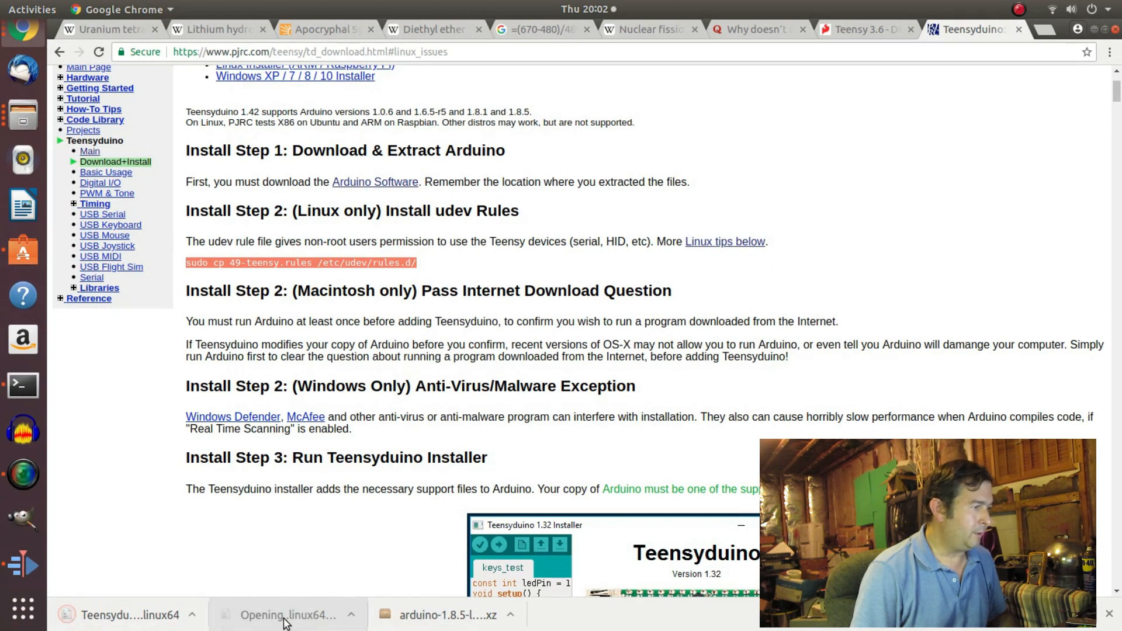
mouse_move(290, 614)
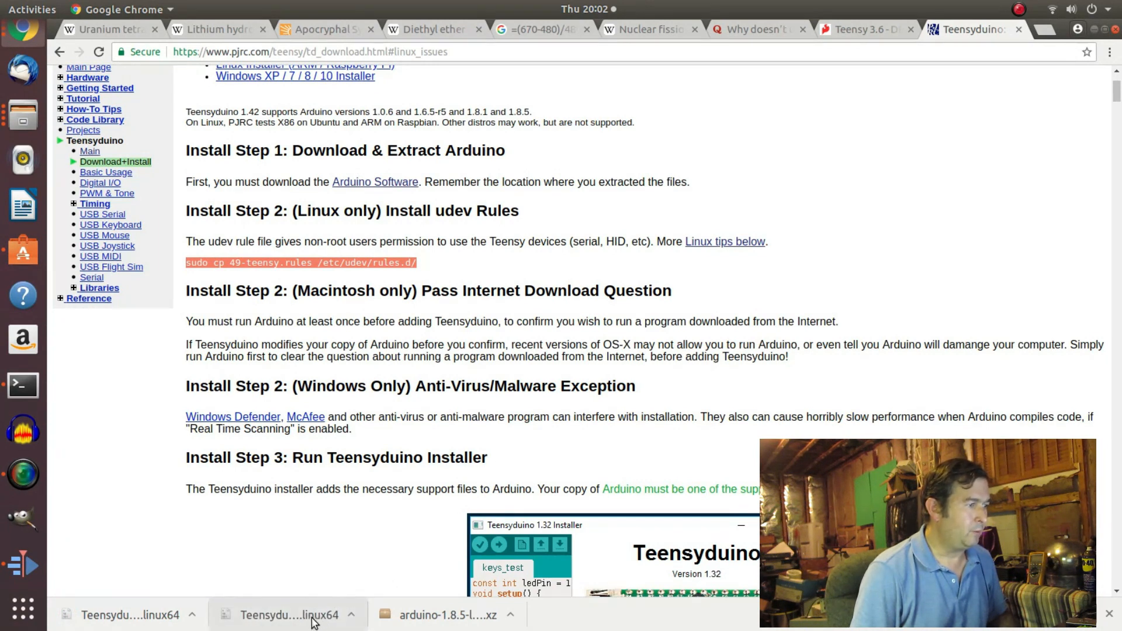
left_click(350, 614)
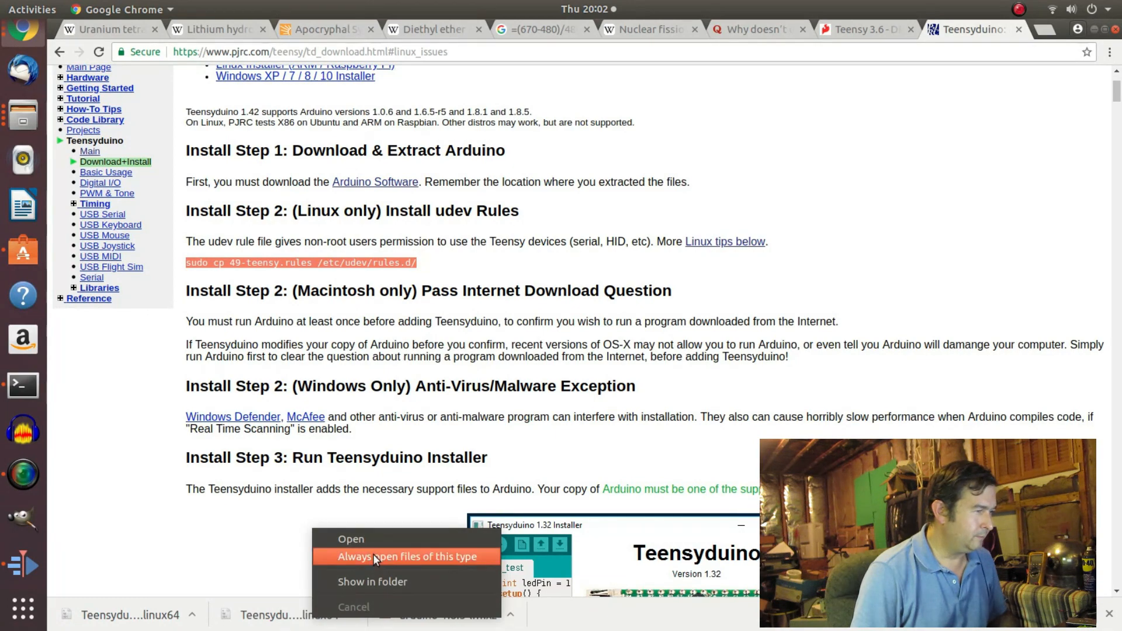
left_click(406, 557)
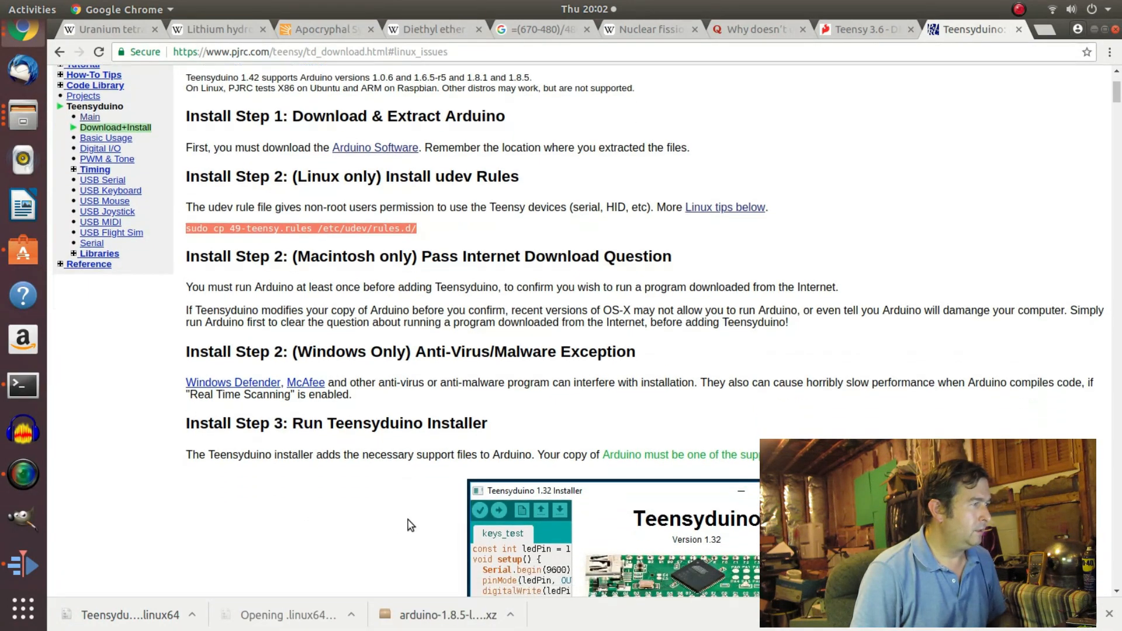
Scroll the pjrc Teensyduino page past the installer screenshots to the Teensyduino History section.
scroll("down", 3)
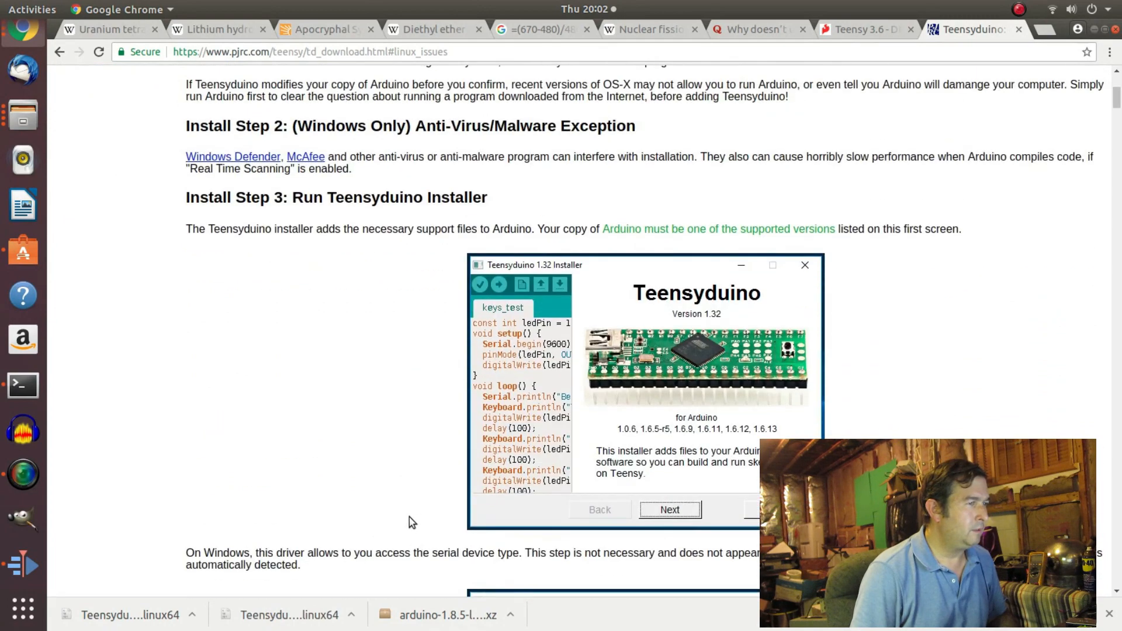
mouse_move(422, 513)
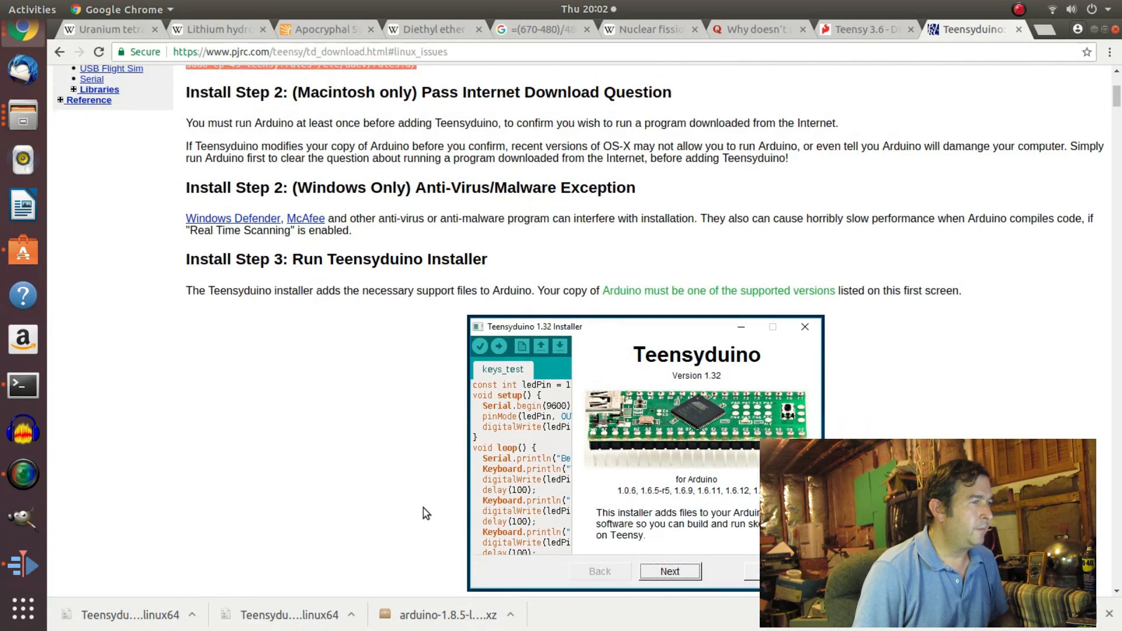
scroll("down", 3)
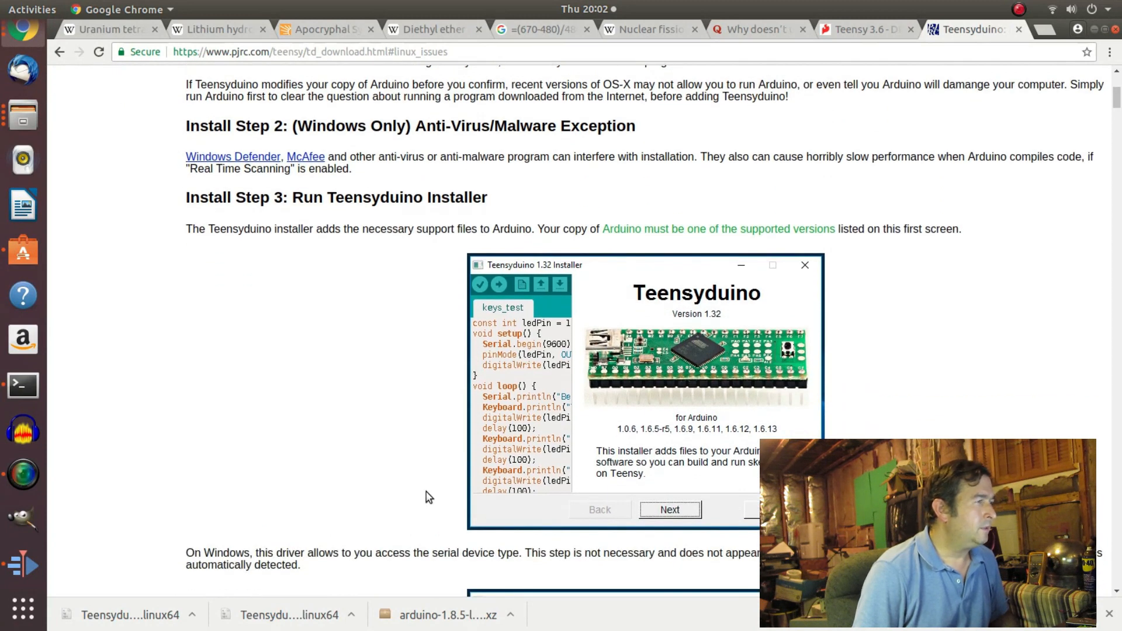
mouse_move(667, 474)
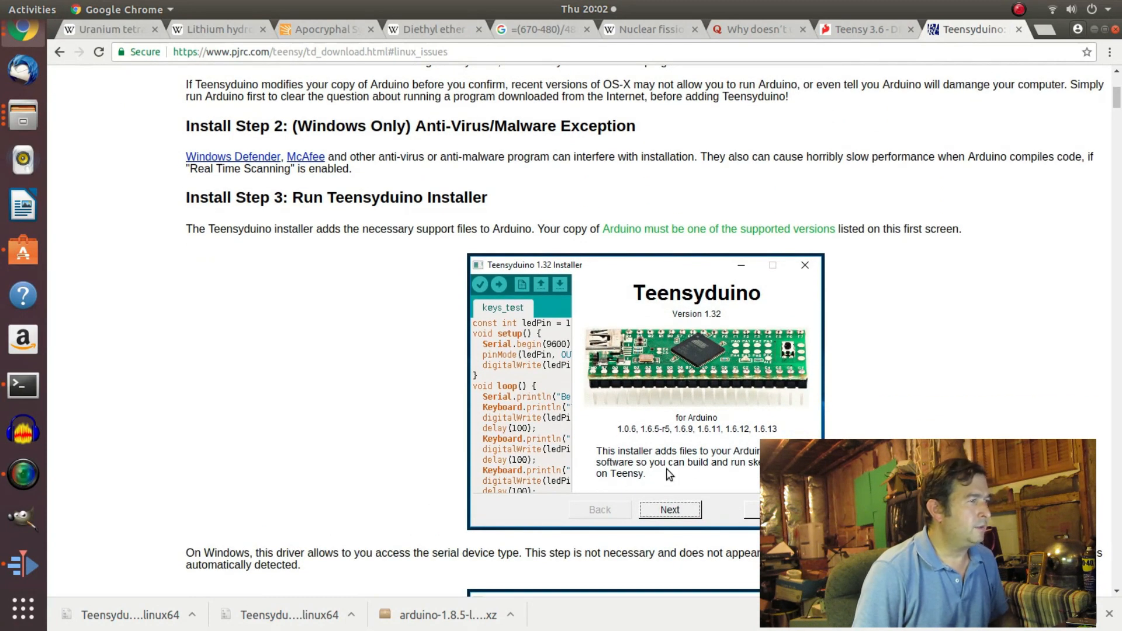
mouse_move(680, 470)
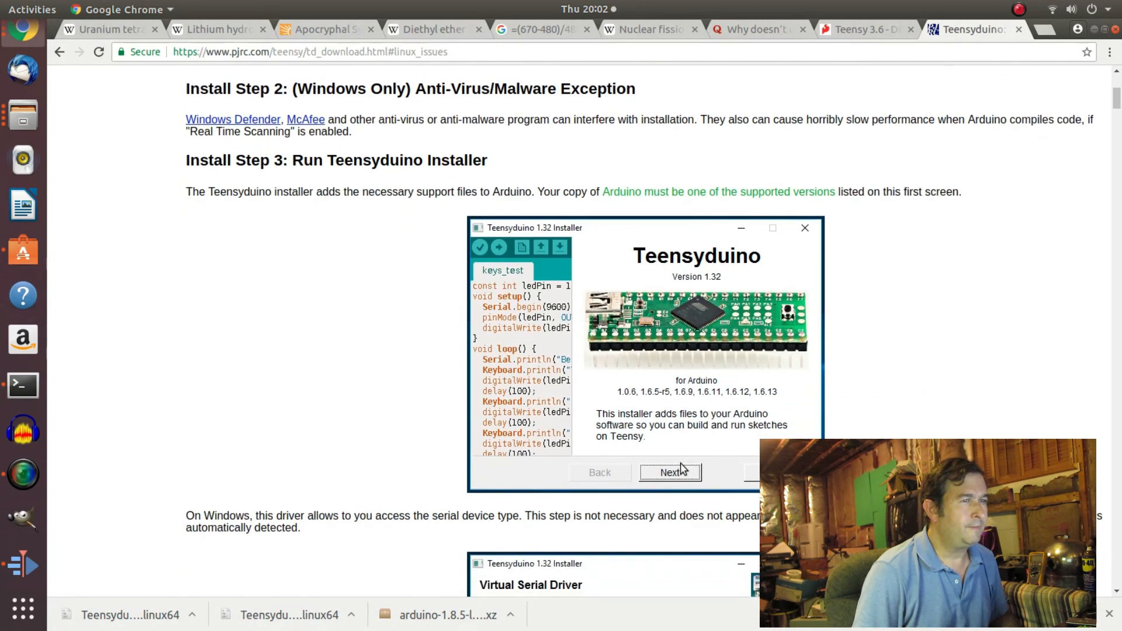
scroll("down", 3)
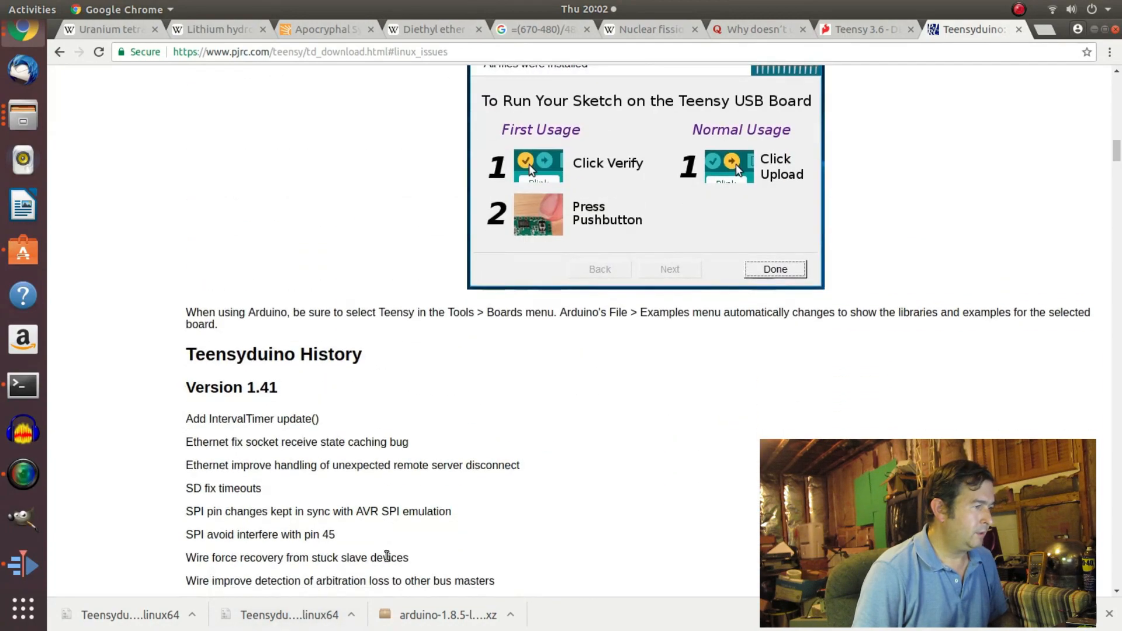
scroll("down", 3)
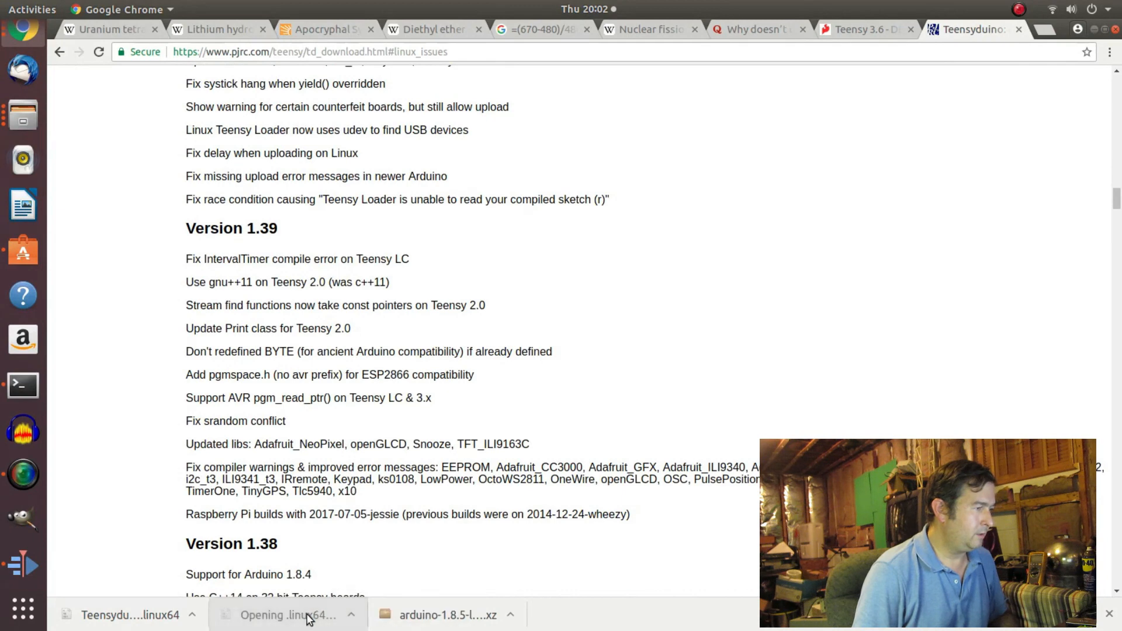
mouse_move(659, 518)
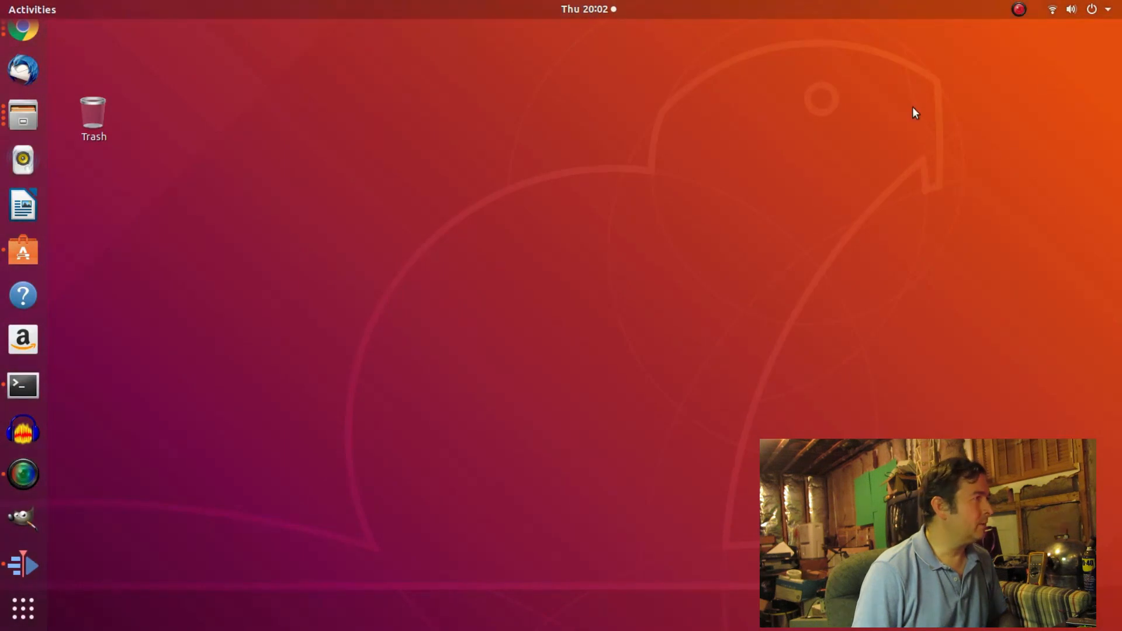
mouse_move(23, 475)
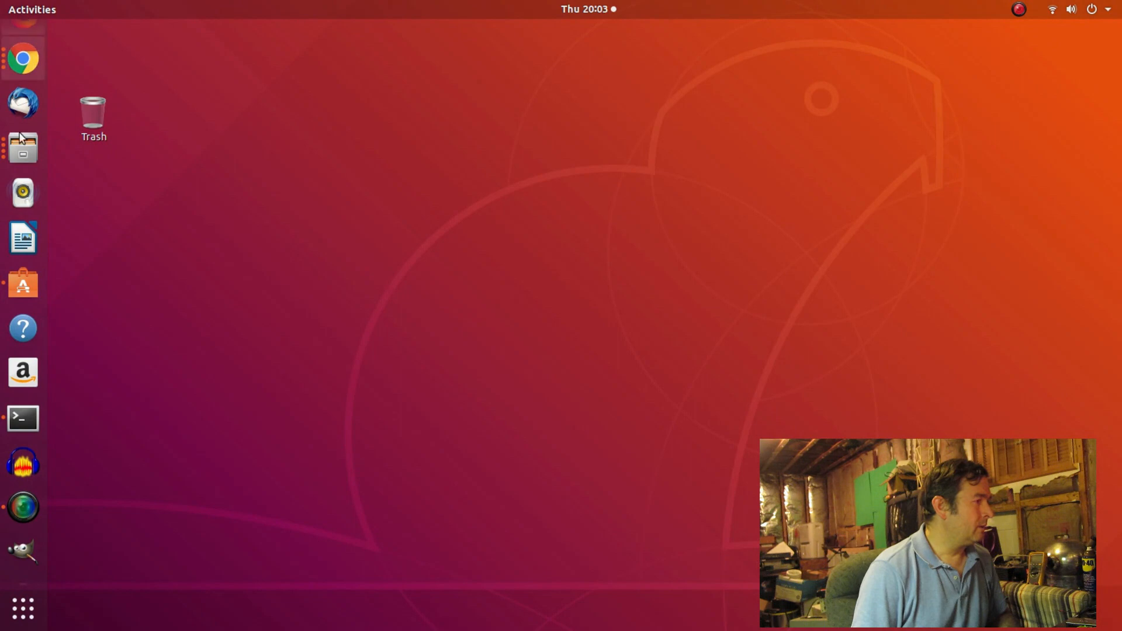
Bring up previews of the Videos, Home, Downloads and Documents file manager windows from the dock.
left_click(22, 148)
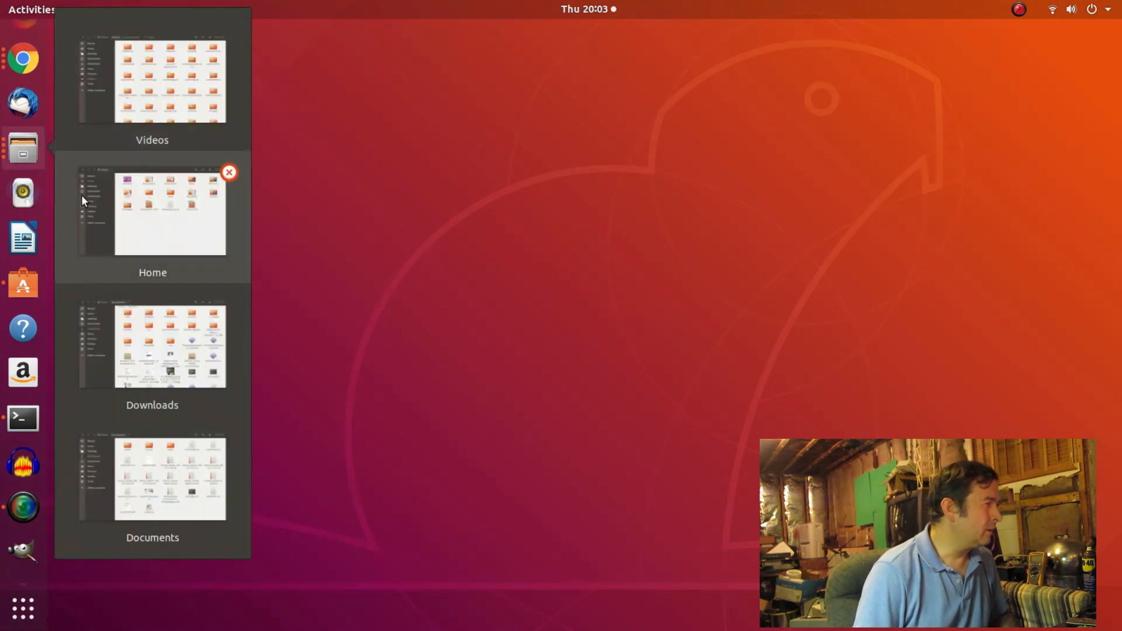
mouse_move(152, 388)
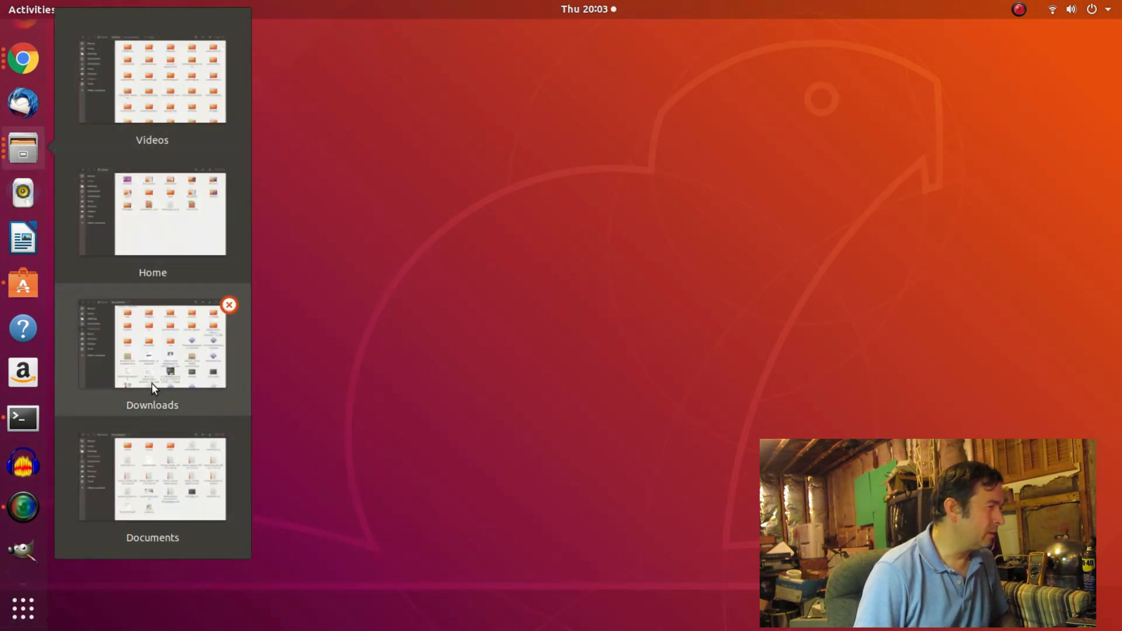
In Downloads, try opening TeensyduinoInstall.linux64, which gives the no-application-for-executables error.
left_click(152, 347)
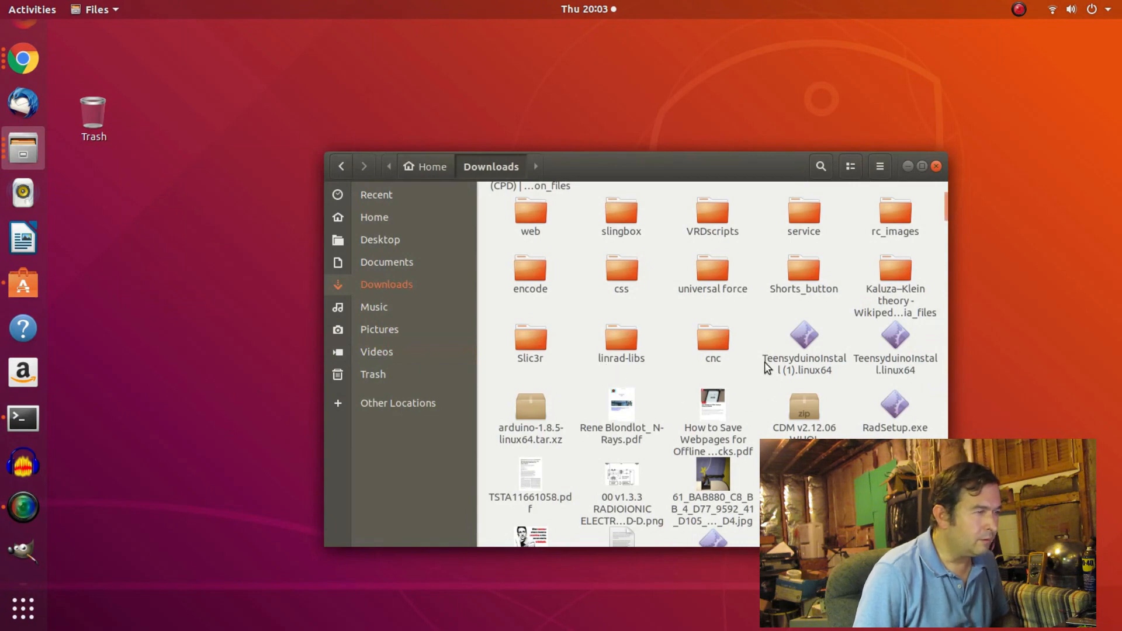
mouse_move(871, 369)
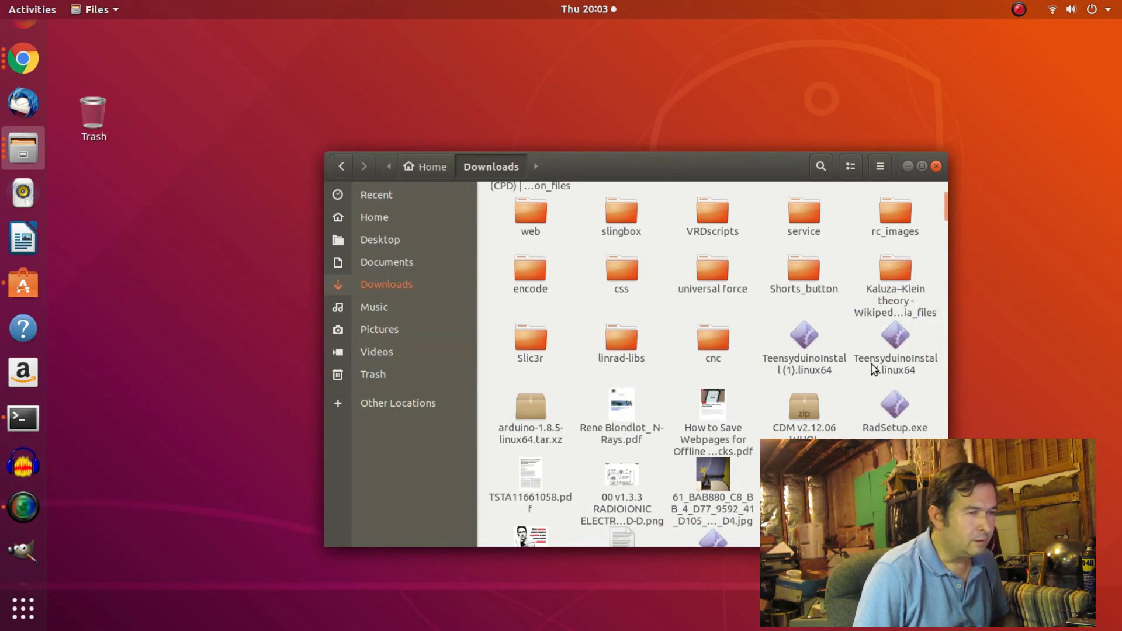
left_click(894, 336)
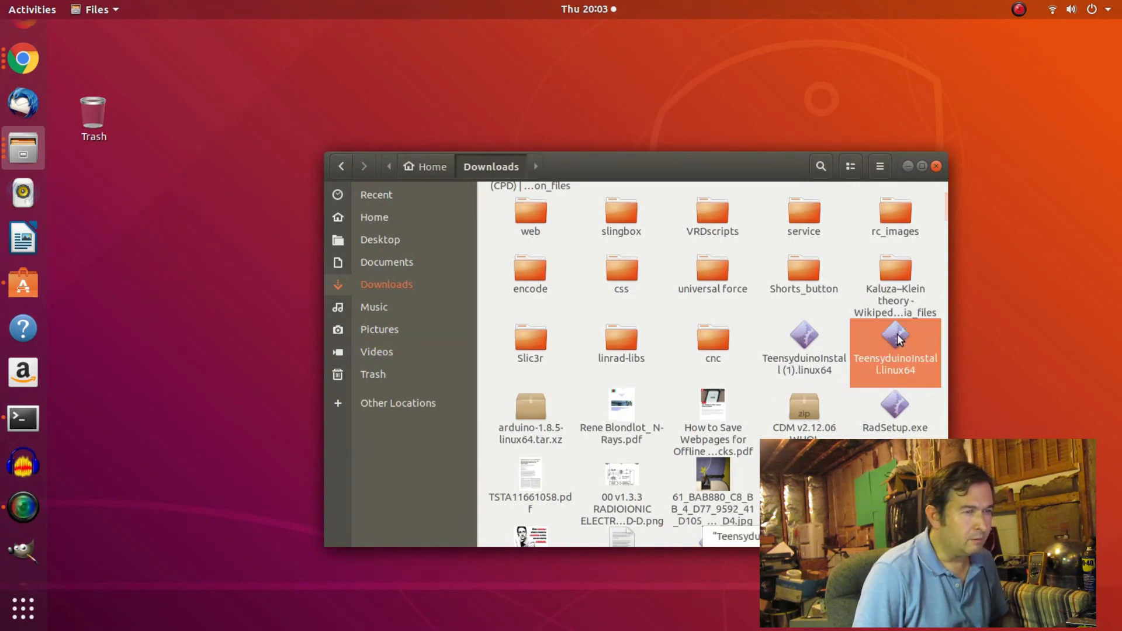
right_click(895, 351)
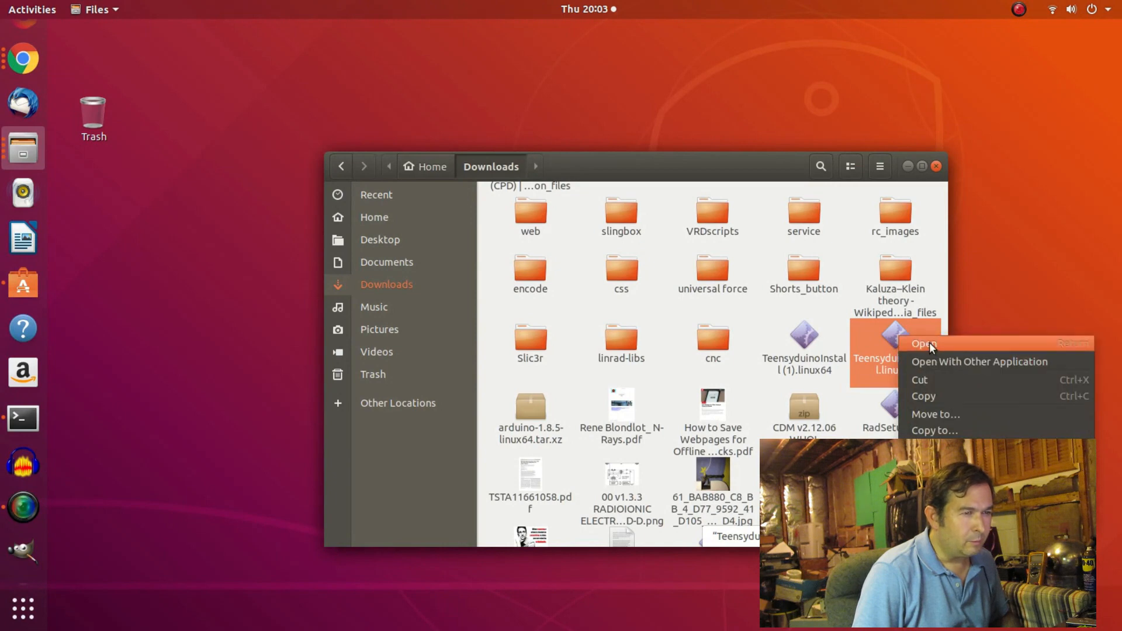
left_click(924, 344)
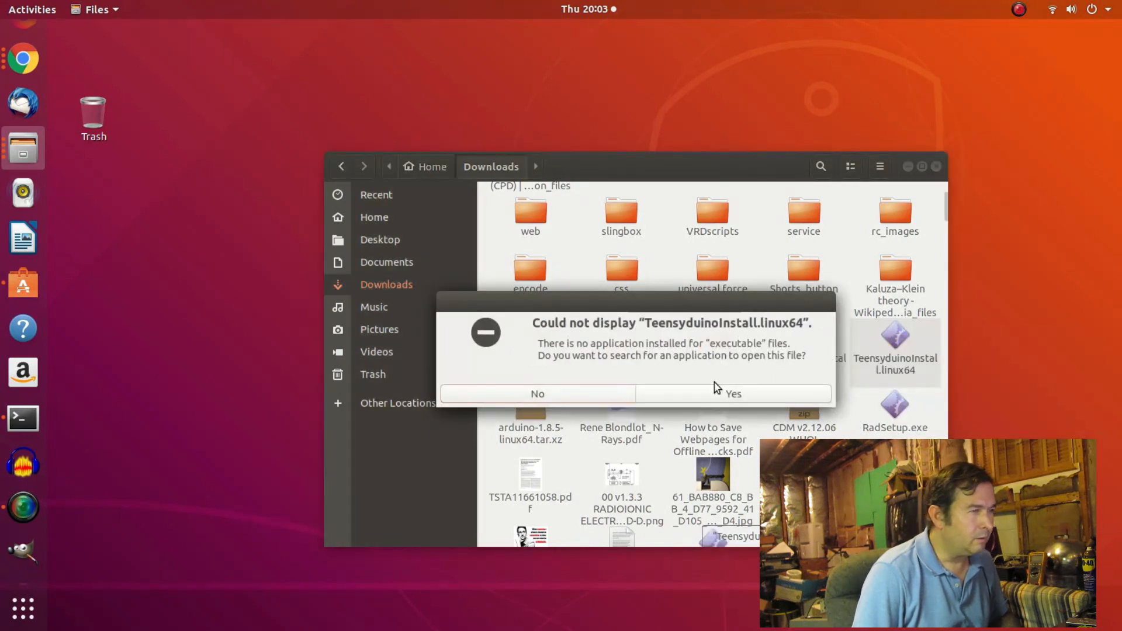
mouse_move(590, 353)
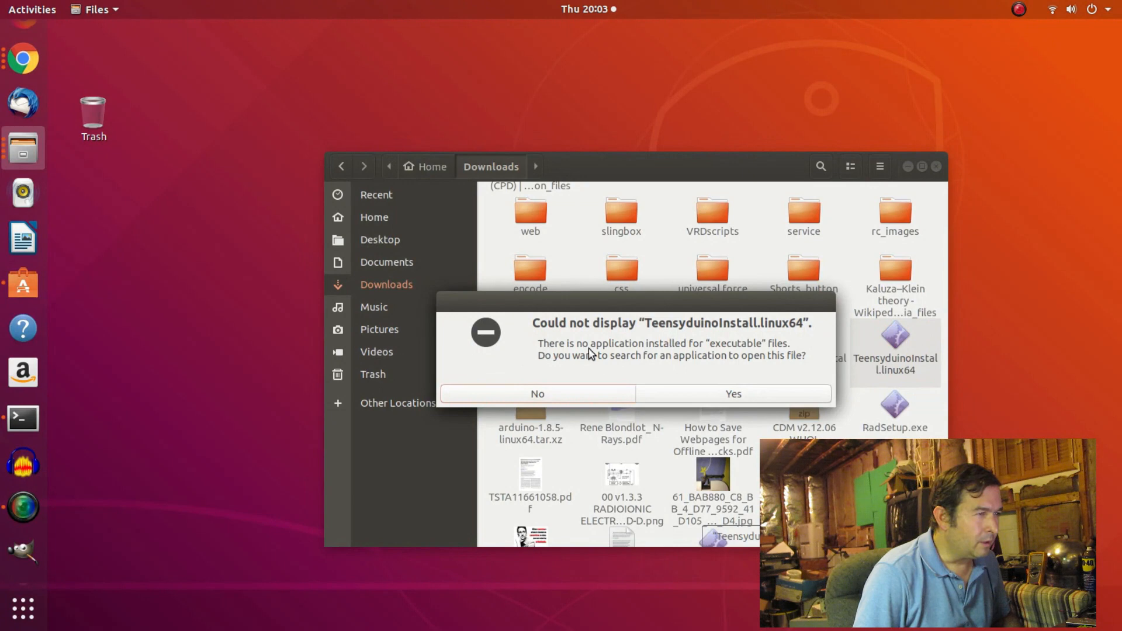
mouse_move(680, 372)
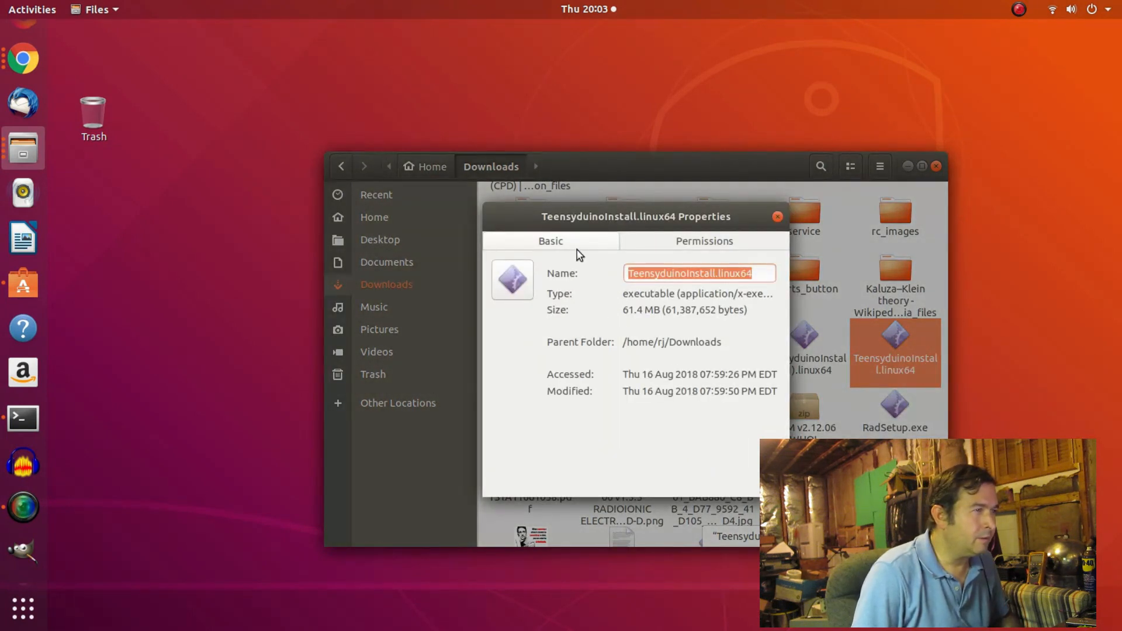
Enable 'Allow executing file as program' in TeensyduinoInstall.linux64's Permissions and close Properties.
left_click(702, 240)
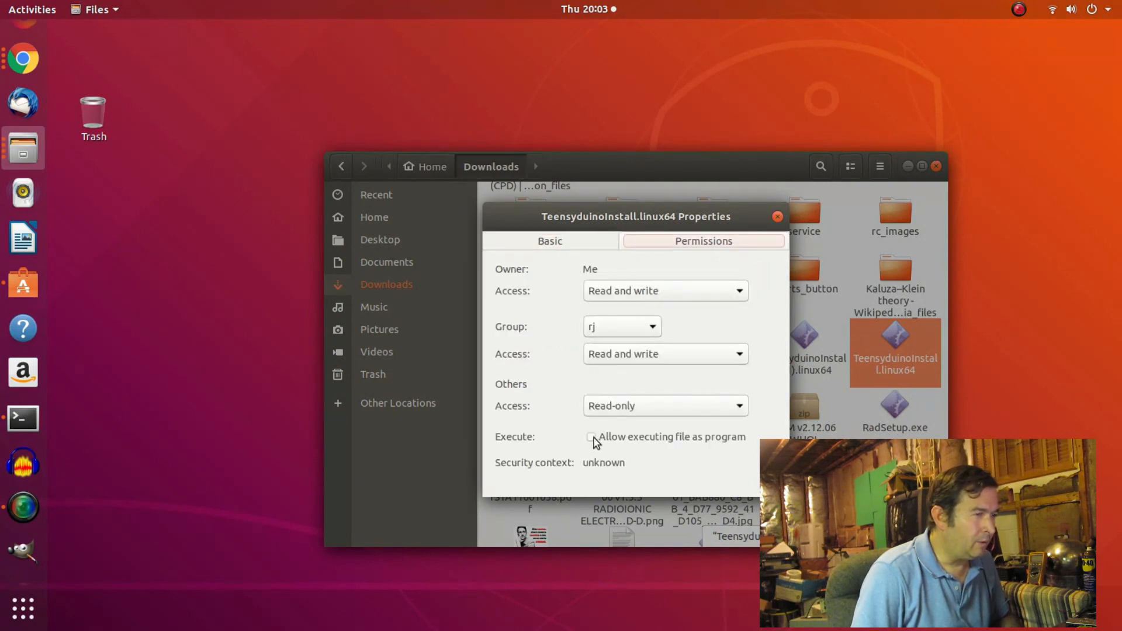
left_click(590, 437)
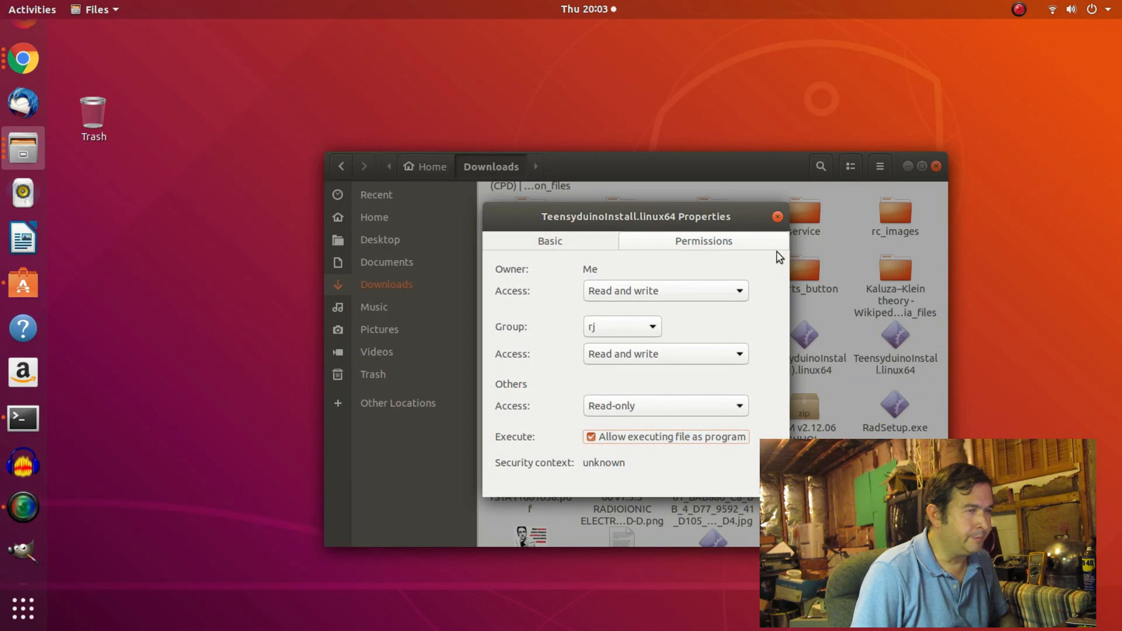
left_click(777, 216)
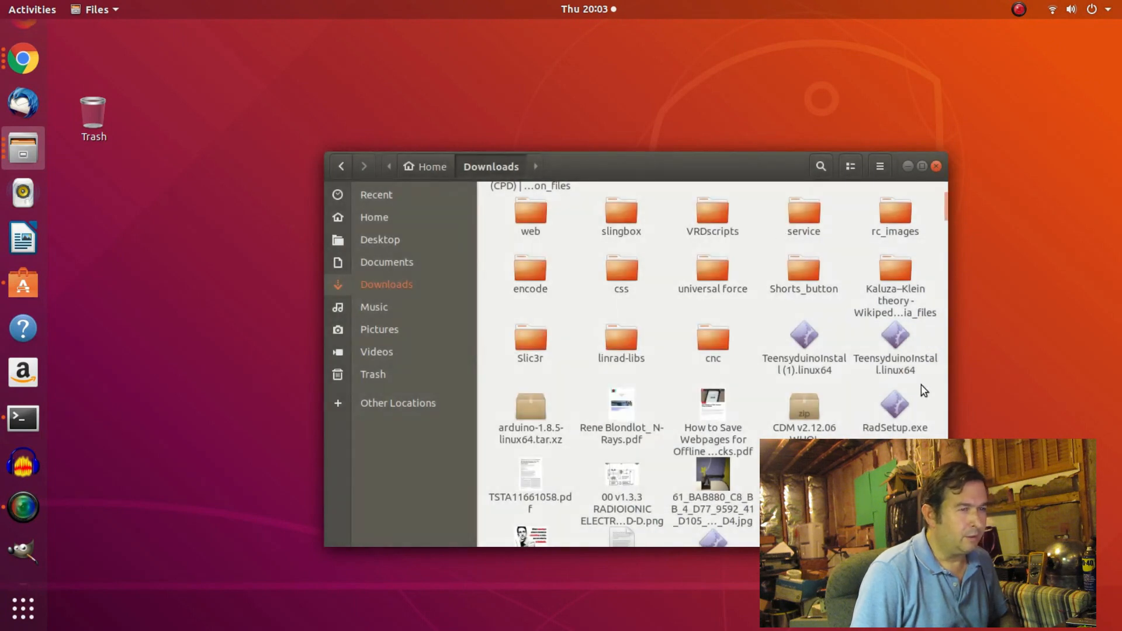
left_click(893, 344)
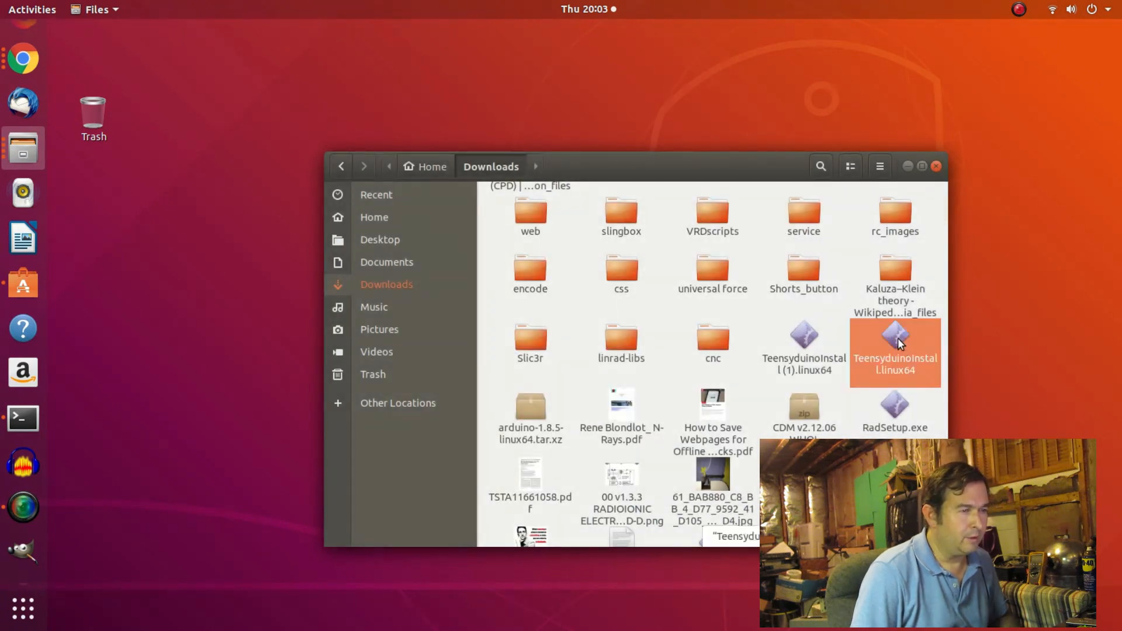
Launch TeensyduinoInstall.linux64 and go past the Teensyduino 1.42 welcome page.
double_click(895, 343)
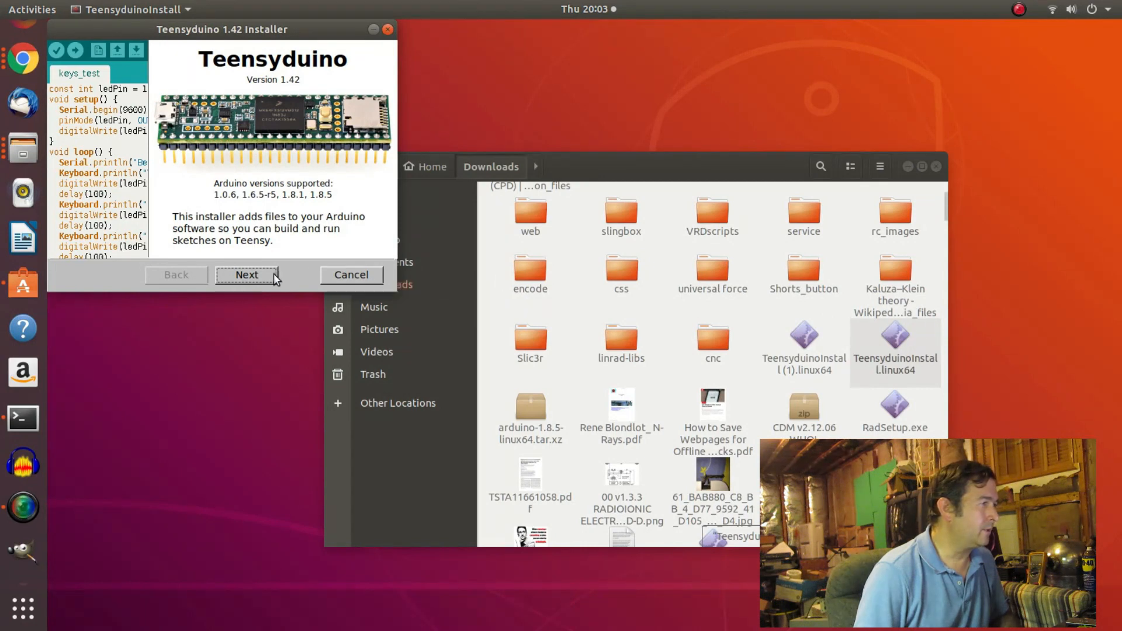
left_click(246, 275)
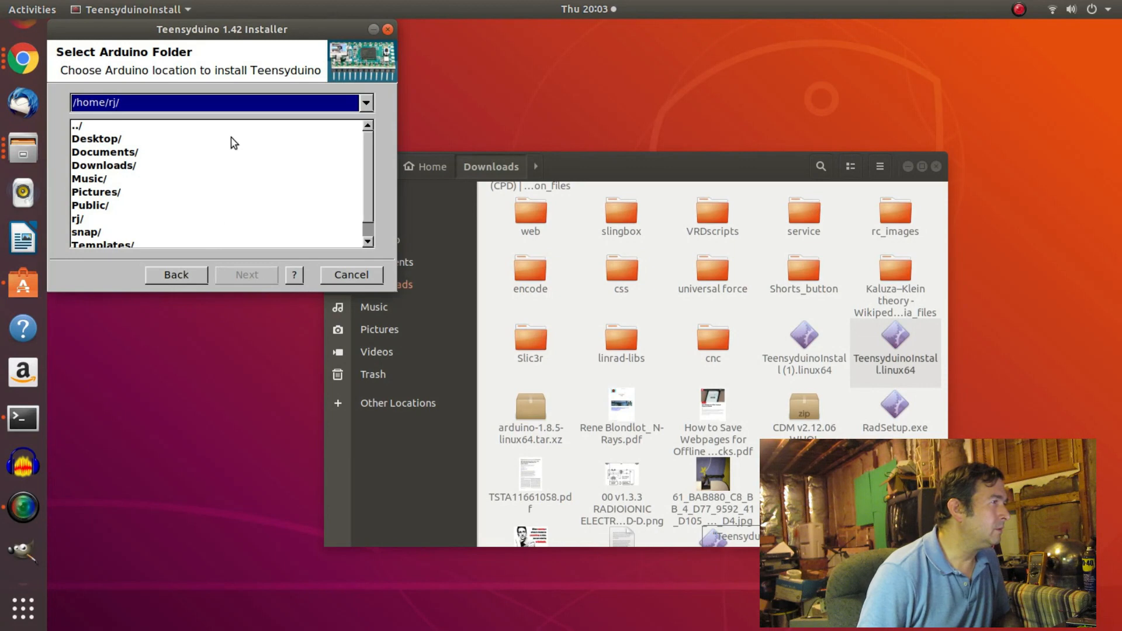
mouse_move(264, 203)
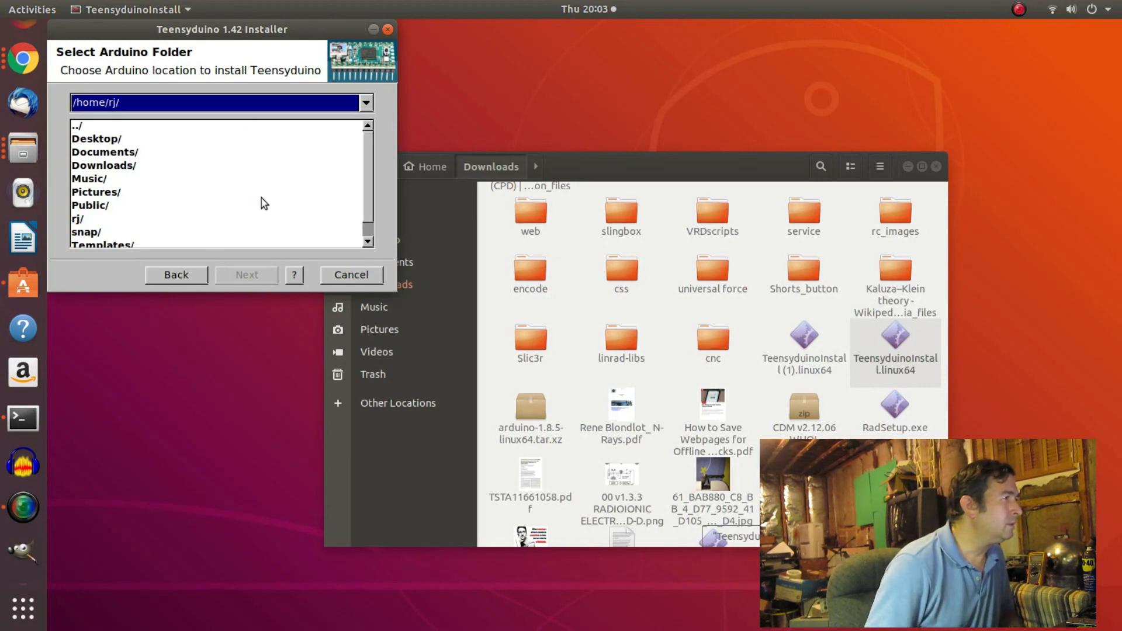
mouse_move(271, 118)
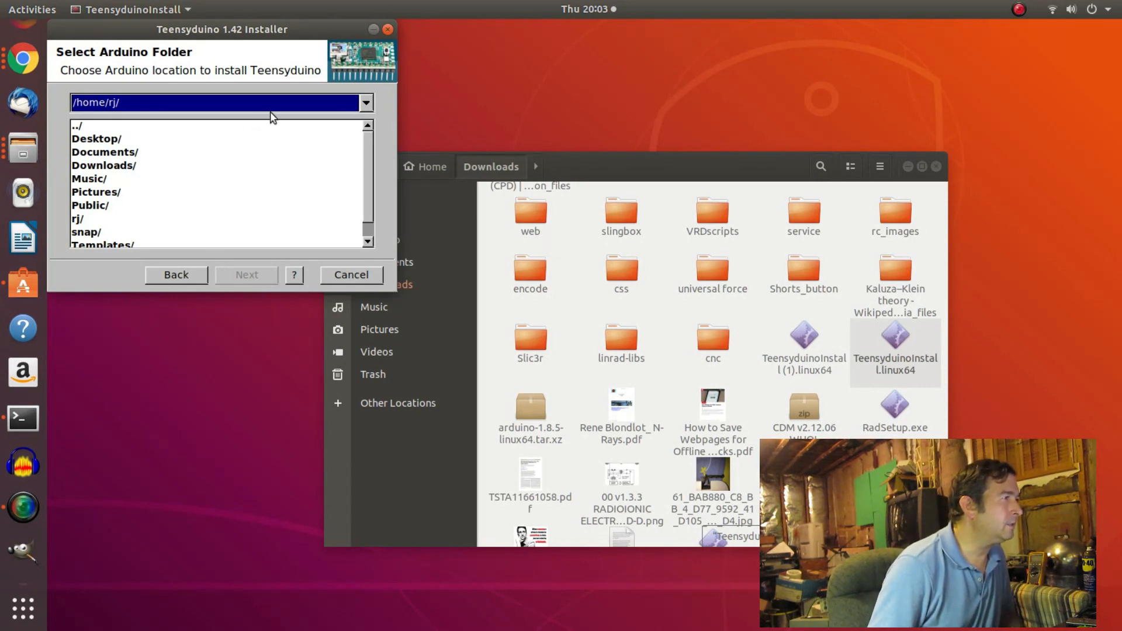
mouse_move(121, 80)
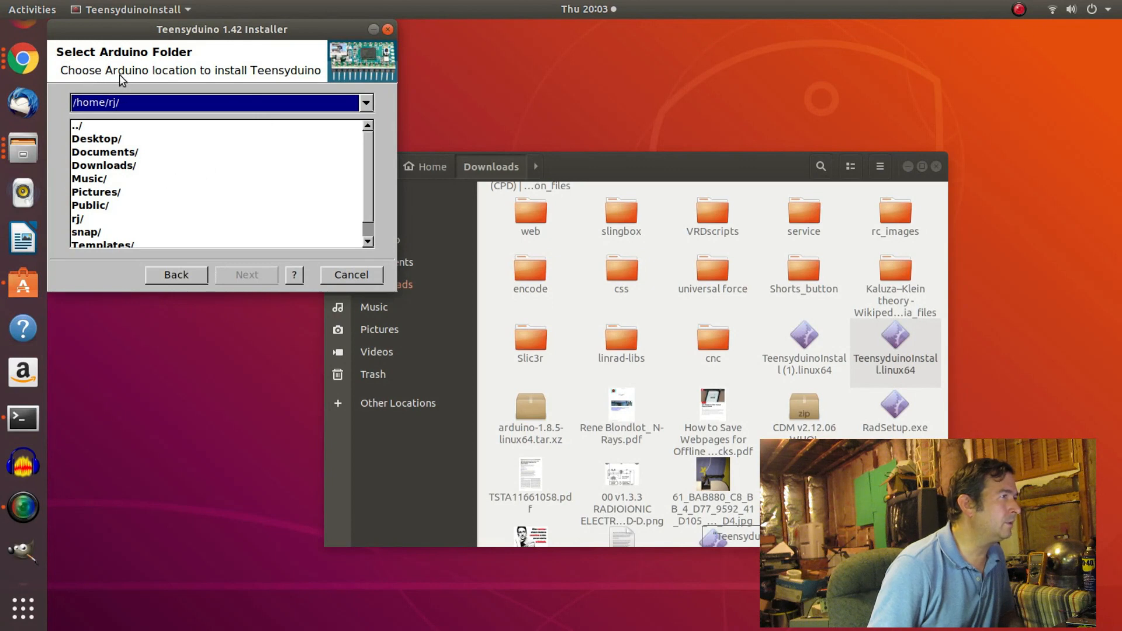
mouse_move(245, 86)
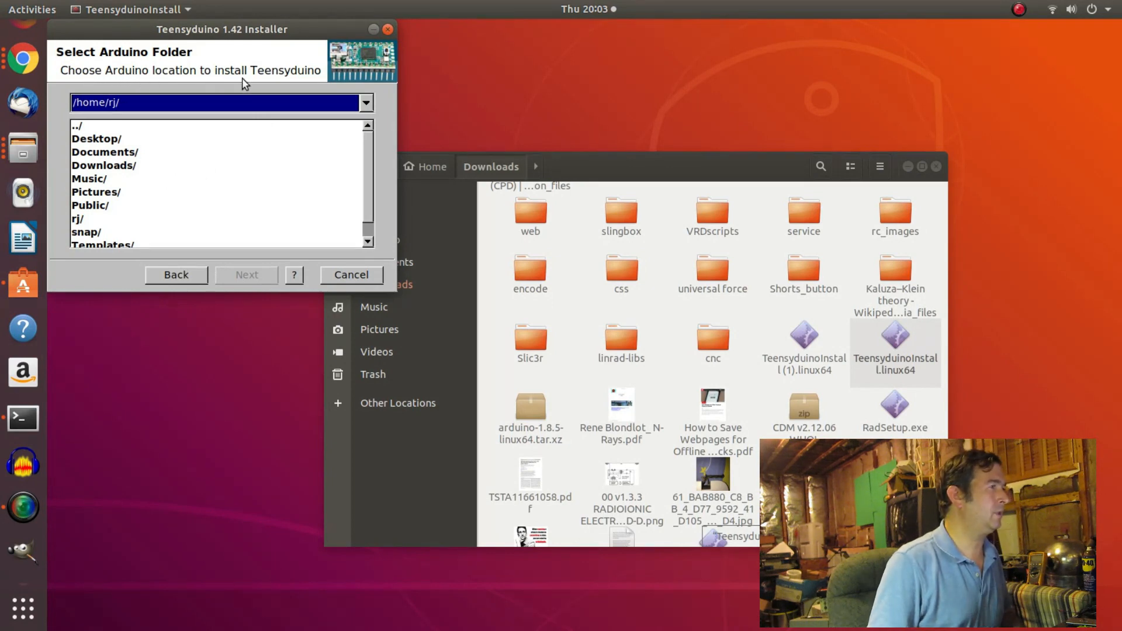
mouse_move(178, 294)
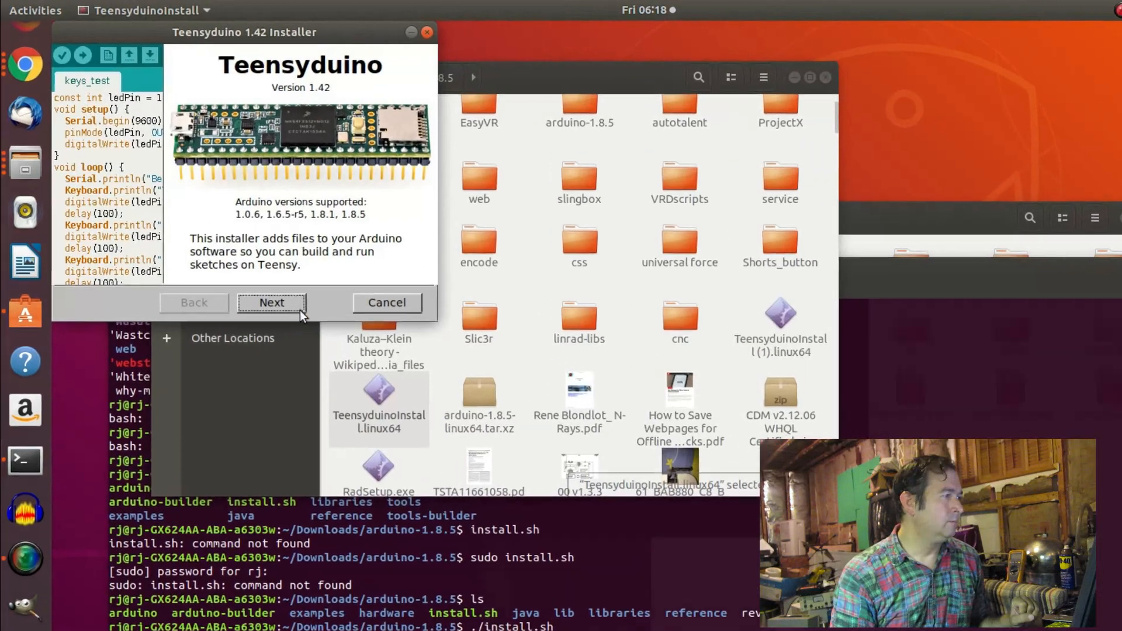
Set /home/rj/Downloads/arduino-1.8.5 as the Arduino folder and continue to library selection.
left_click(271, 302)
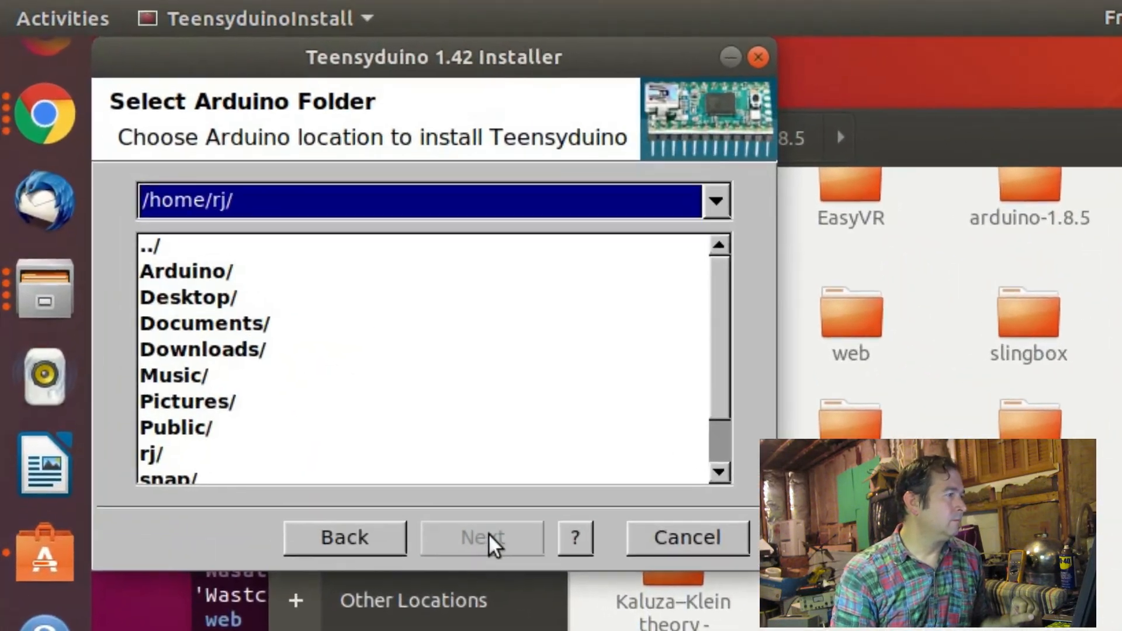
left_click(207, 356)
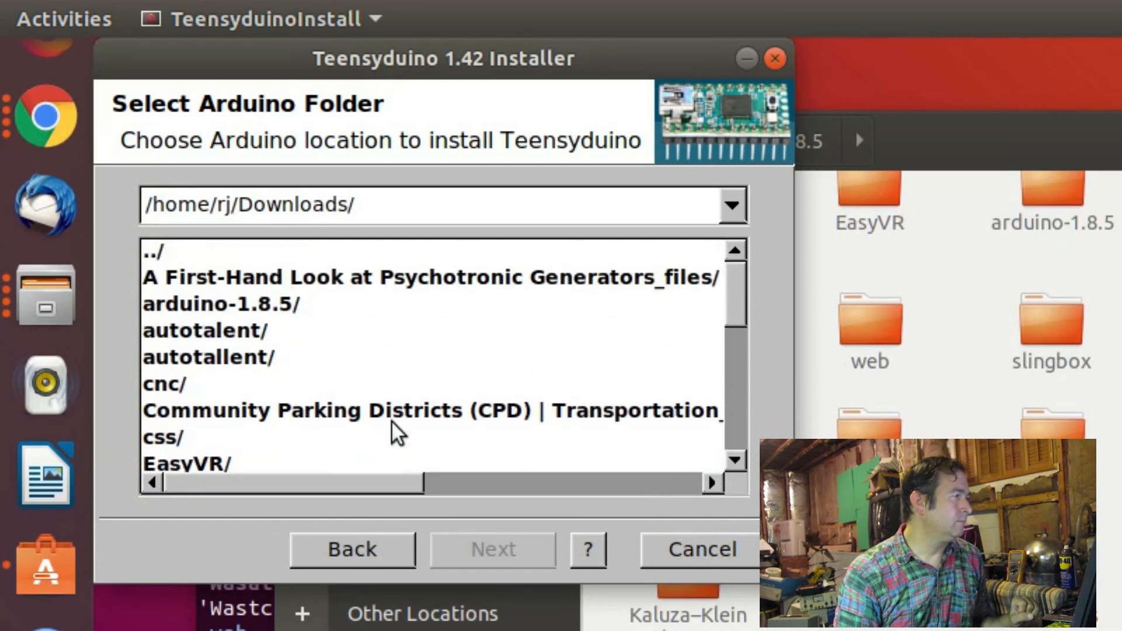
double_click(221, 303)
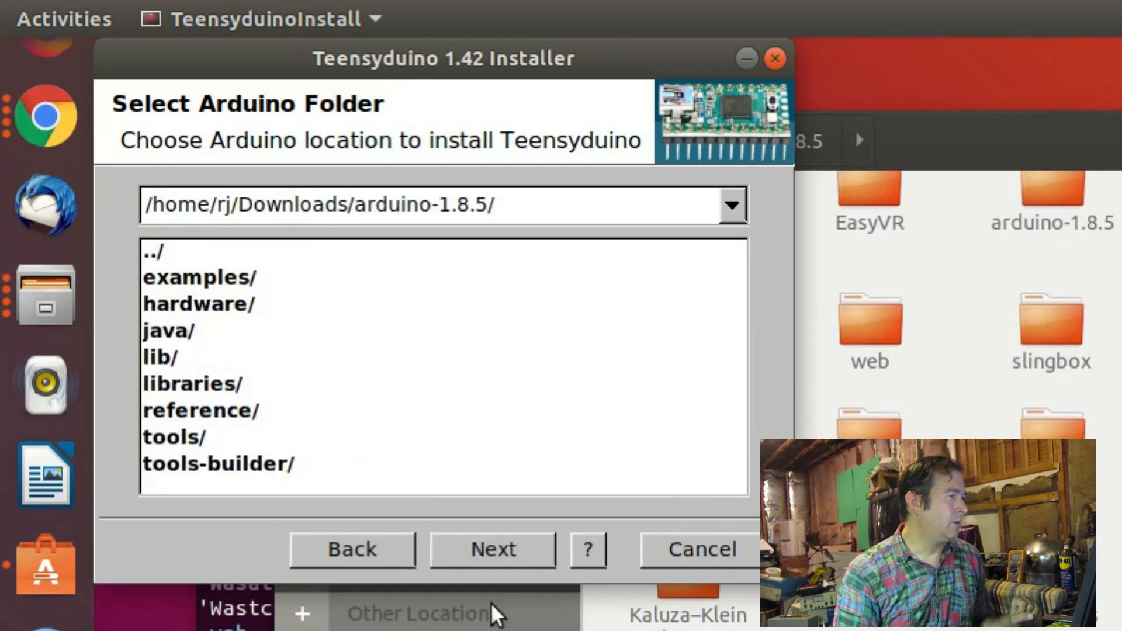
mouse_move(529, 589)
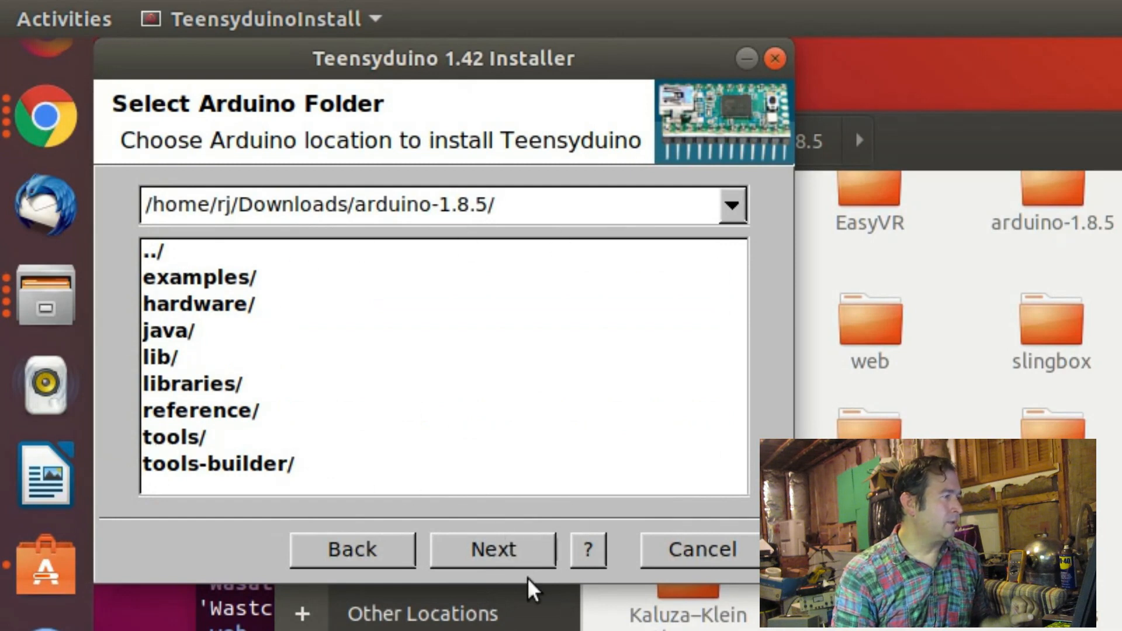
left_click(492, 550)
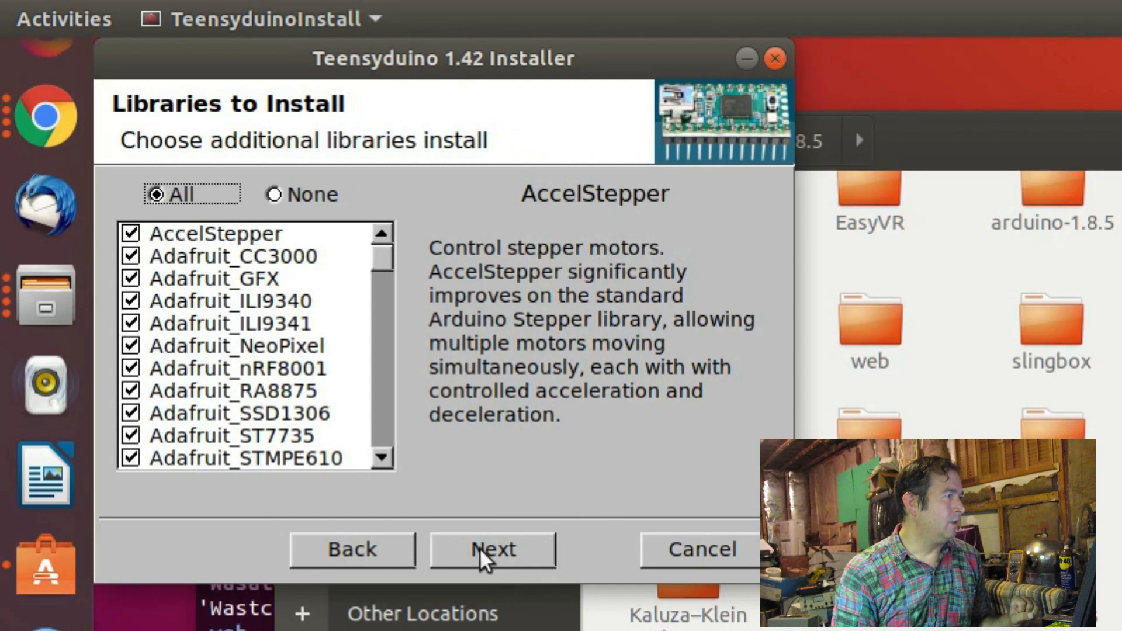
Install Teensyduino with all libraries, close the finished installer, and minimize Files.
left_click(492, 549)
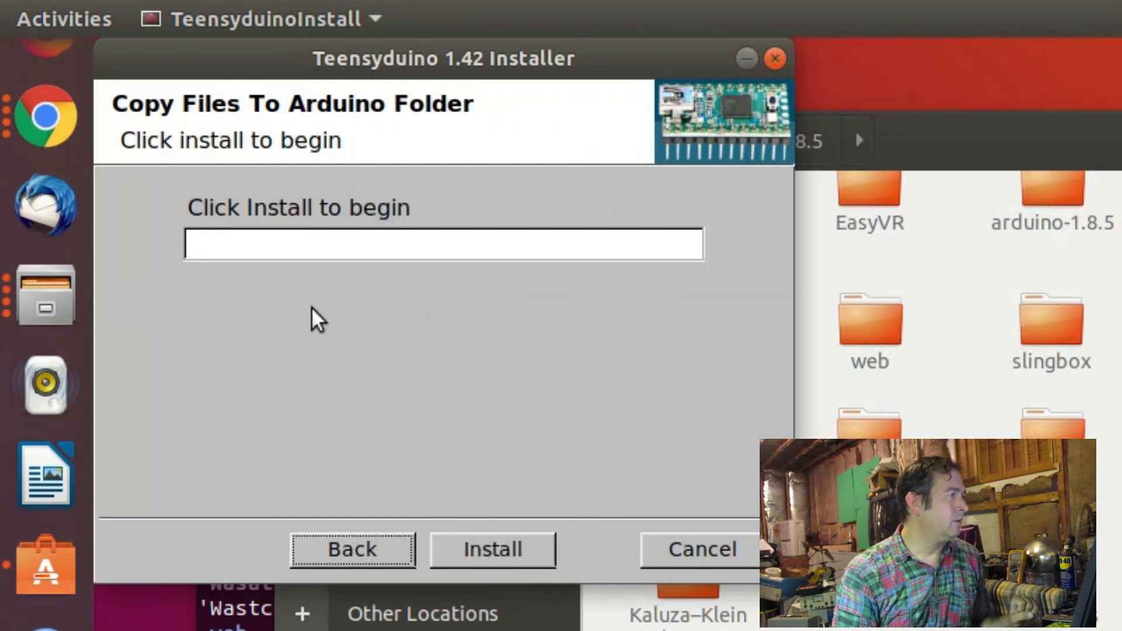
mouse_move(242, 218)
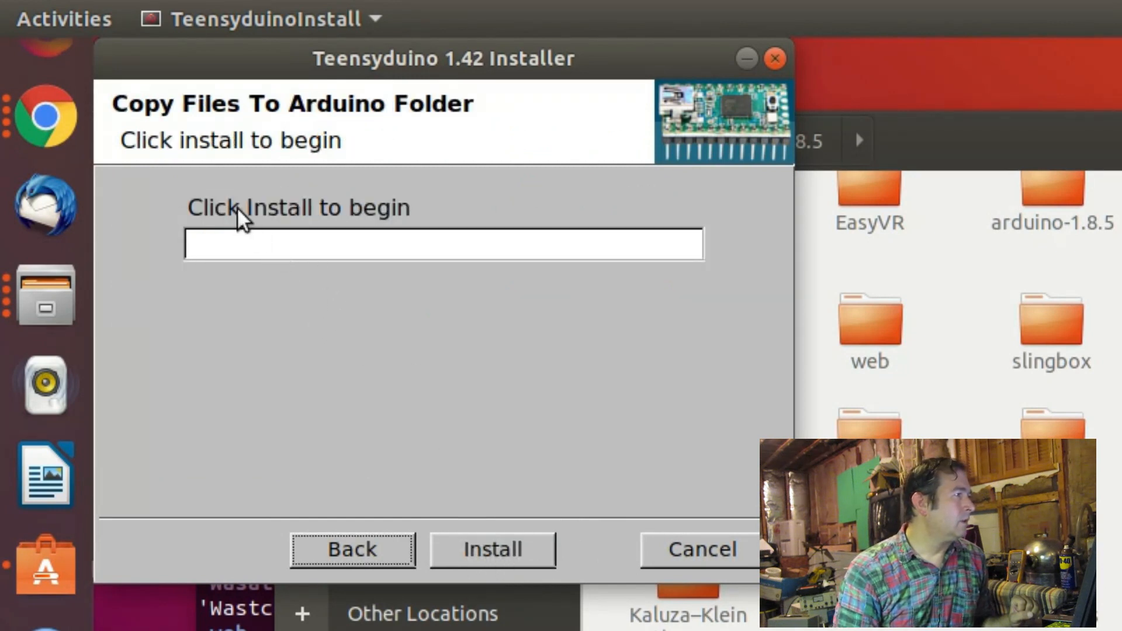
mouse_move(435, 481)
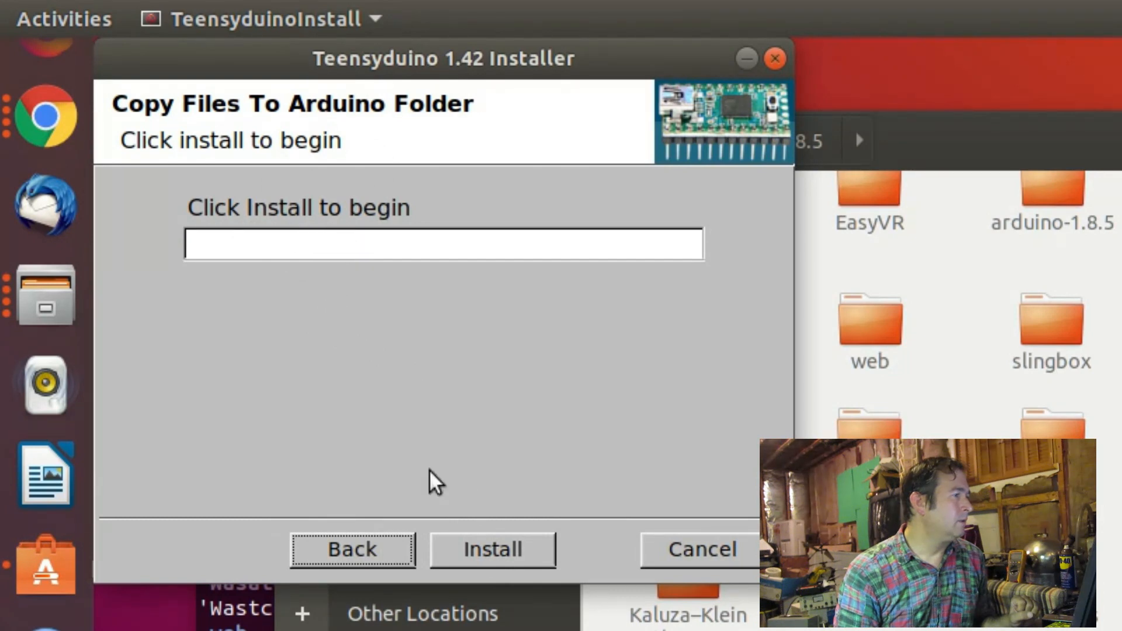
left_click(492, 549)
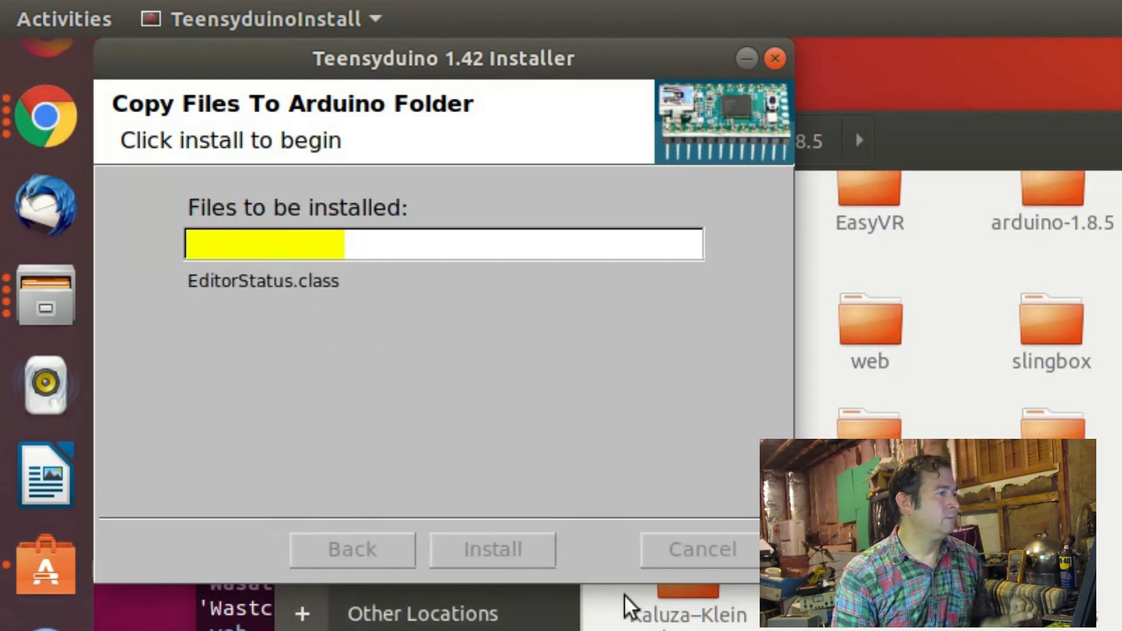
left_click(492, 549)
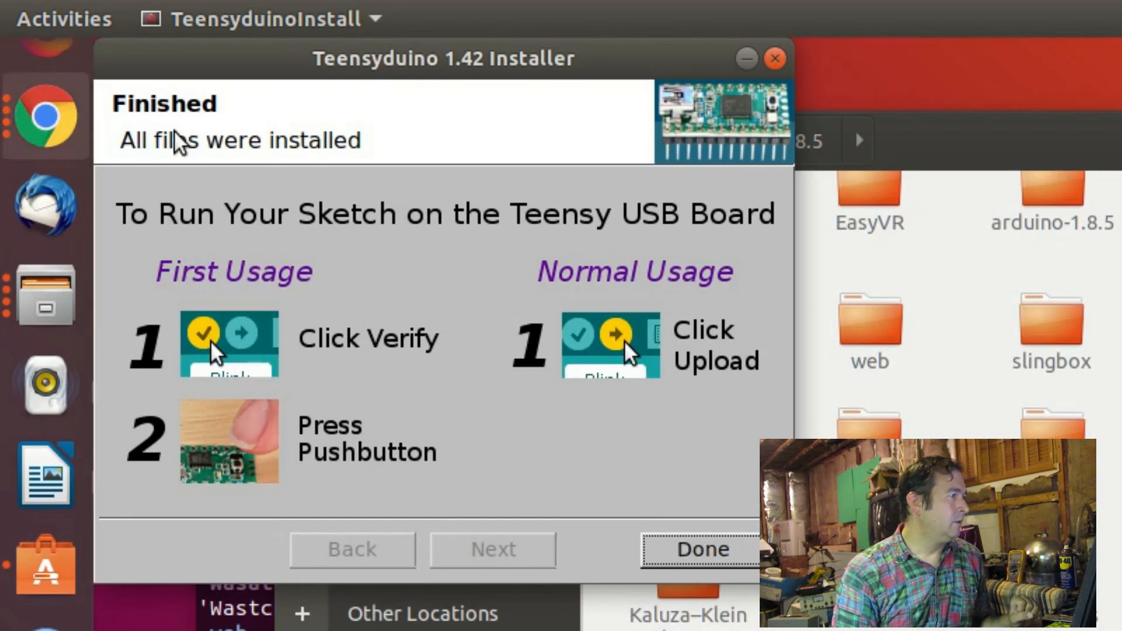
mouse_move(678, 241)
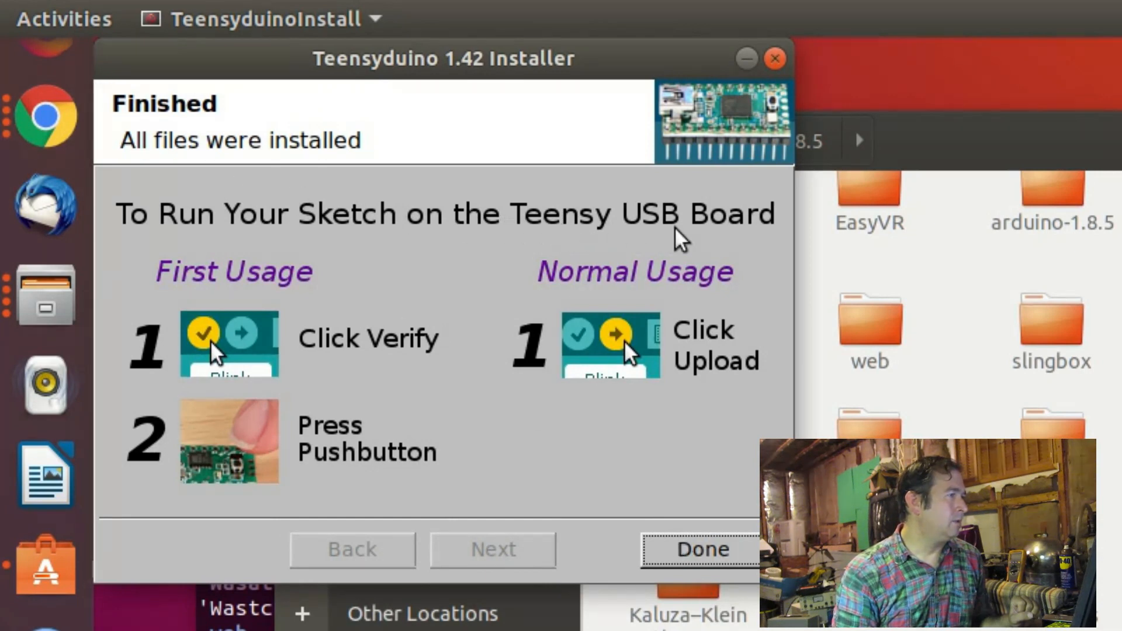
mouse_move(373, 415)
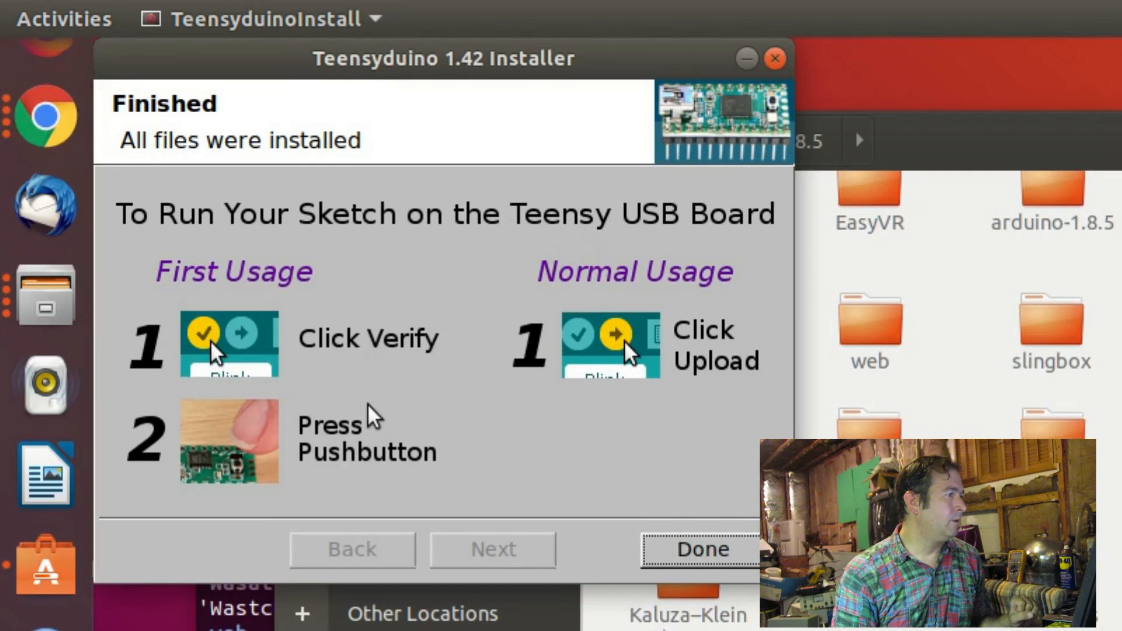
mouse_move(713, 377)
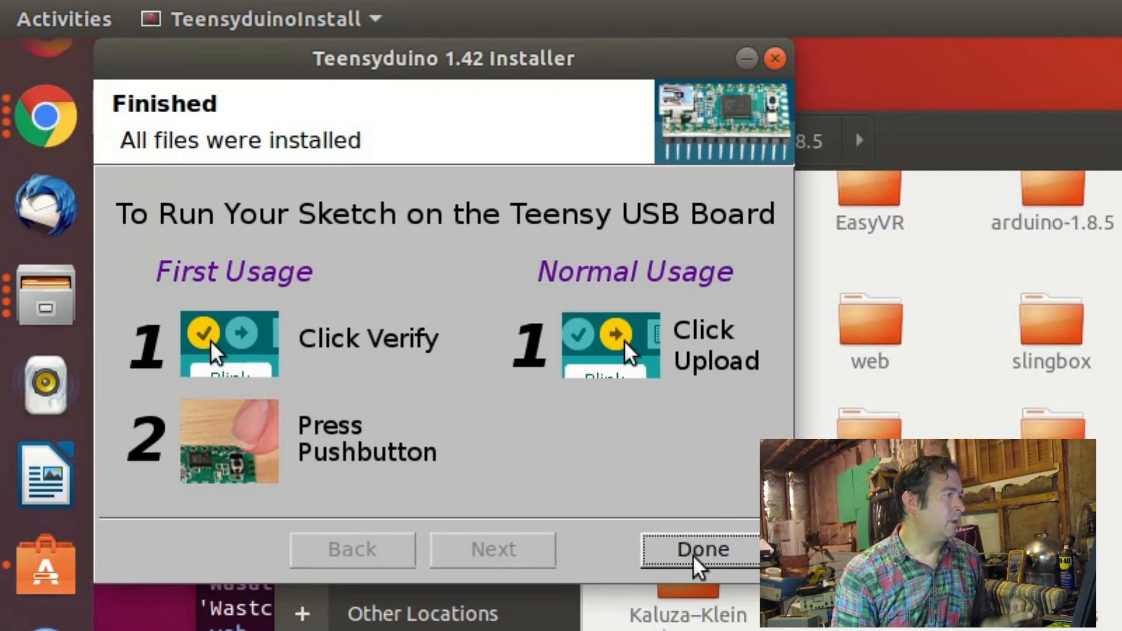
left_click(700, 549)
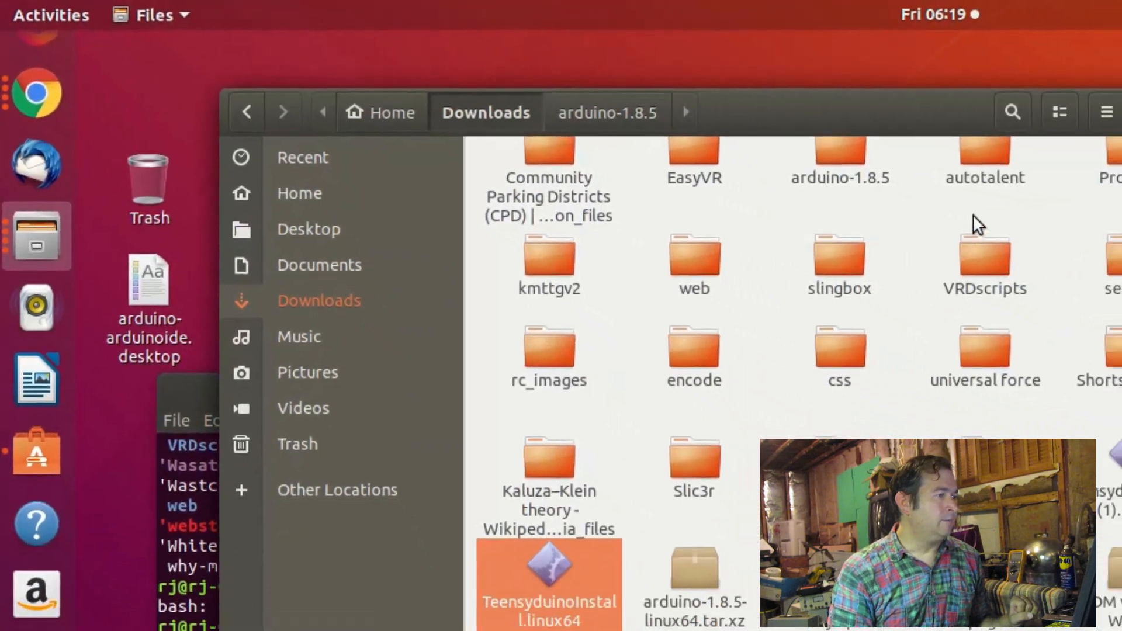
left_click(723, 70)
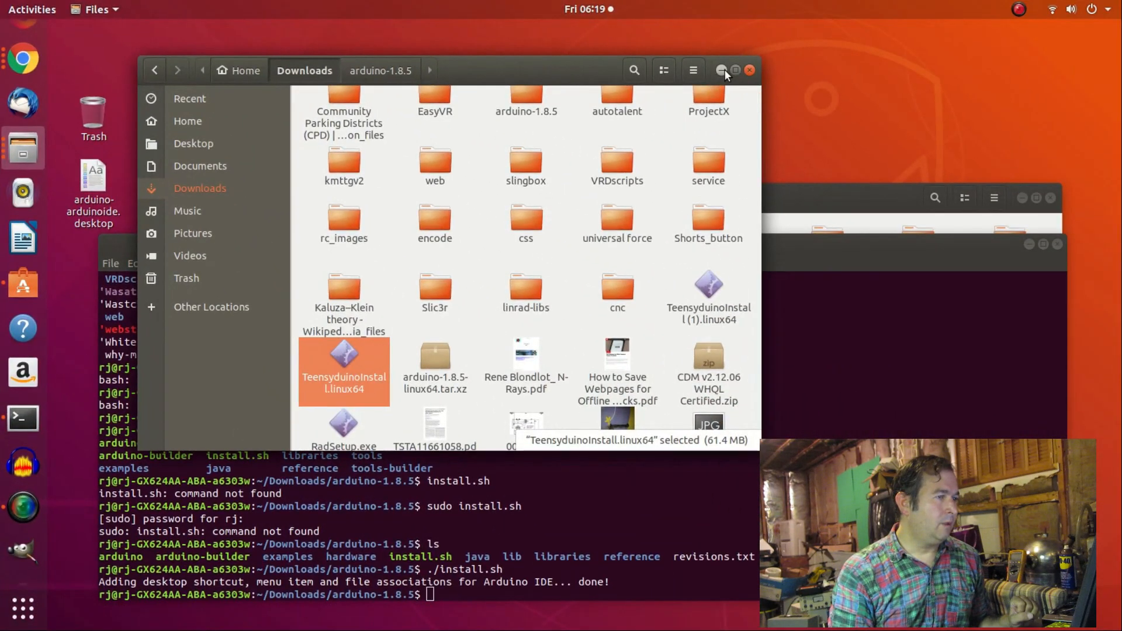
left_click(721, 70)
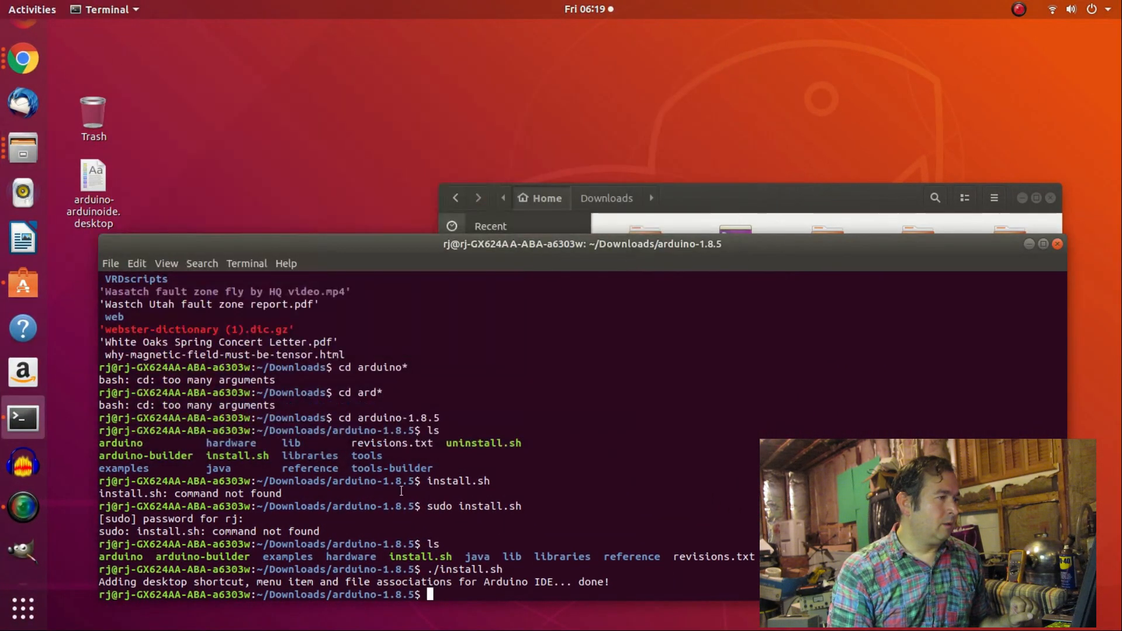
mouse_move(23, 608)
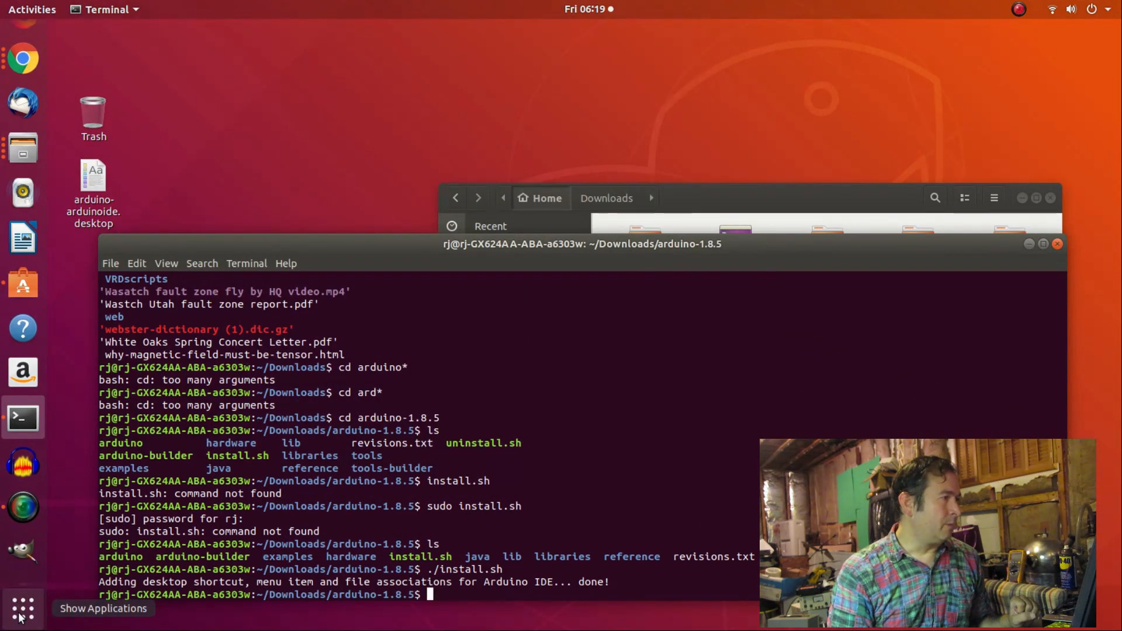
Launch Arduino IDE from the Show Applications overview.
left_click(22, 608)
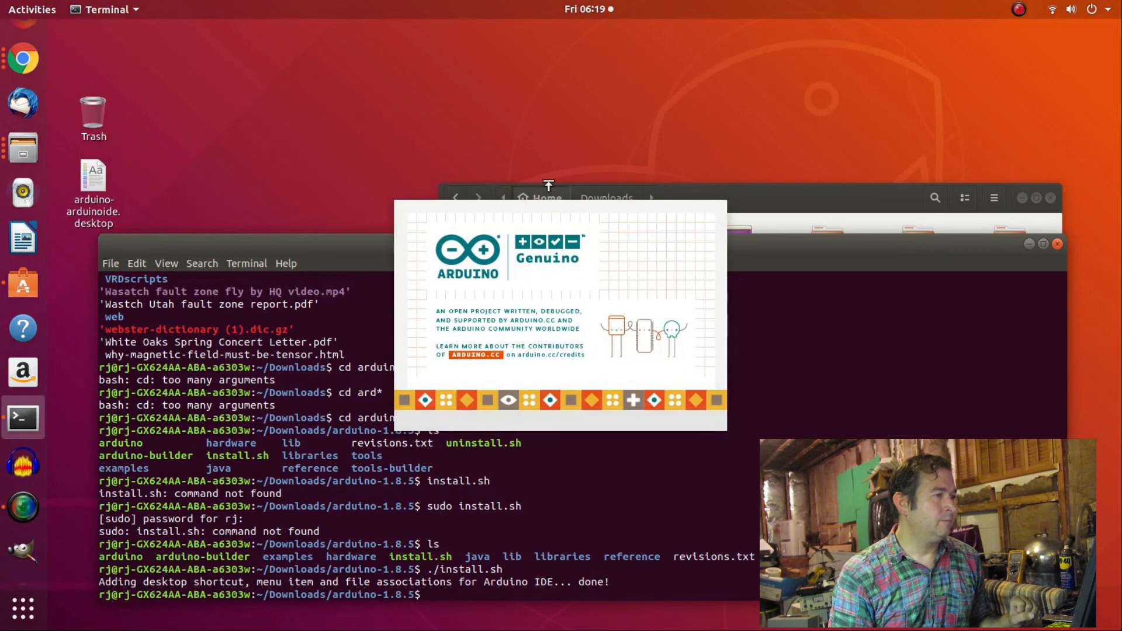
mouse_move(561, 181)
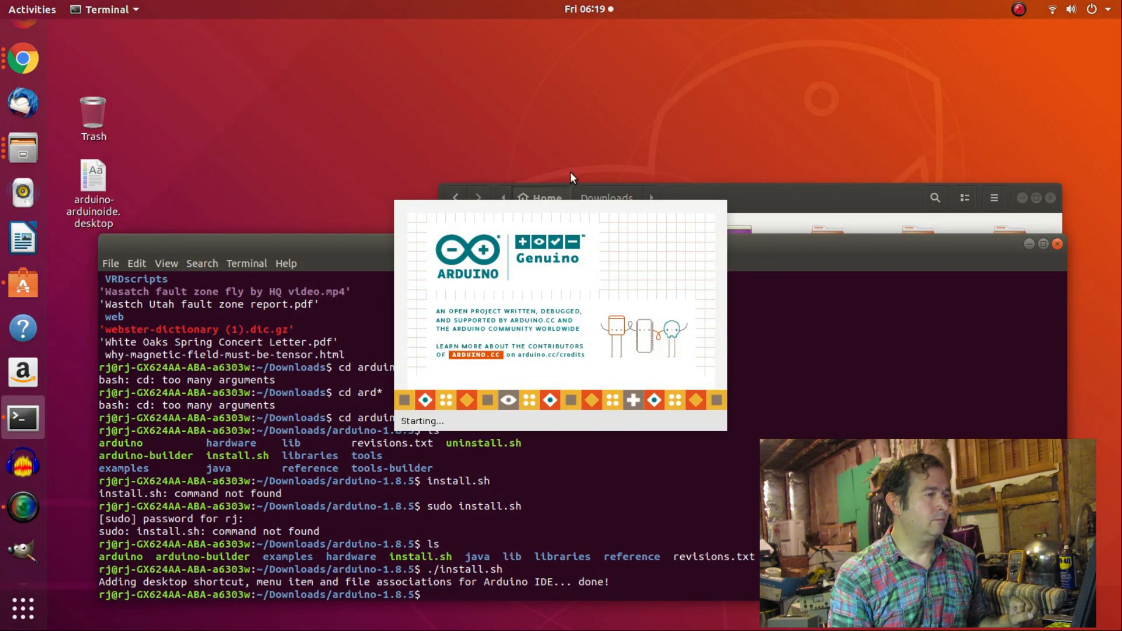
mouse_move(580, 172)
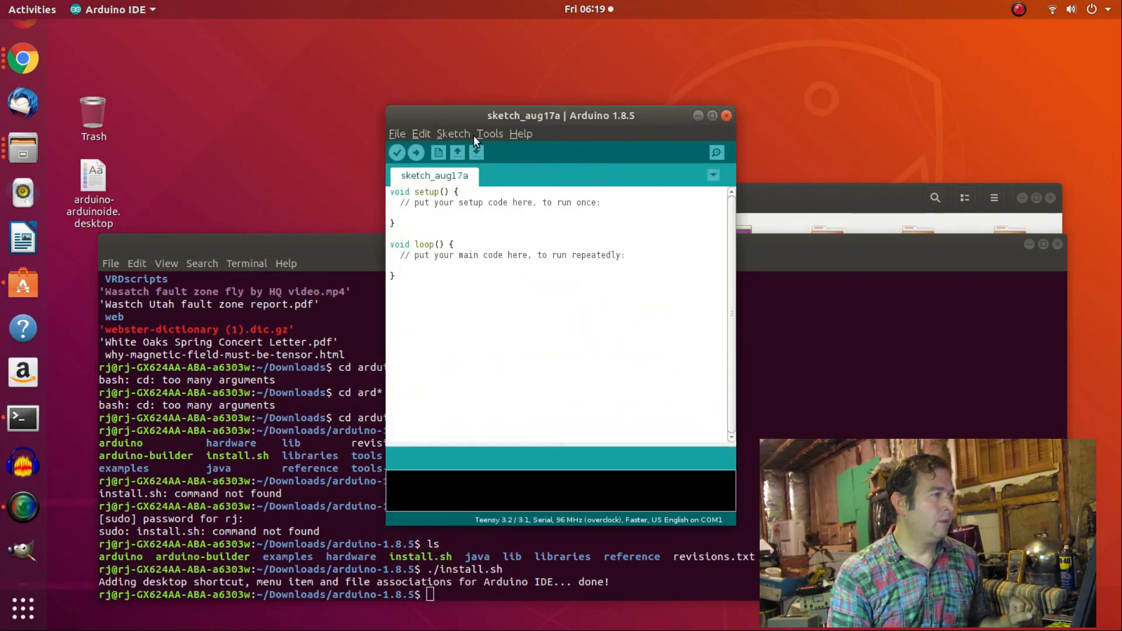
Select Teensy 3.6 from the Teensyduino boards in the Tools > Board menu.
left_click(482, 134)
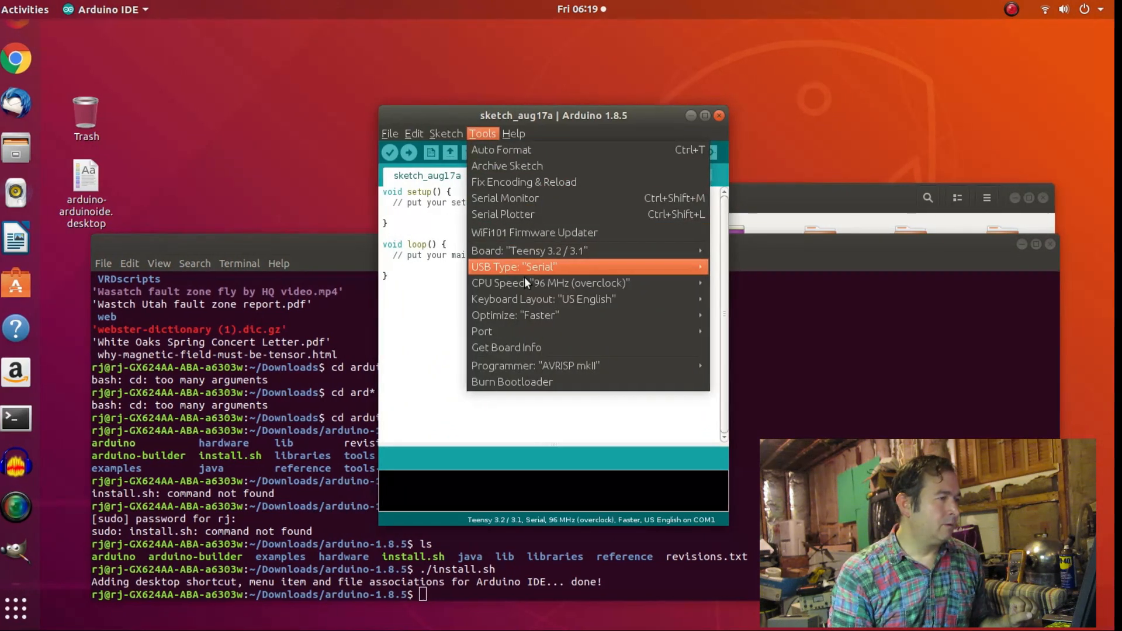
mouse_move(463, 283)
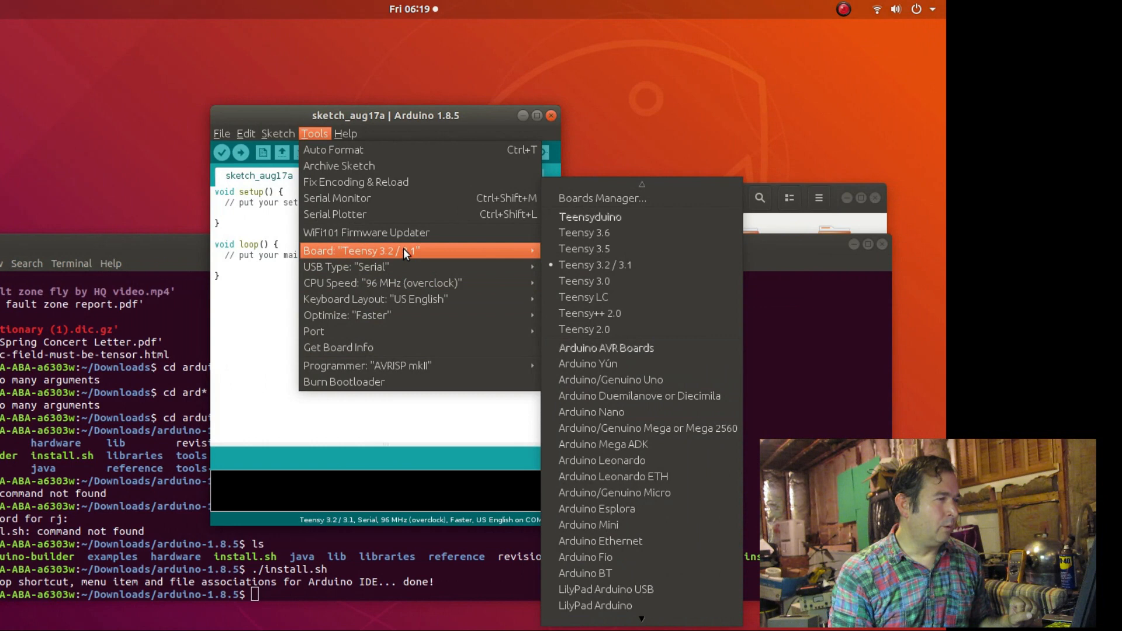
mouse_move(433, 255)
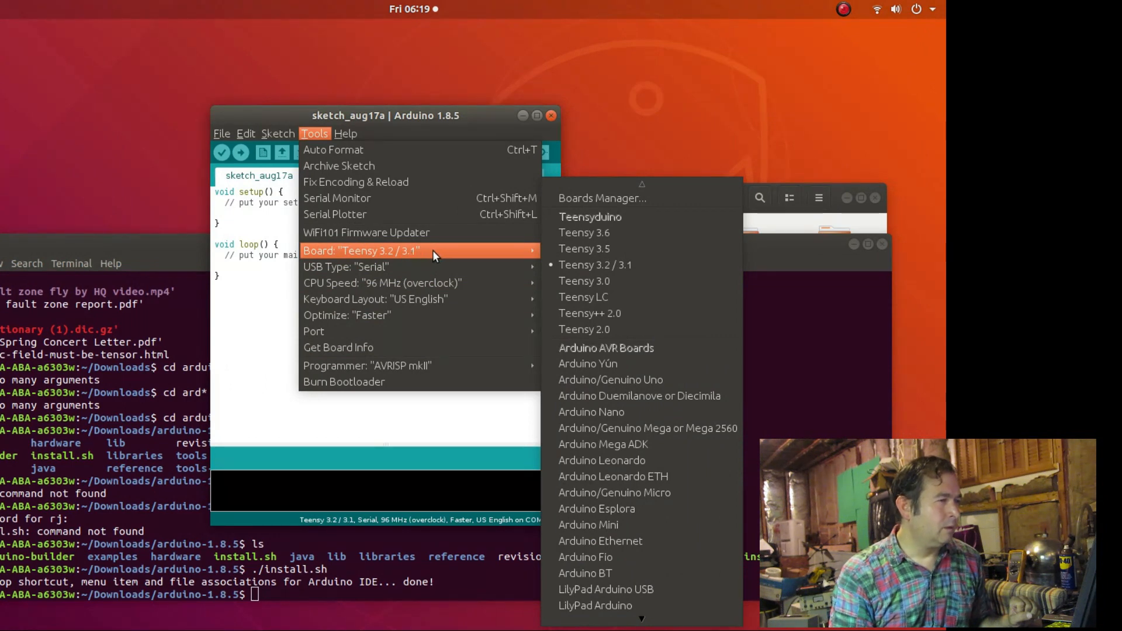
mouse_move(468, 259)
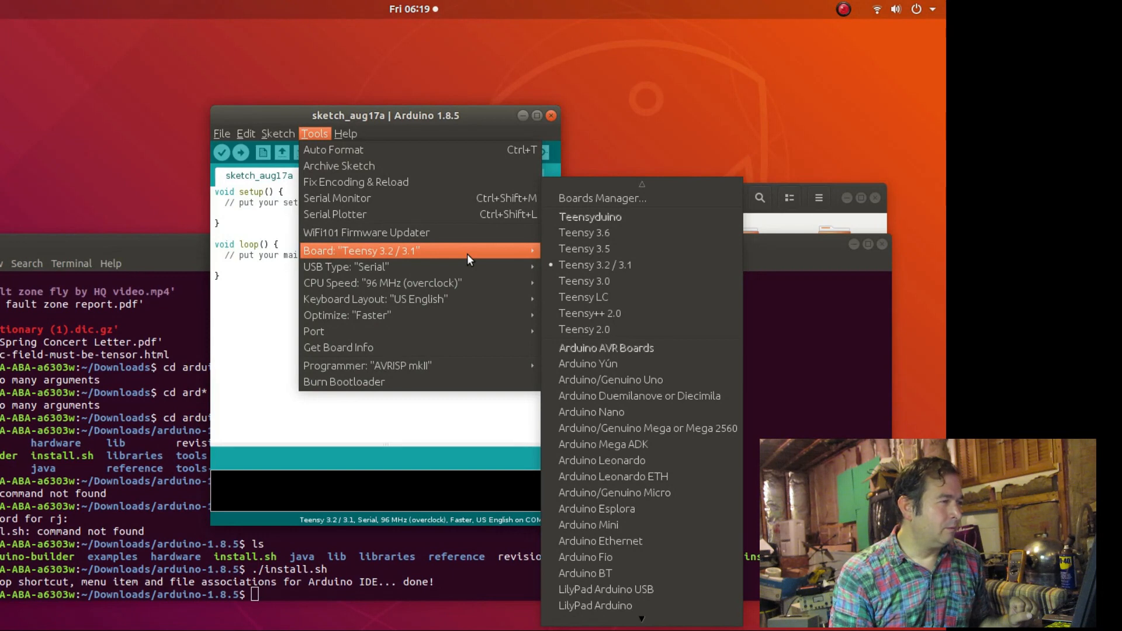
mouse_move(508, 257)
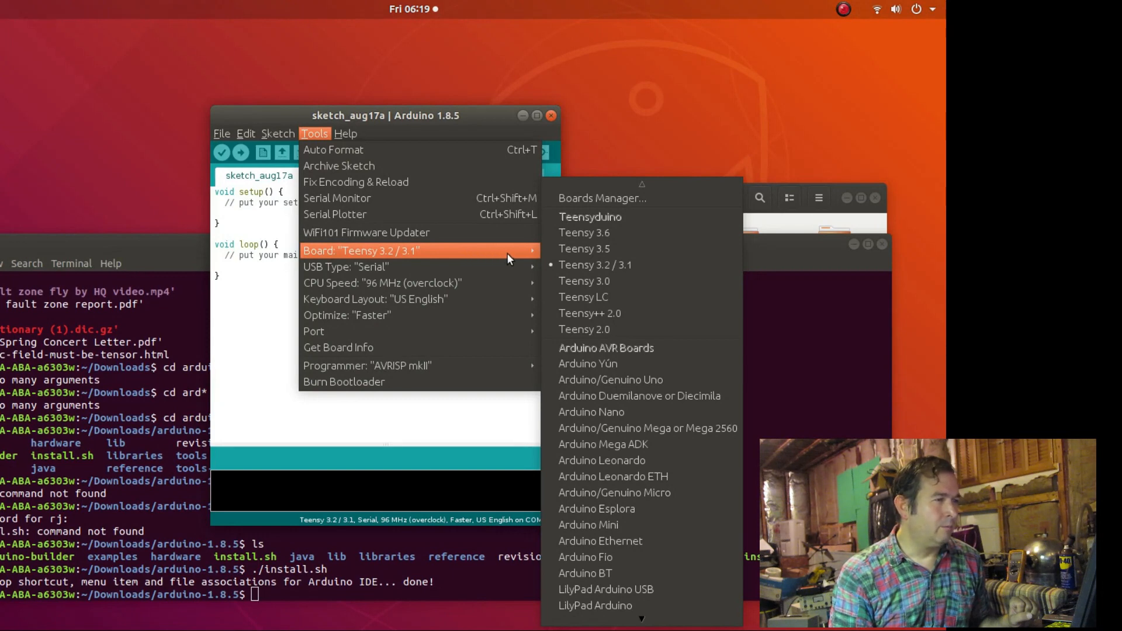
mouse_move(531, 262)
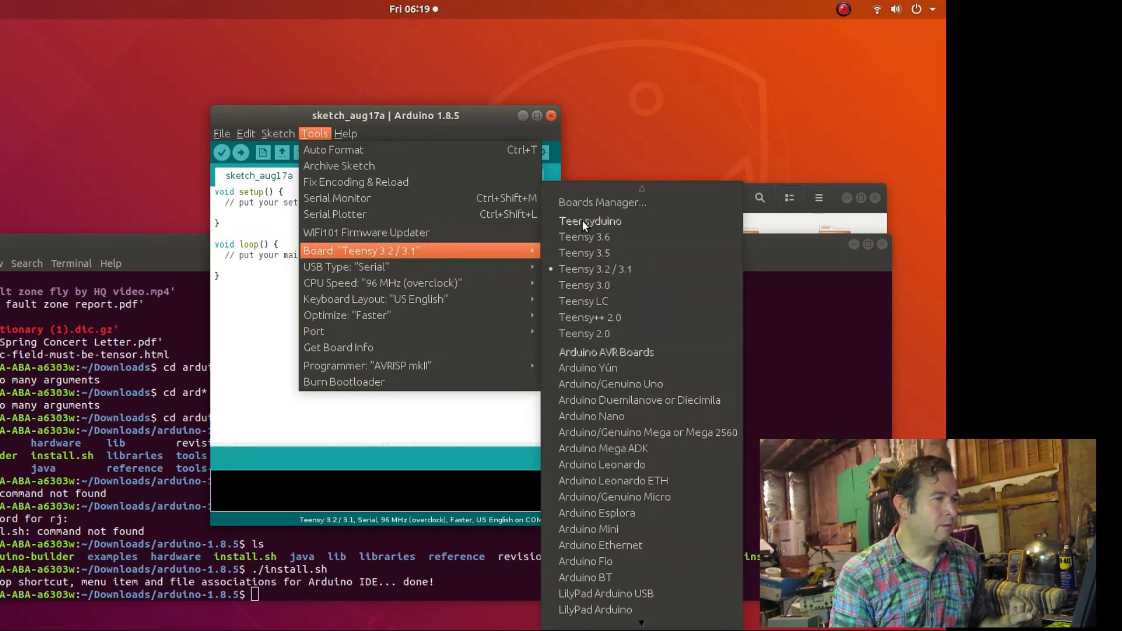
mouse_move(612, 480)
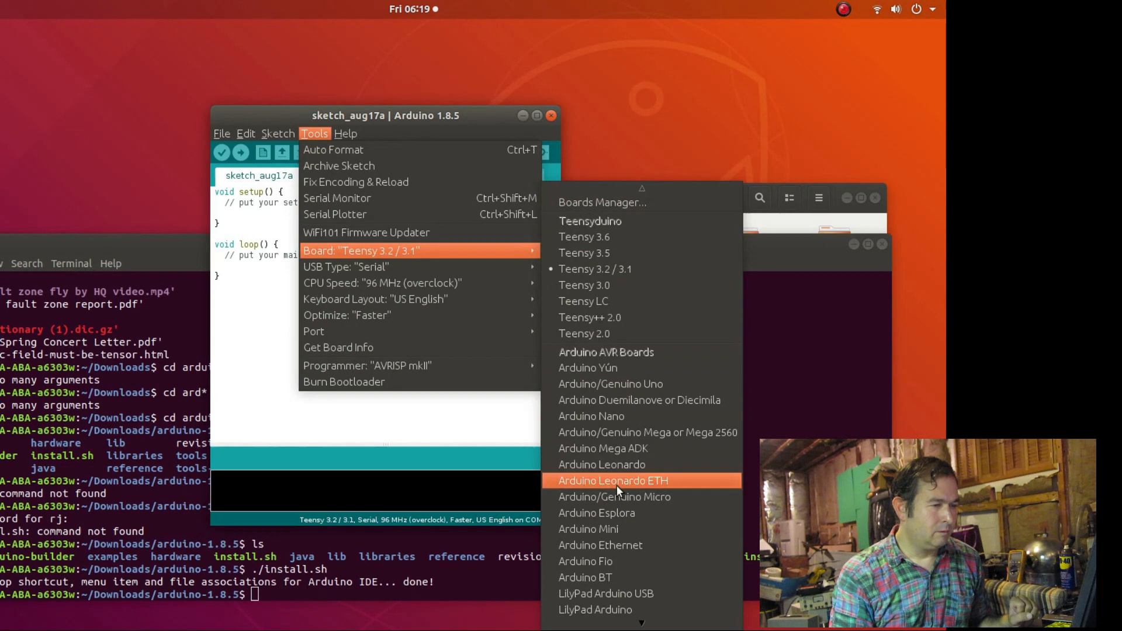
scroll("down", 3)
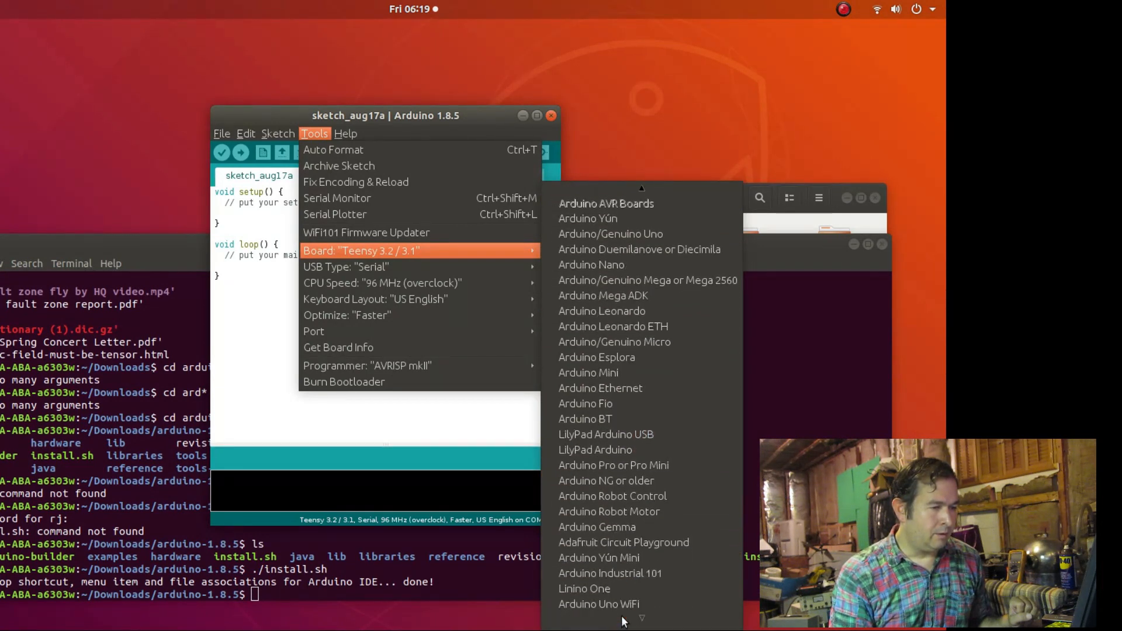
mouse_move(598, 603)
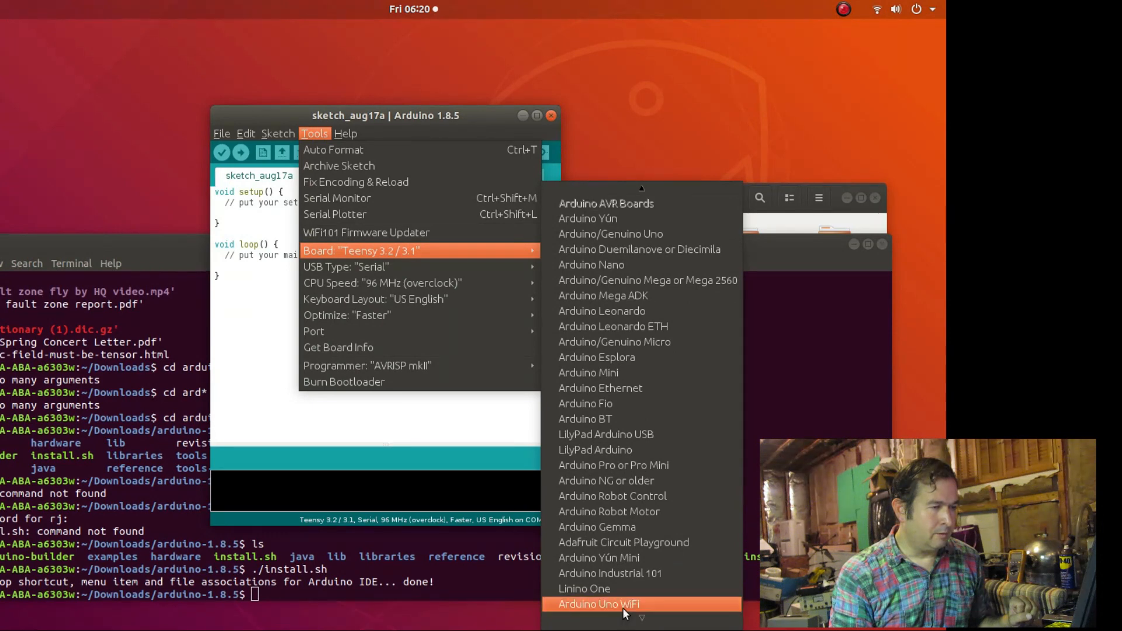
mouse_move(639, 249)
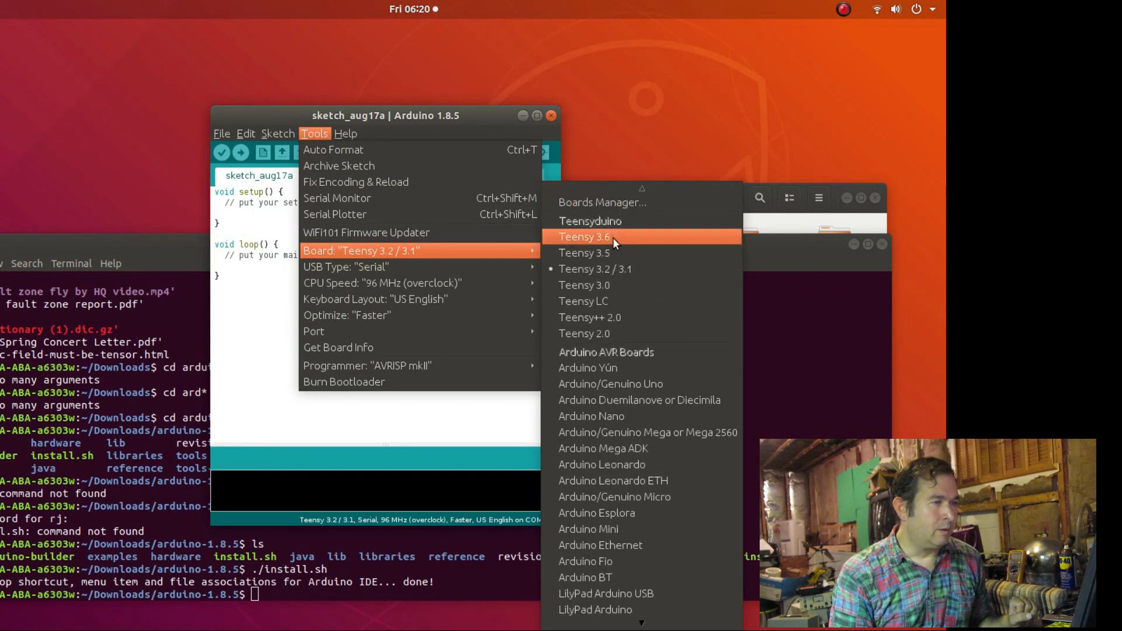
mouse_move(617, 300)
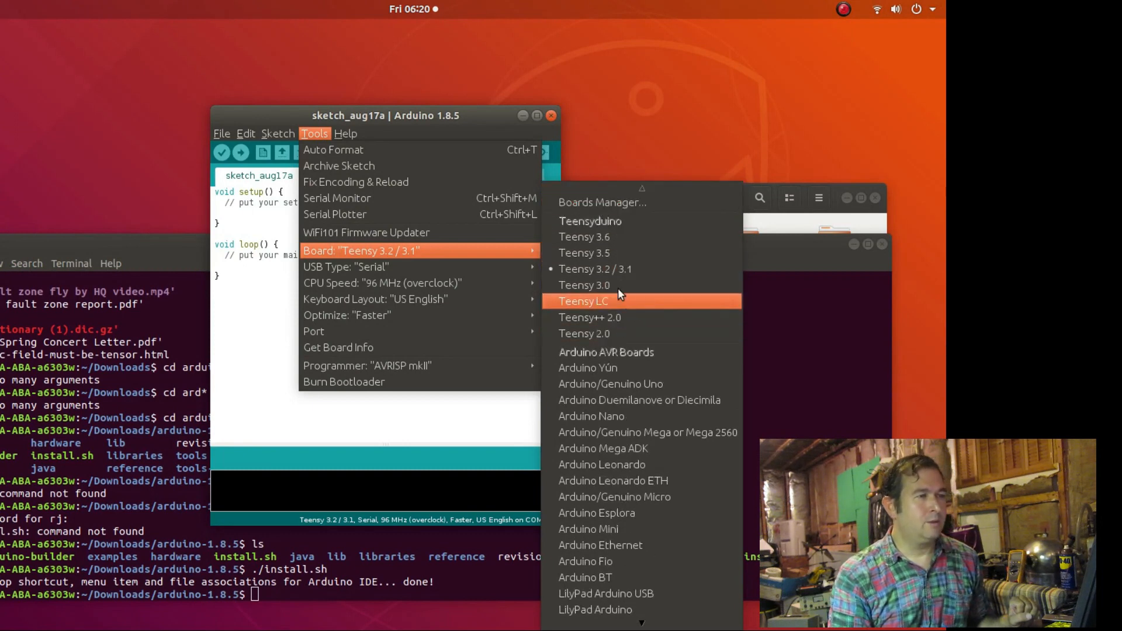
mouse_move(615, 237)
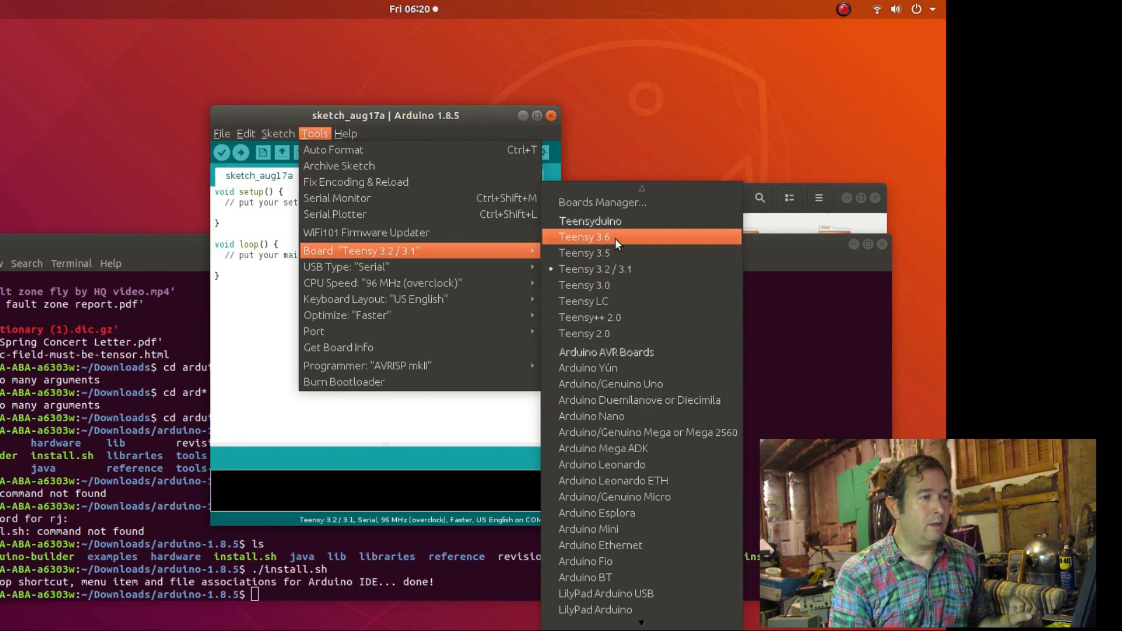
left_click(585, 236)
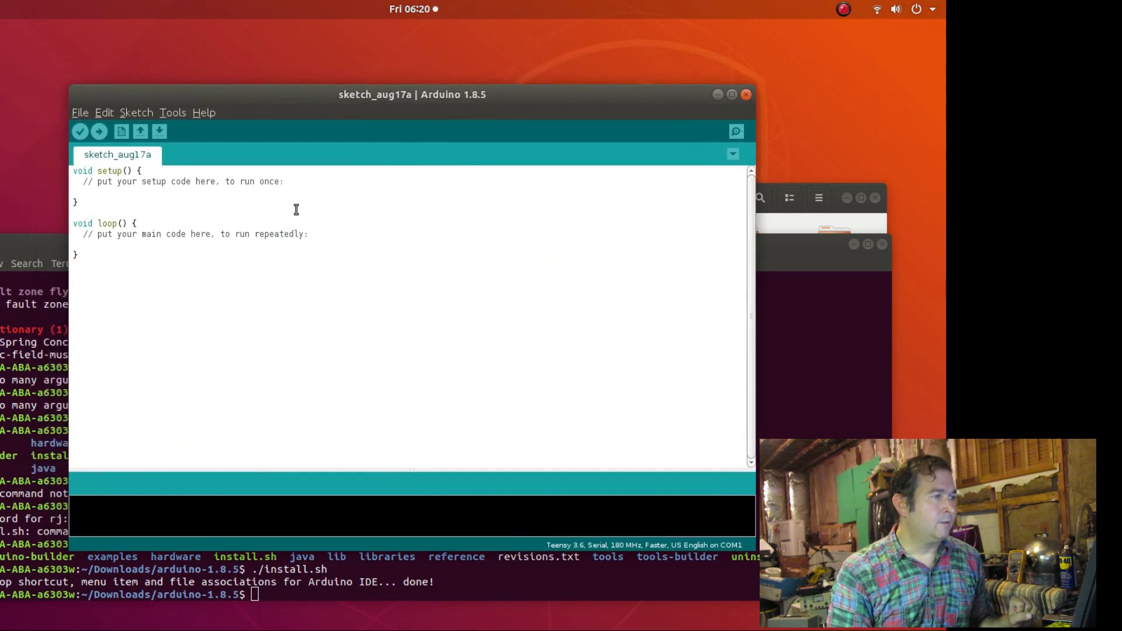
mouse_move(286, 23)
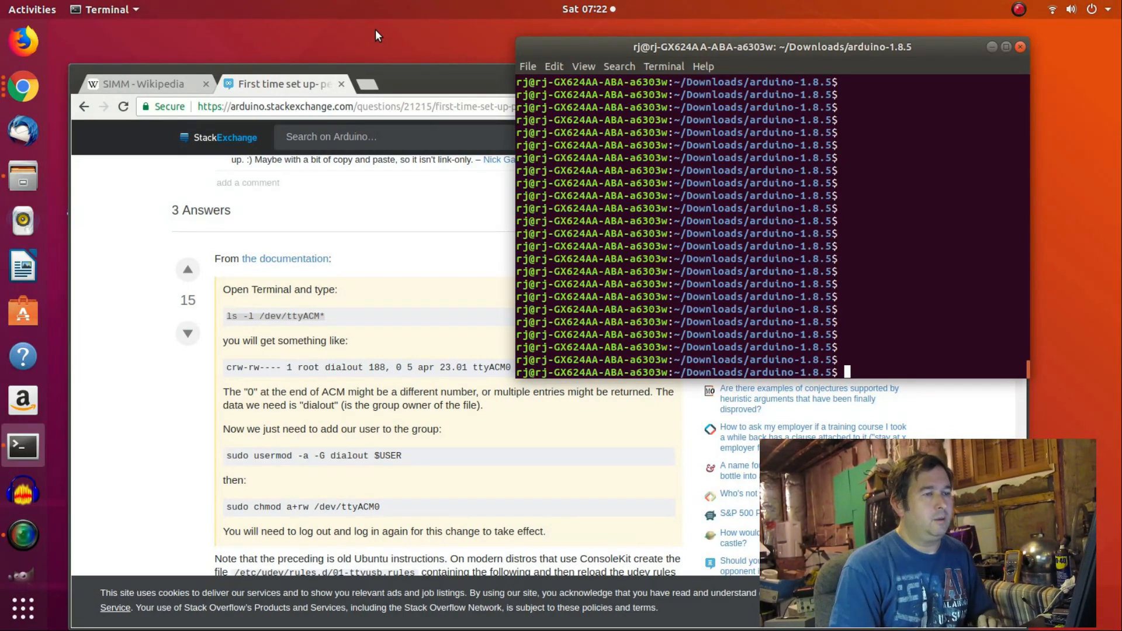
Run ls -l /dev/ttyACM* to list /dev/ttyACM0 and its ownership.
type("ls -l /dev/ttyACM*")
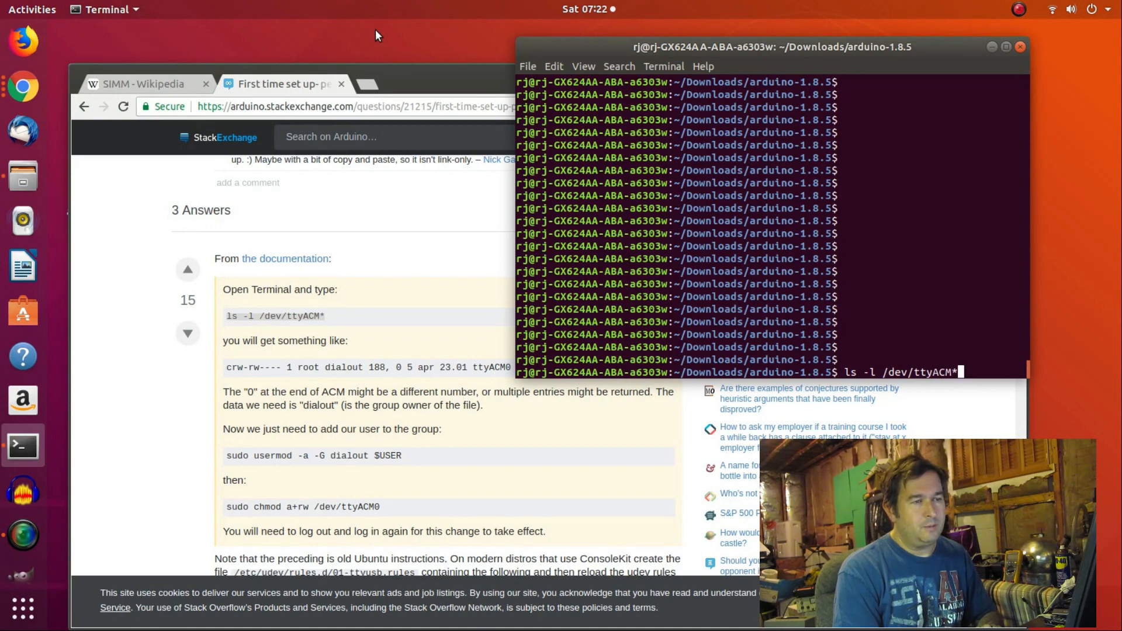
key("Return")
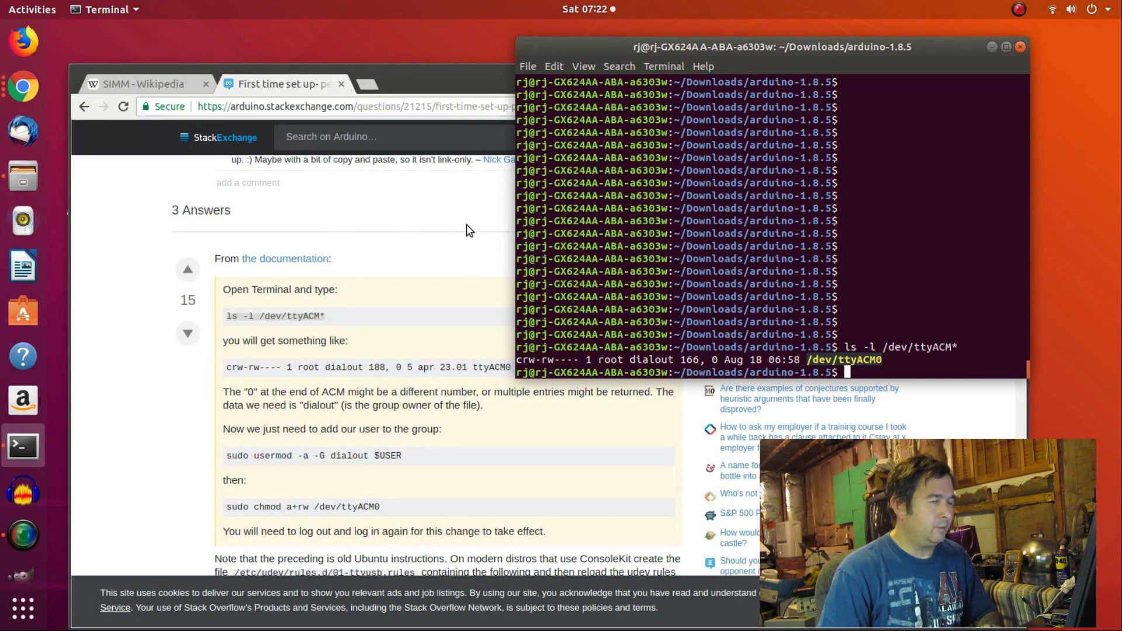
mouse_move(485, 197)
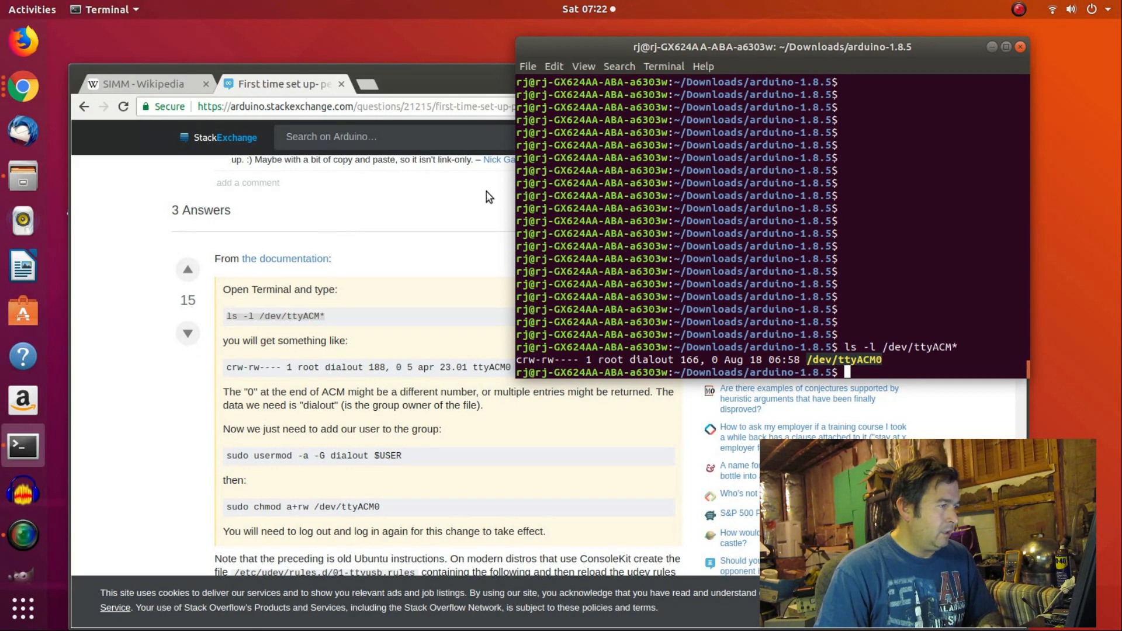
mouse_move(876, 363)
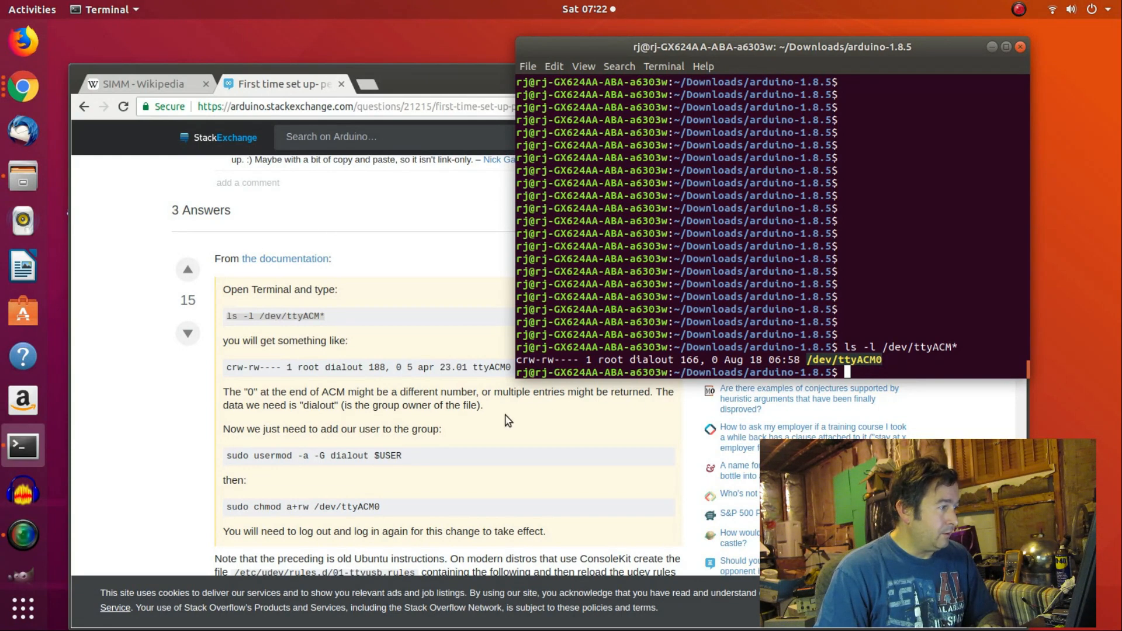
mouse_move(439, 456)
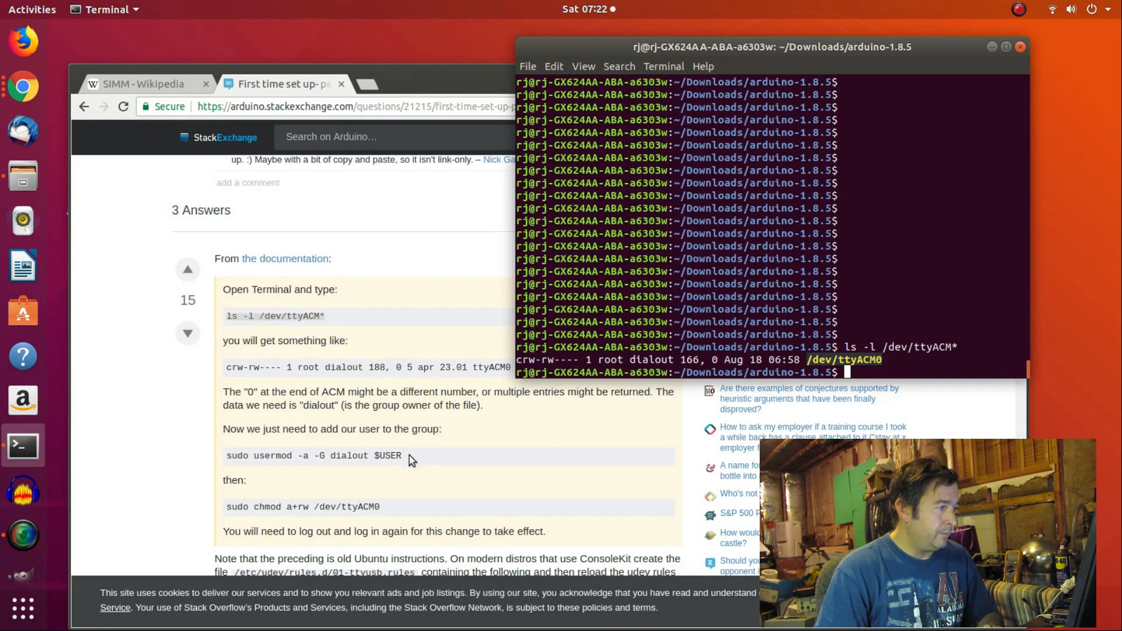
Copy the 'sudo usermod -a -G dialout $USER' line from the answer and return to Terminal.
triple_click(313, 456)
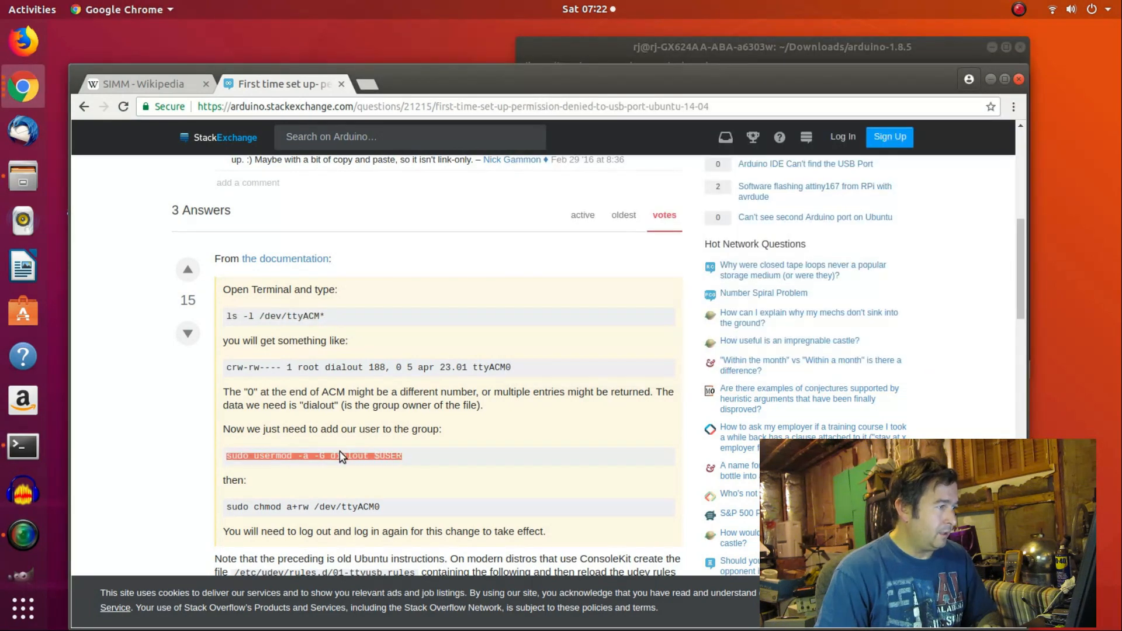
mouse_move(217, 453)
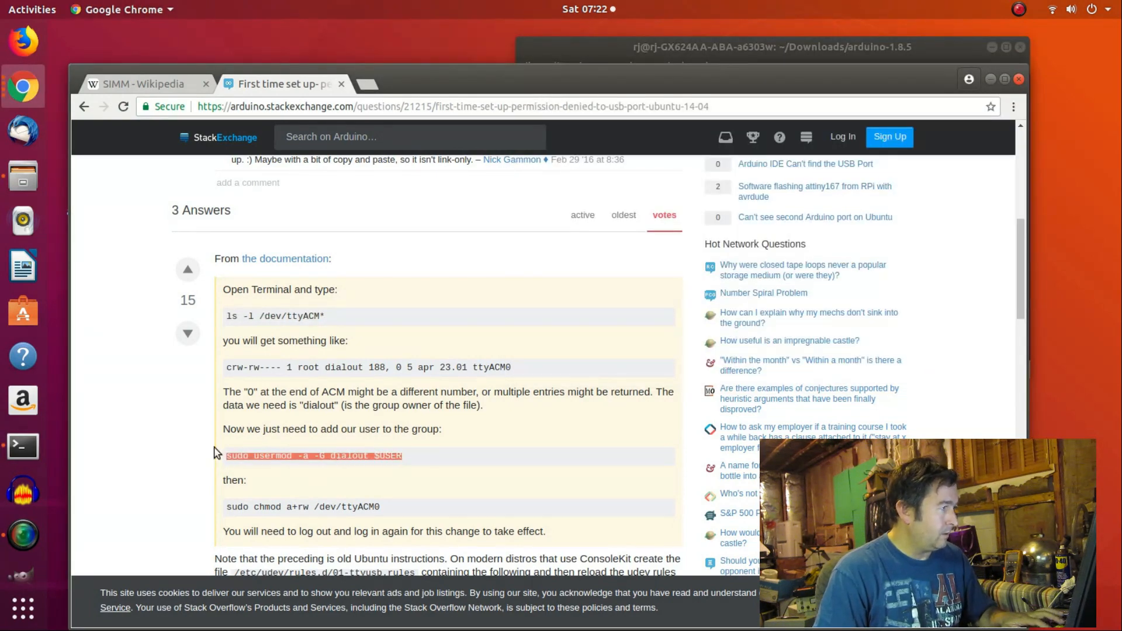
mouse_move(23, 446)
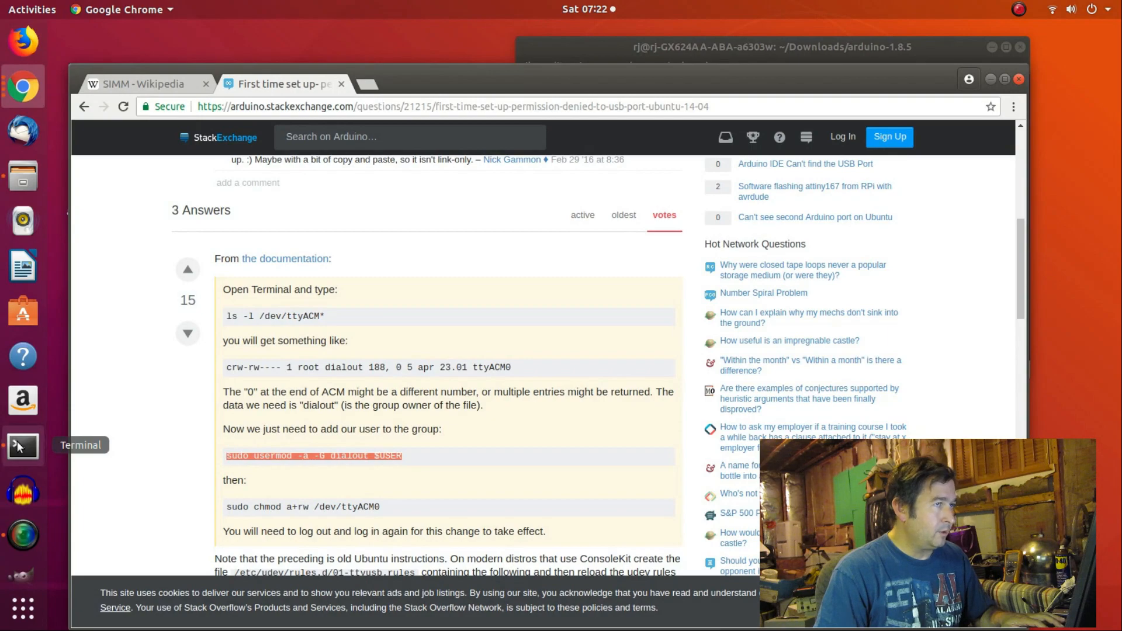
left_click(23, 444)
type("ls -l /dev/ttyACM*")
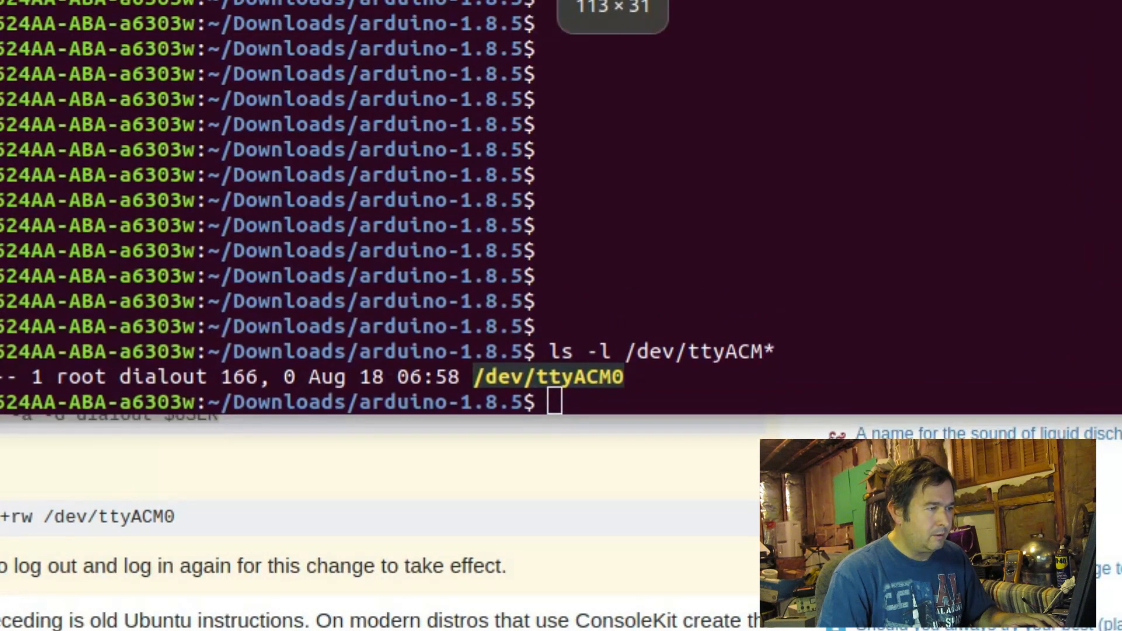
Run 'sudo usermod -a -G dialout $USER' and enter the administrator password.
right_click(859, 386)
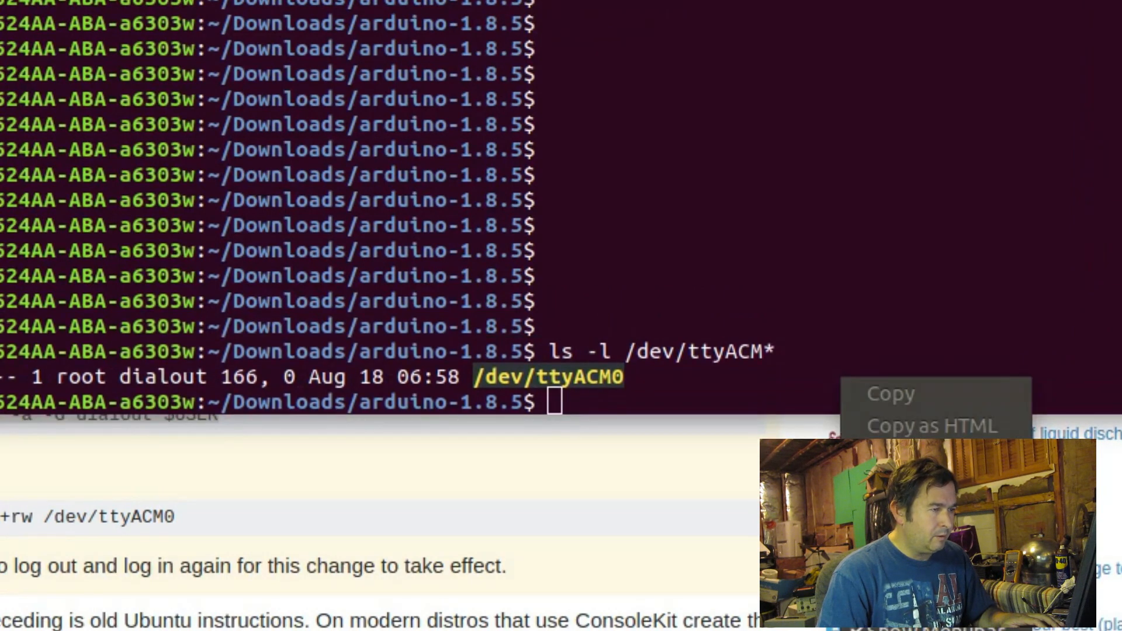
type("sudo usermod -a -G dialout $USER")
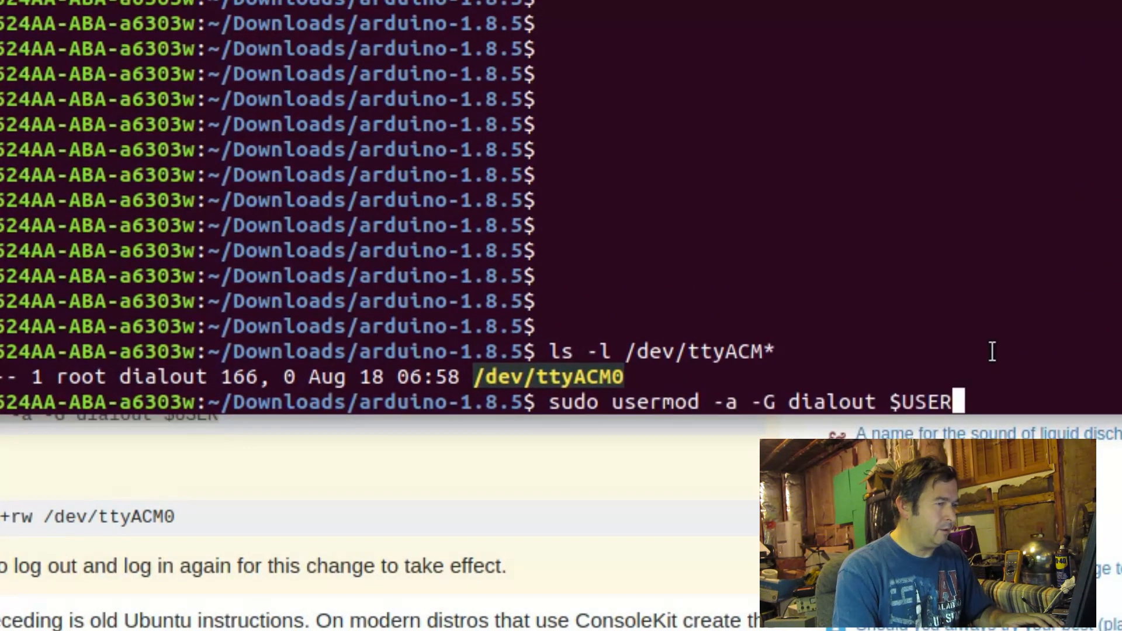
key("Return")
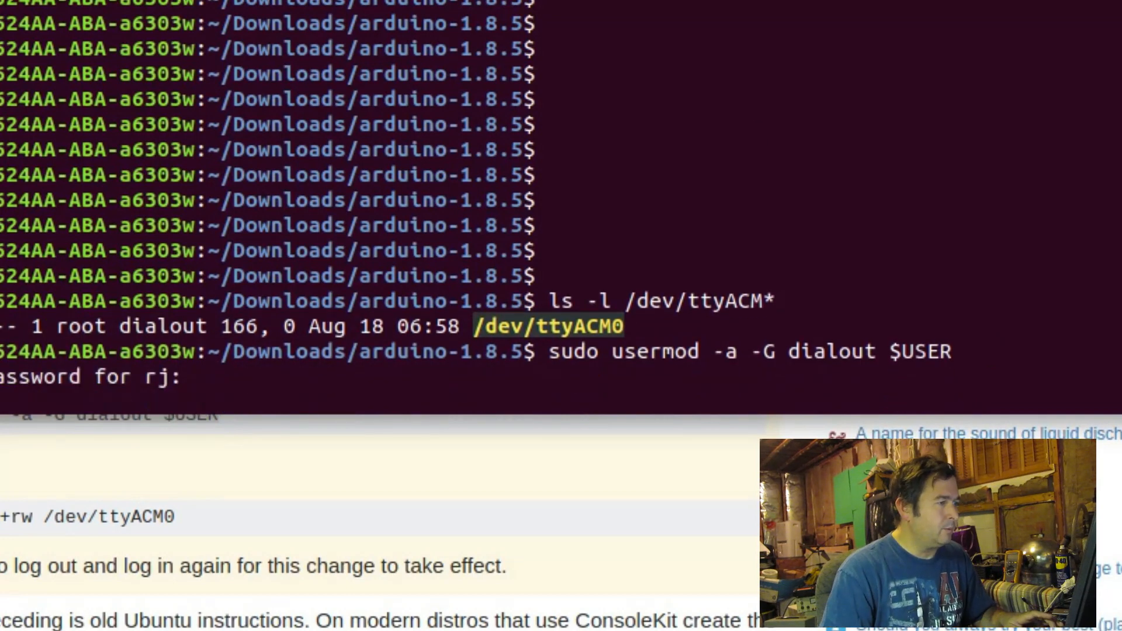
key("Return")
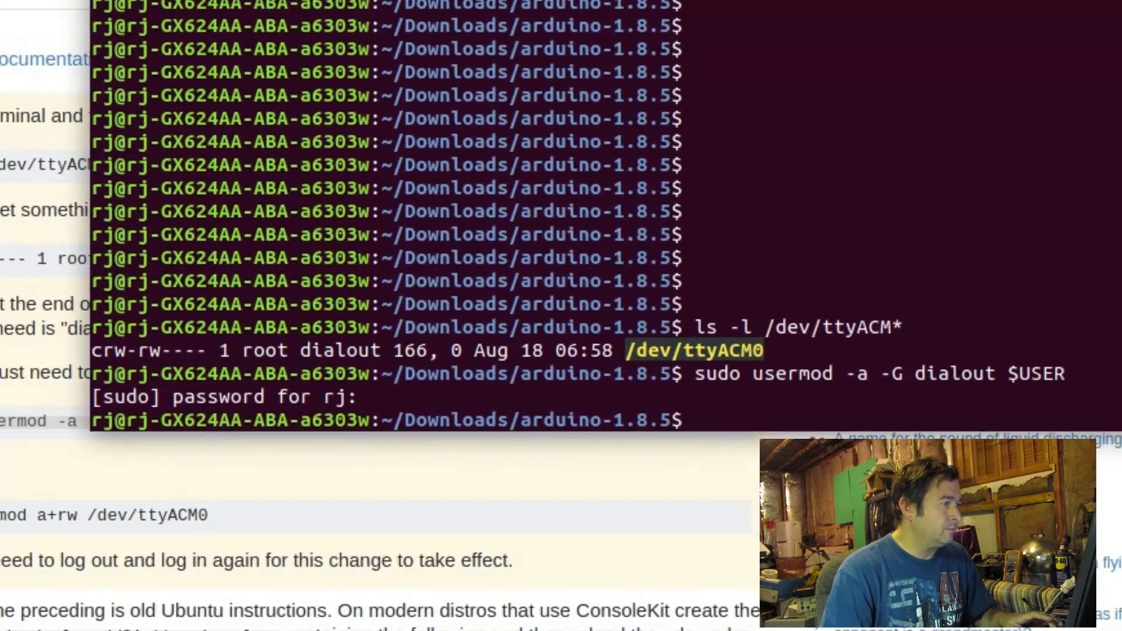
Return to Chrome and scroll to the 'sudo chmod a+rw /dev/ttyACM0' command.
left_click(465, 442)
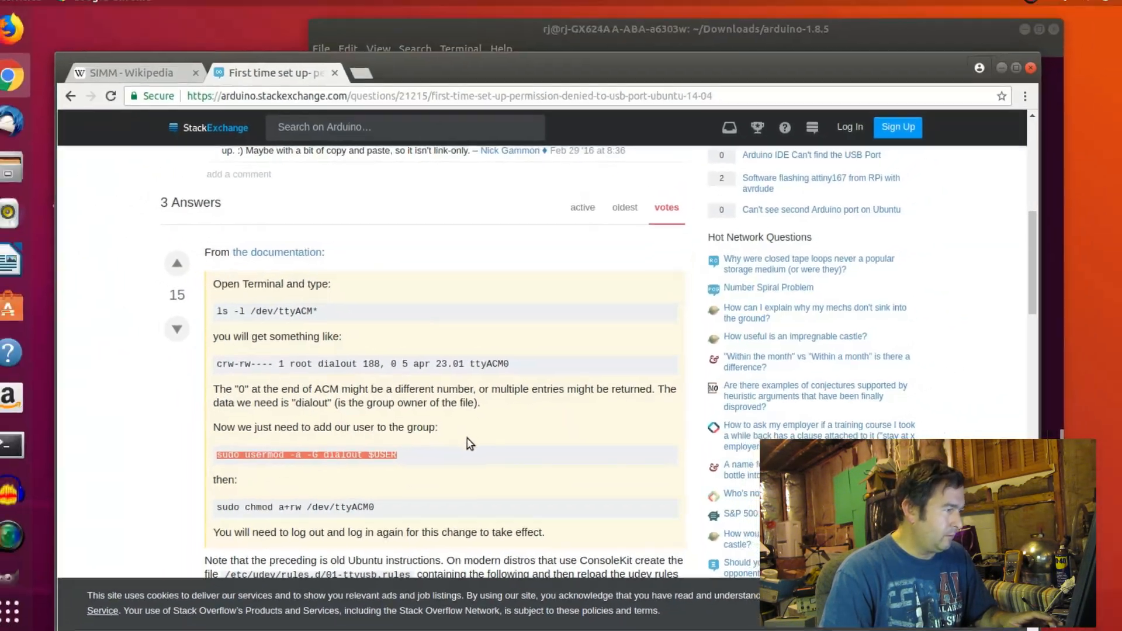
scroll("down", 3)
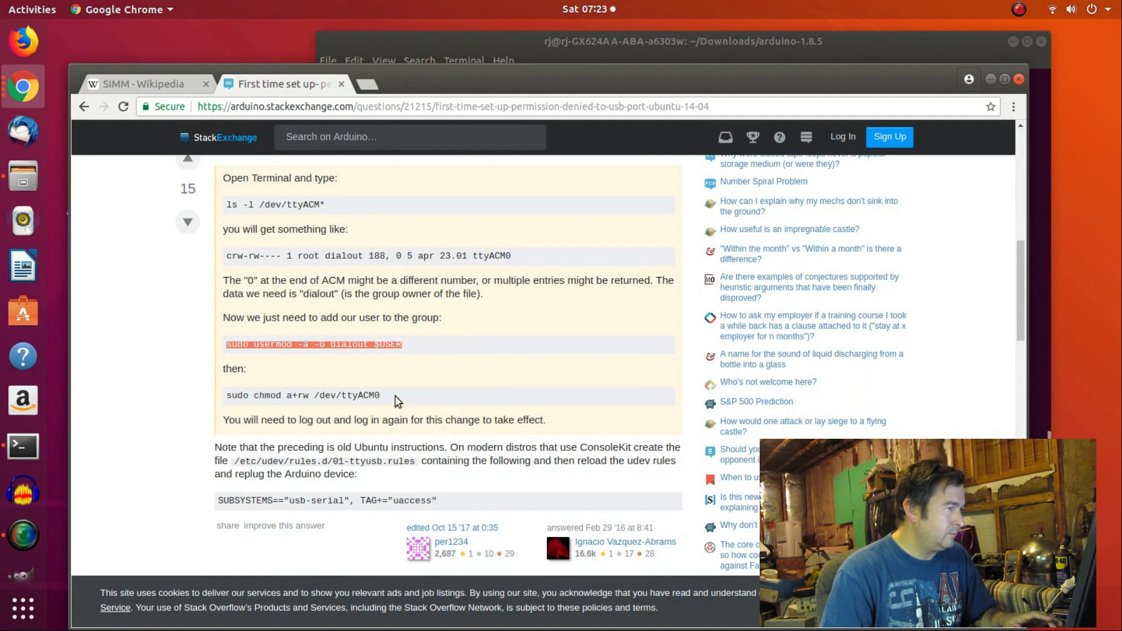
mouse_move(394, 401)
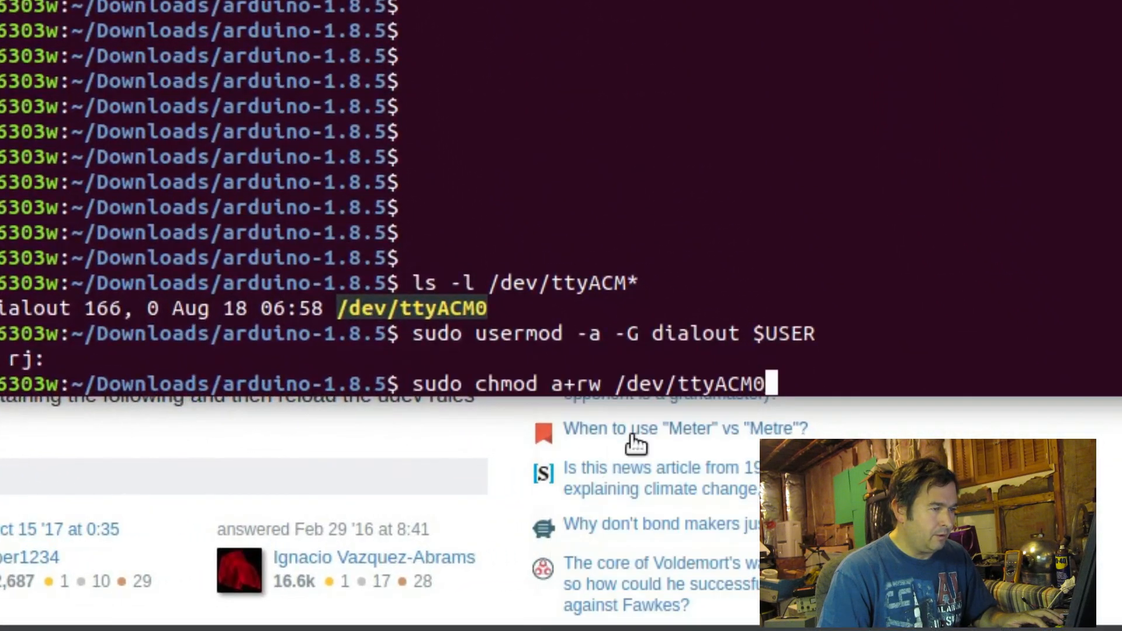
mouse_move(857, 369)
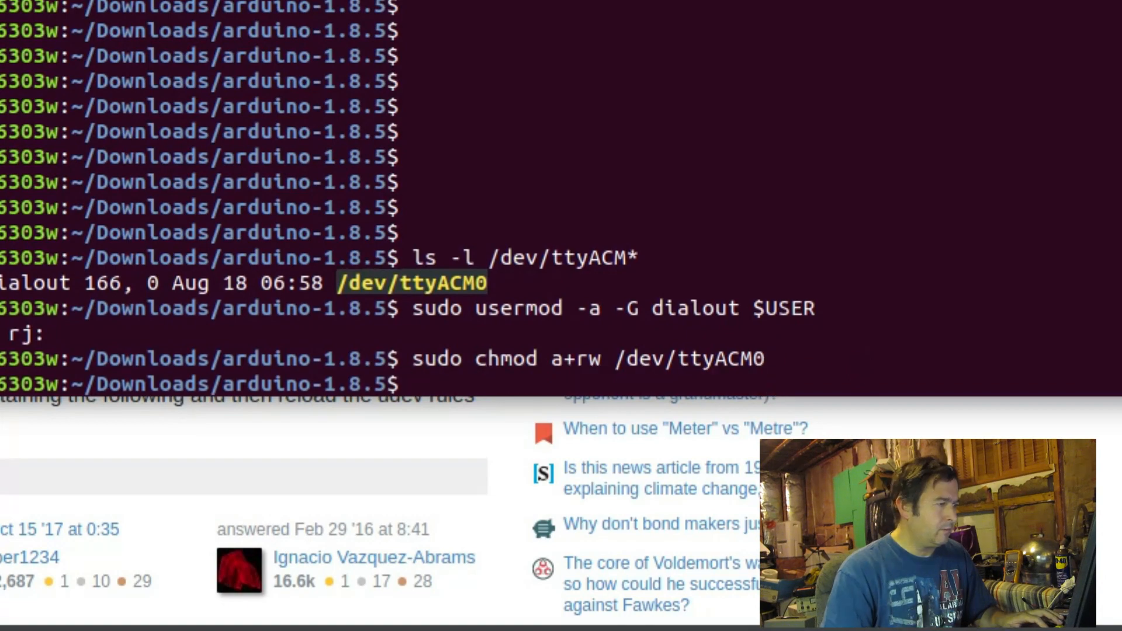
Grant all users read-write access with 'sudo chmod a+rw /dev/ttyACM0'.
scroll("down", 3)
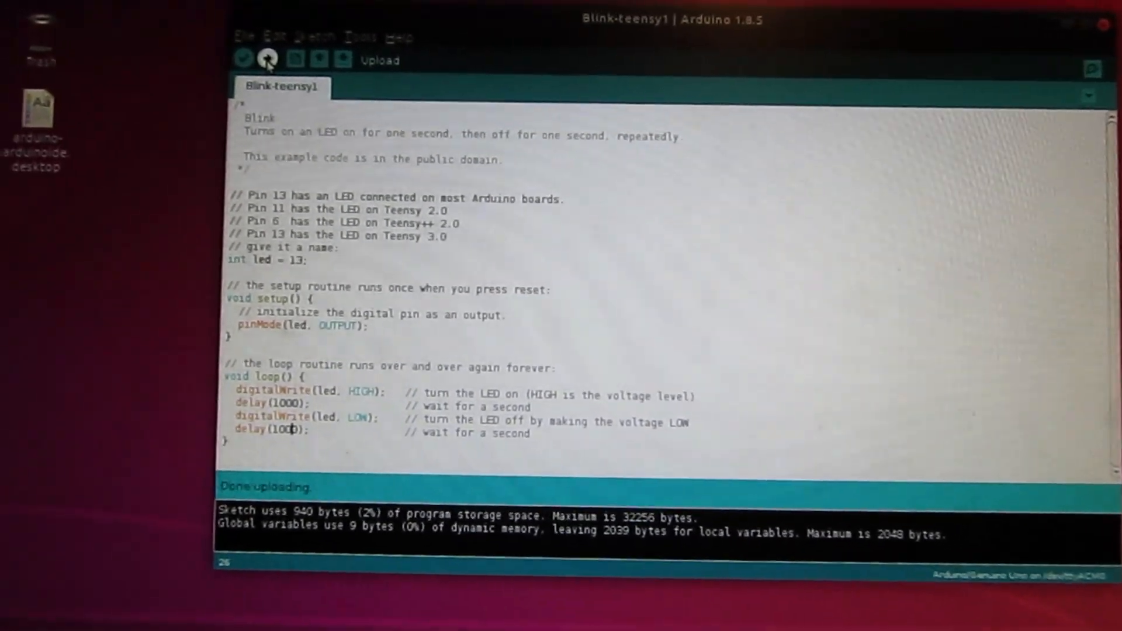
Compile and upload the edited Blink-teensy1 sketch to the Teensy.
left_click(250, 60)
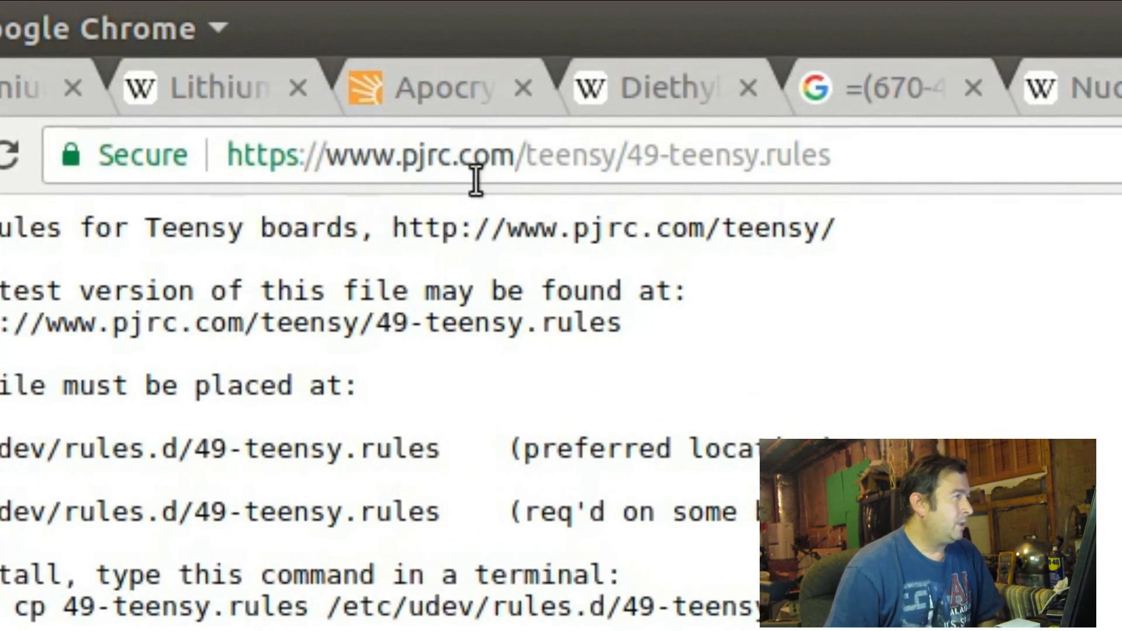
mouse_move(666, 208)
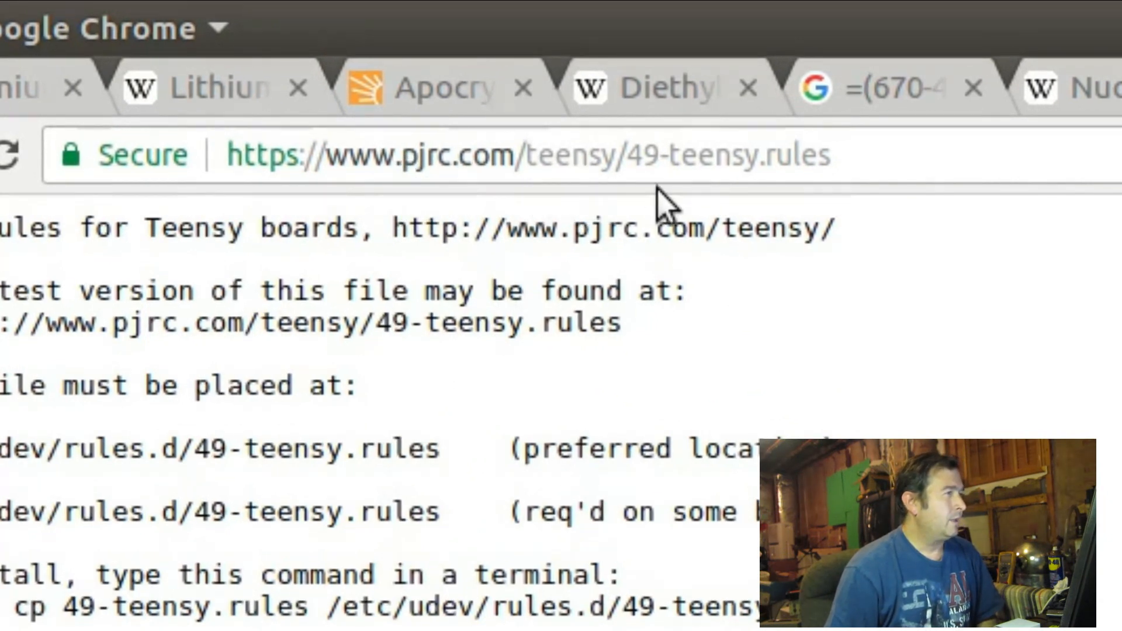
mouse_move(718, 178)
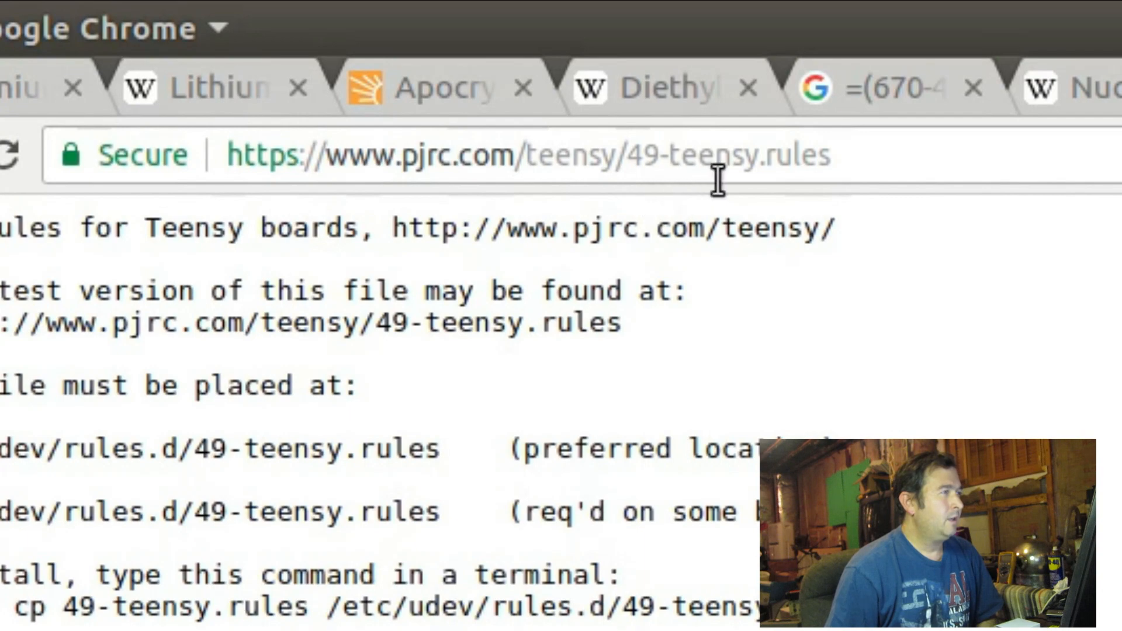
mouse_move(909, 348)
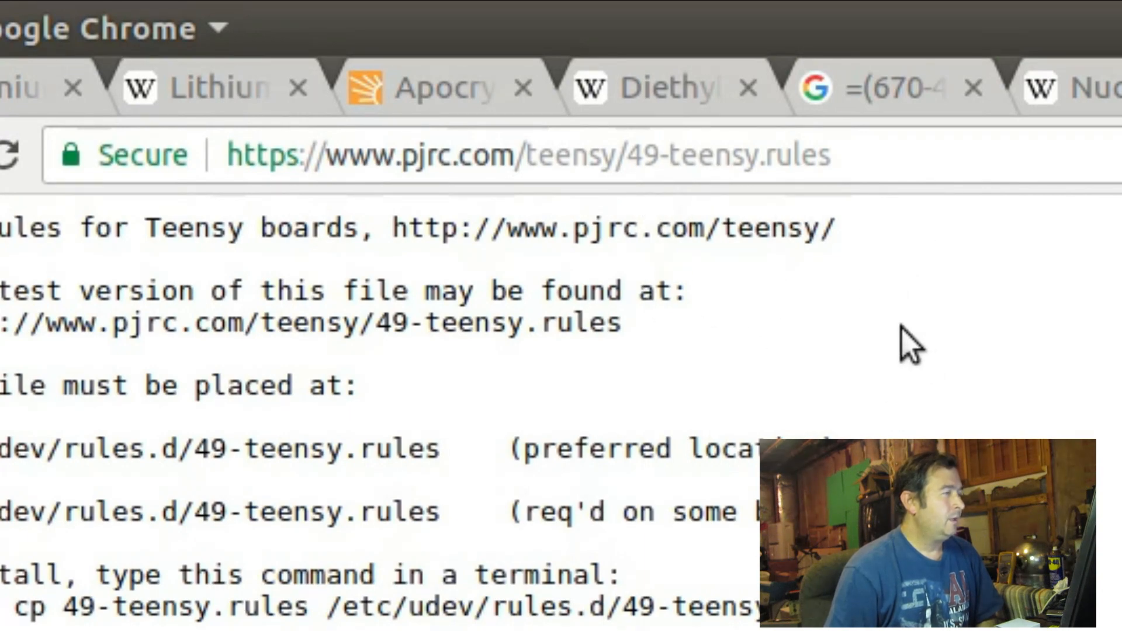
mouse_move(944, 350)
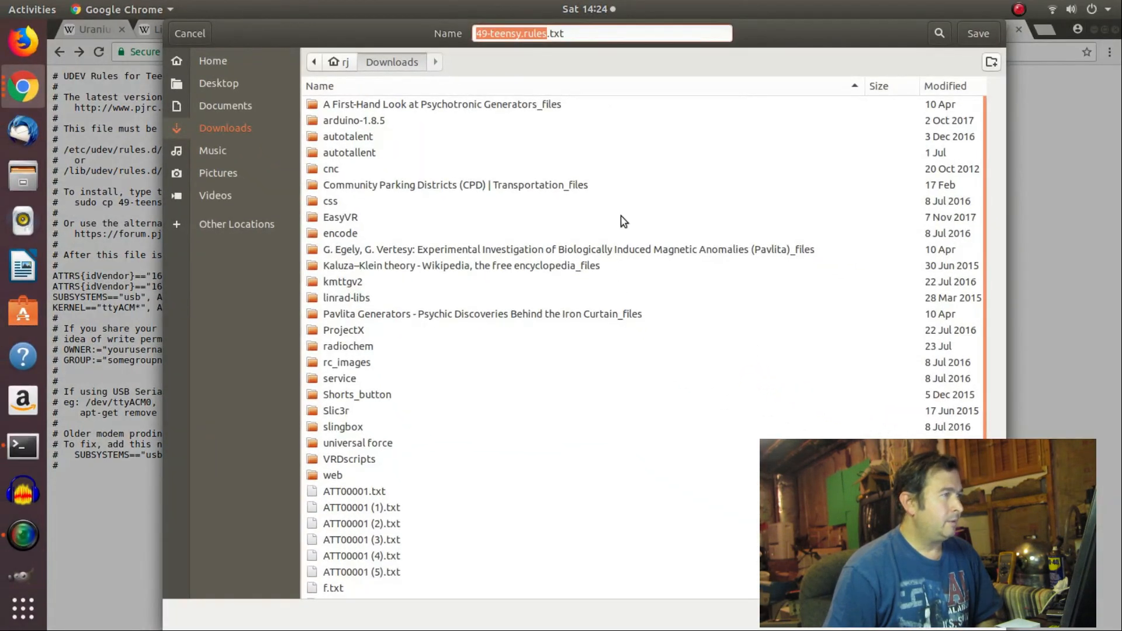
mouse_move(578, 33)
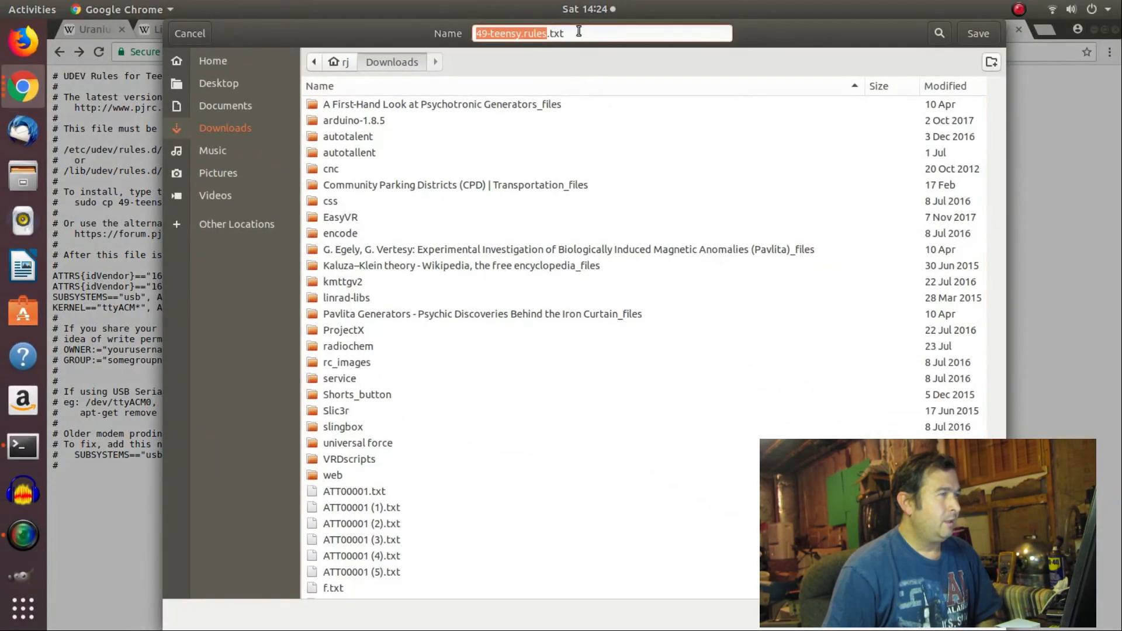
Set the file name to 49-teensy.rules and save it into Downloads.
left_click(573, 32)
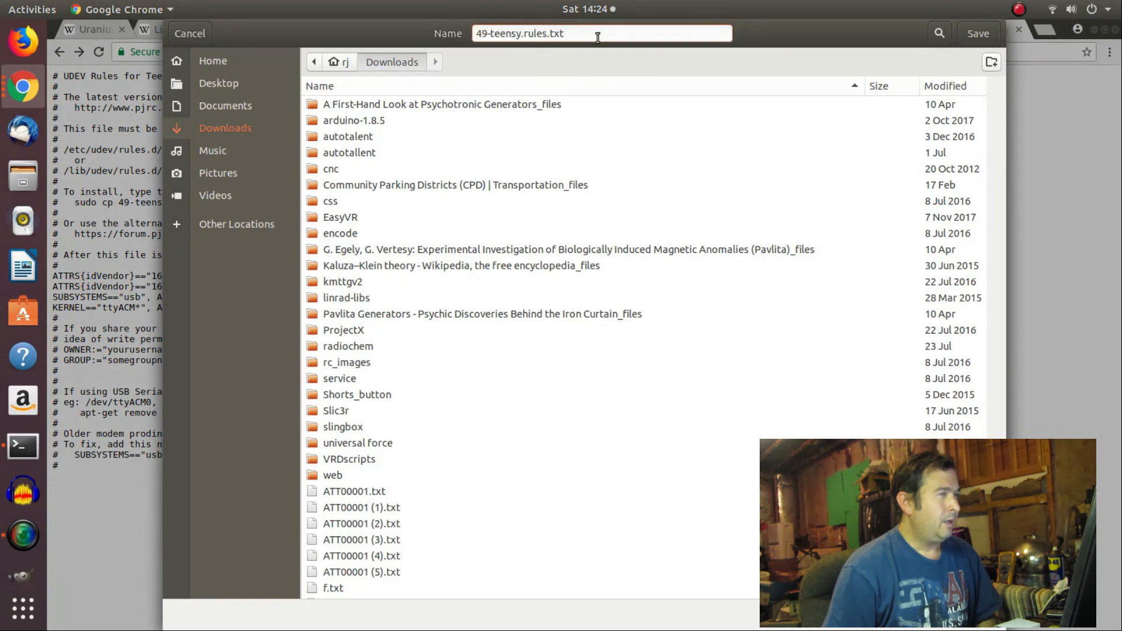
key("BackSpace")
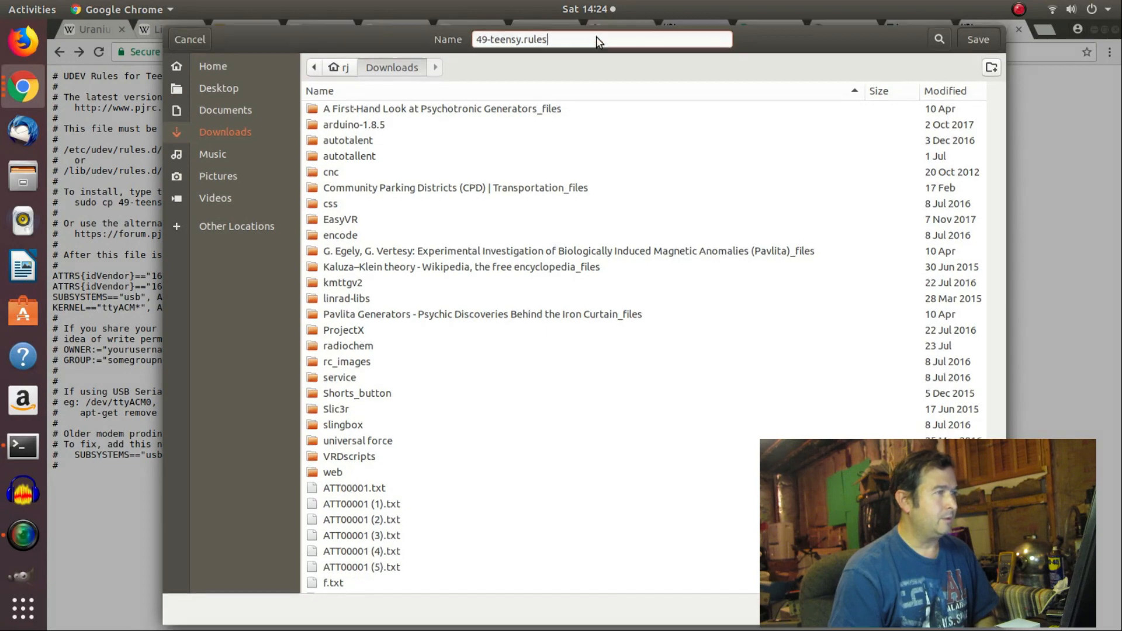
left_click(978, 40)
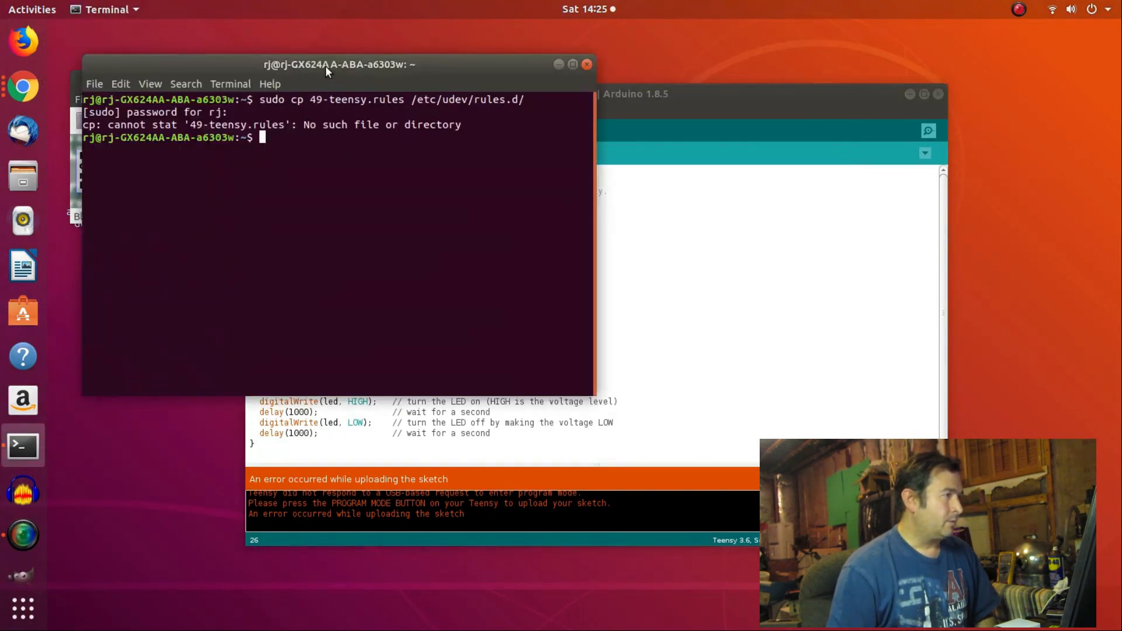
Enlarge the terminal, list files, and change into the Downloads folder.
left_click_drag(340, 63, 393, 104)
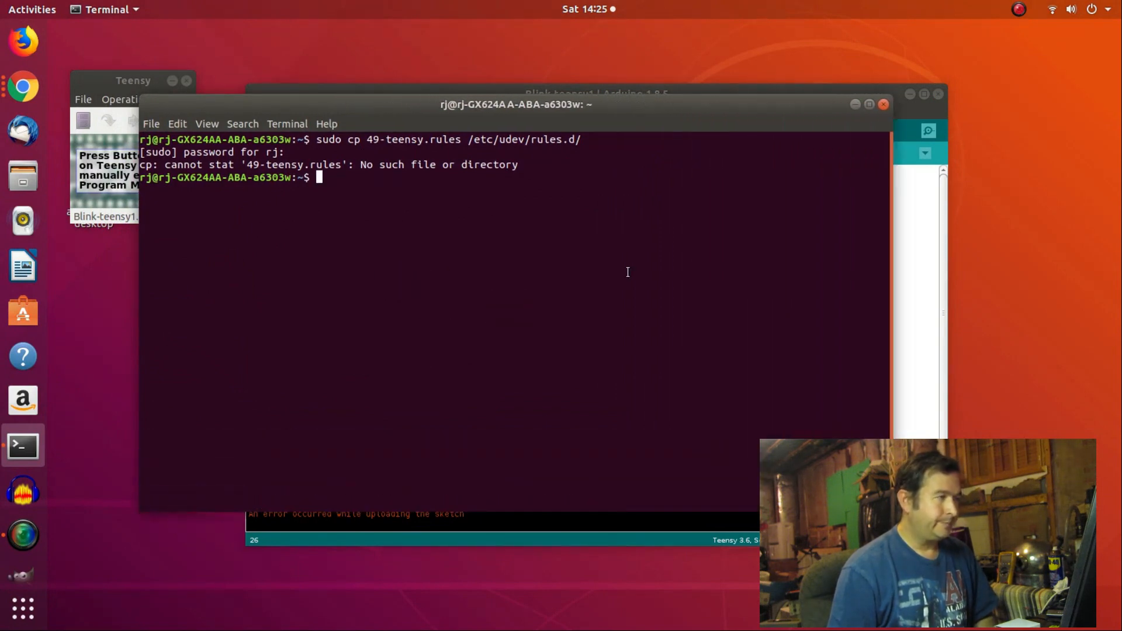
type("ls")
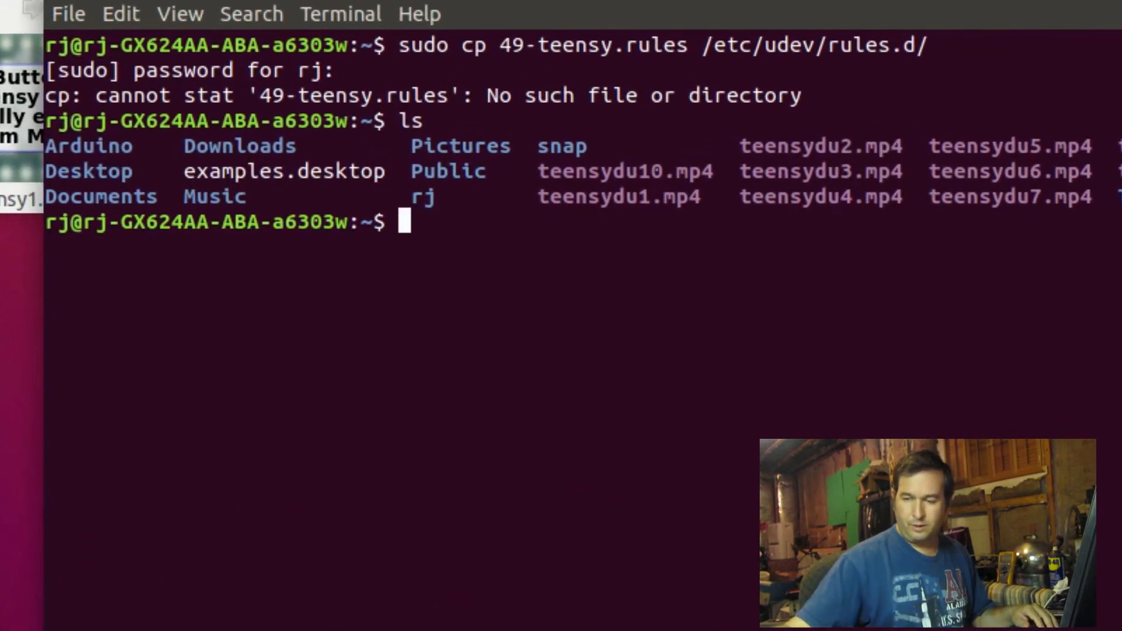
type("do")
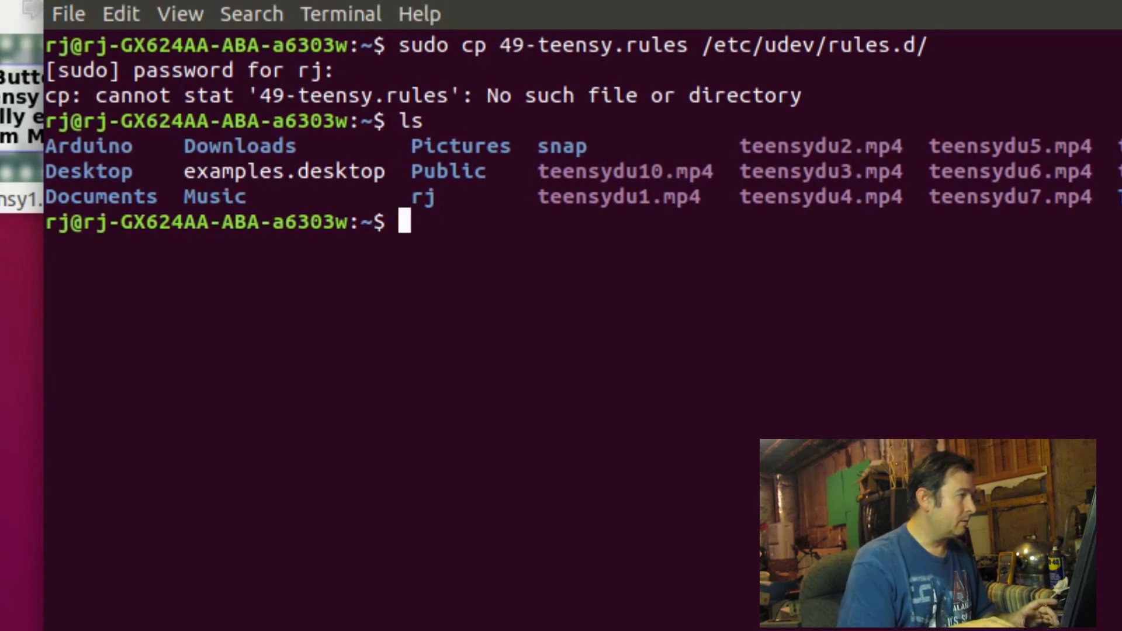
type("Downloads")
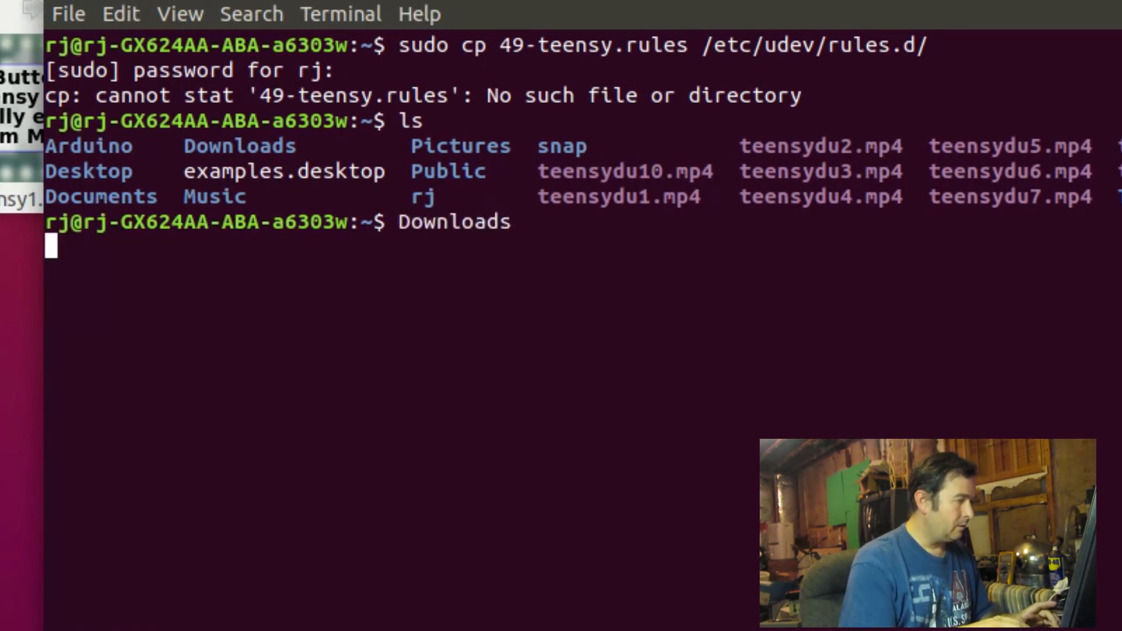
type("cd")
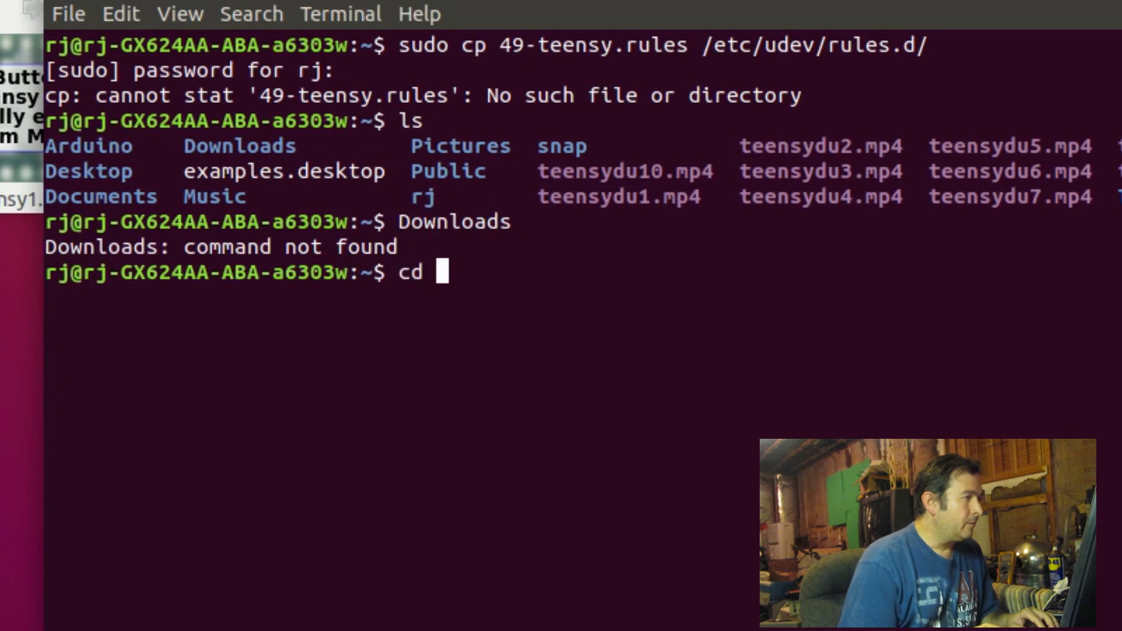
type("Downloads")
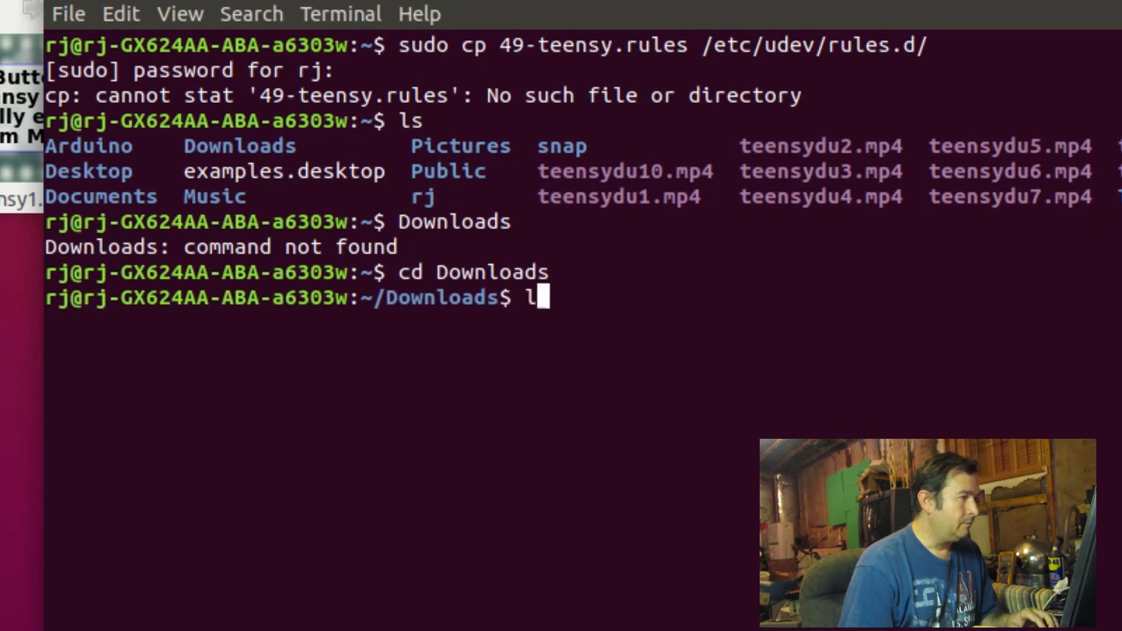
key("Return")
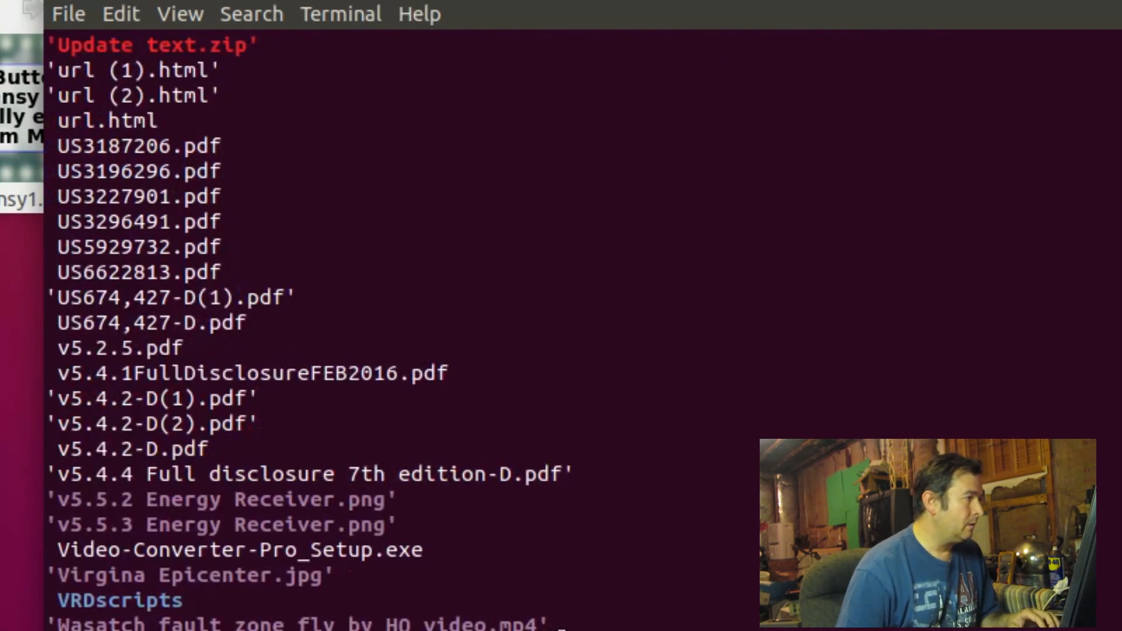
List files matching 49* to confirm 49-teensy.rules is present.
scroll("up", 3)
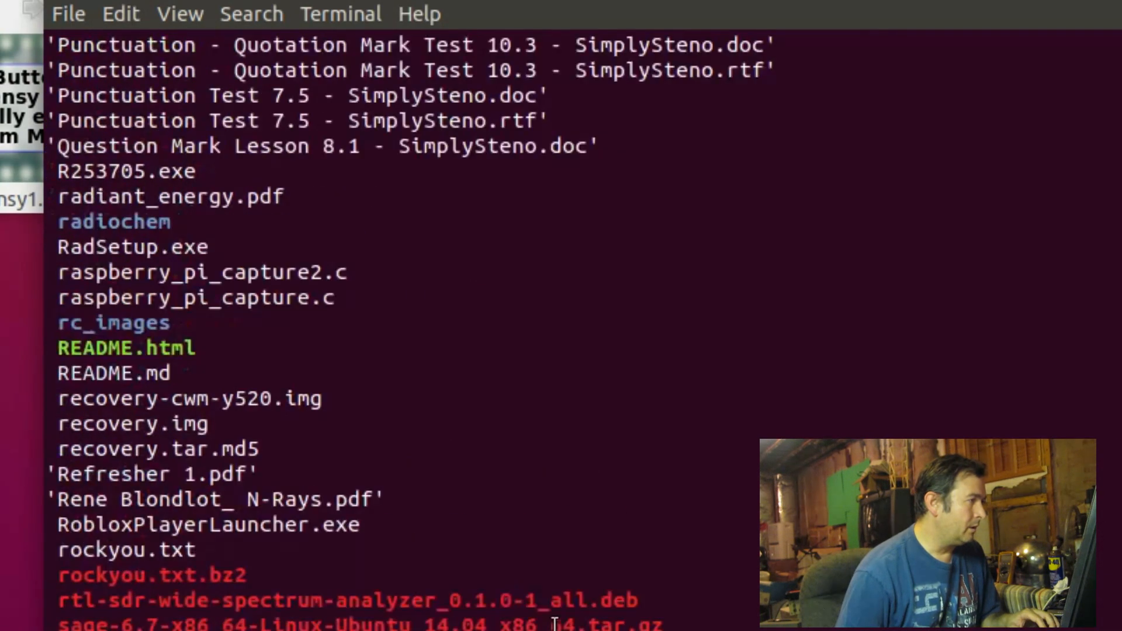
scroll("up", 3)
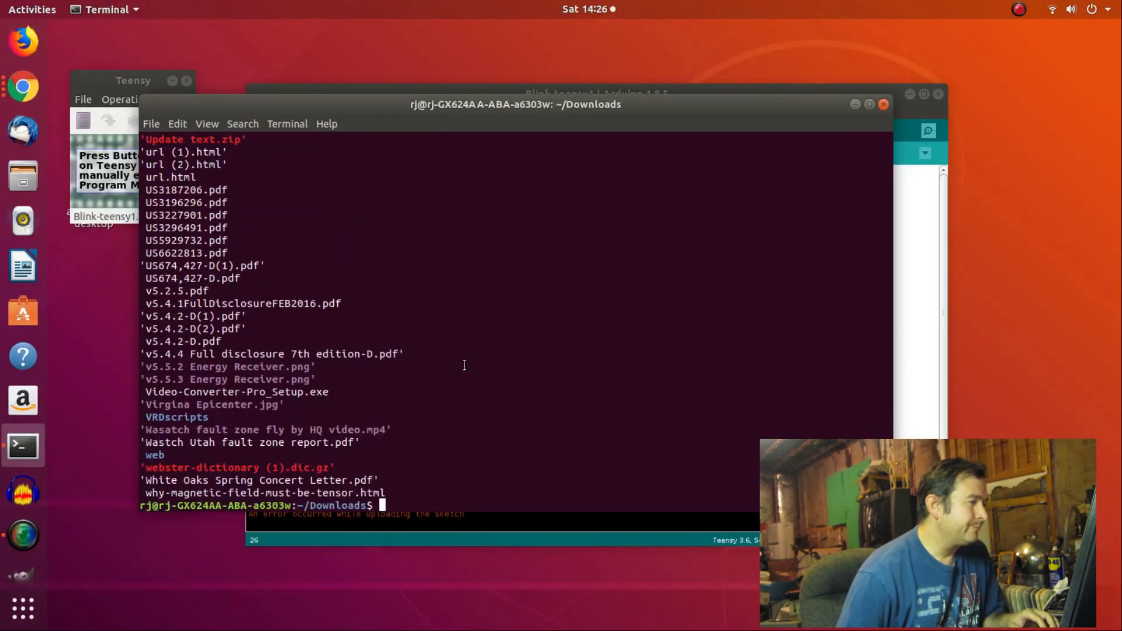
type("ls")
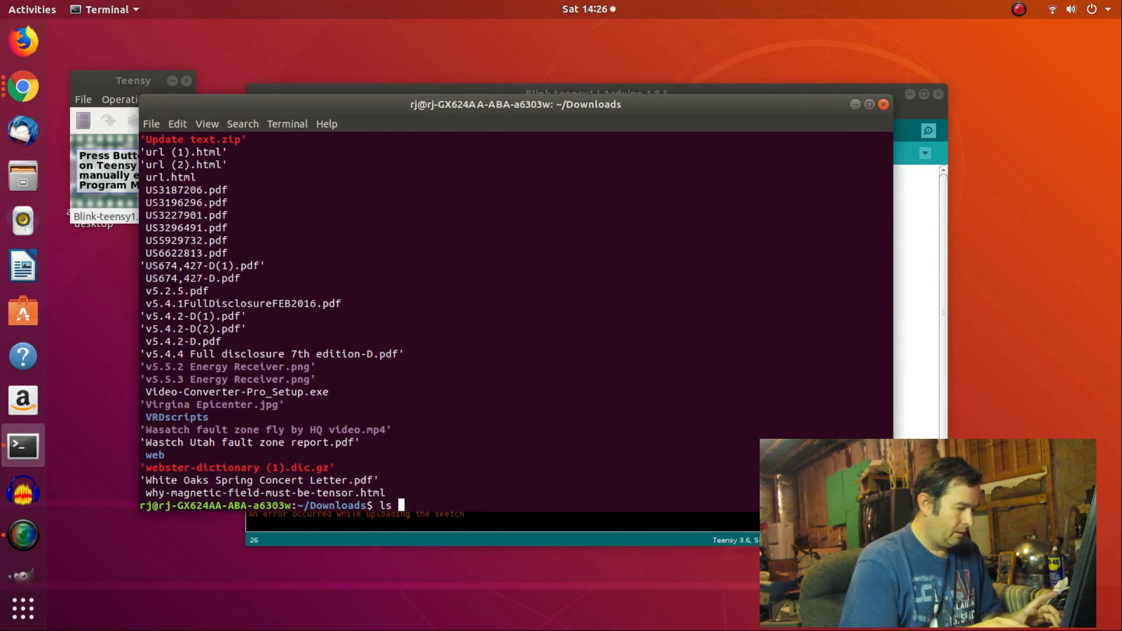
type("4")
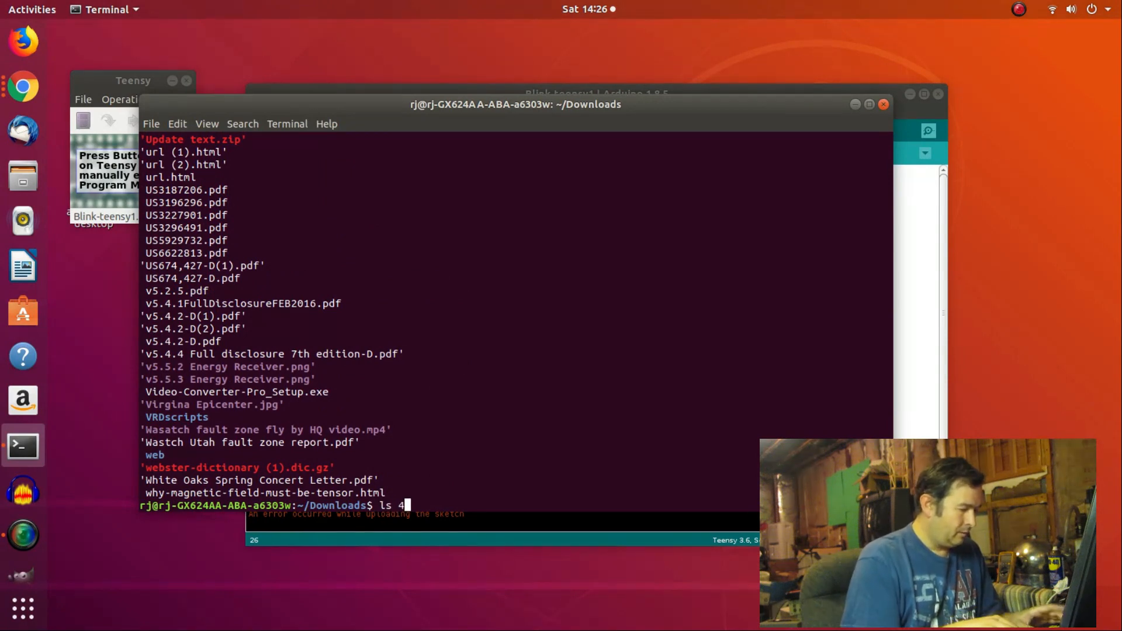
key("Return")
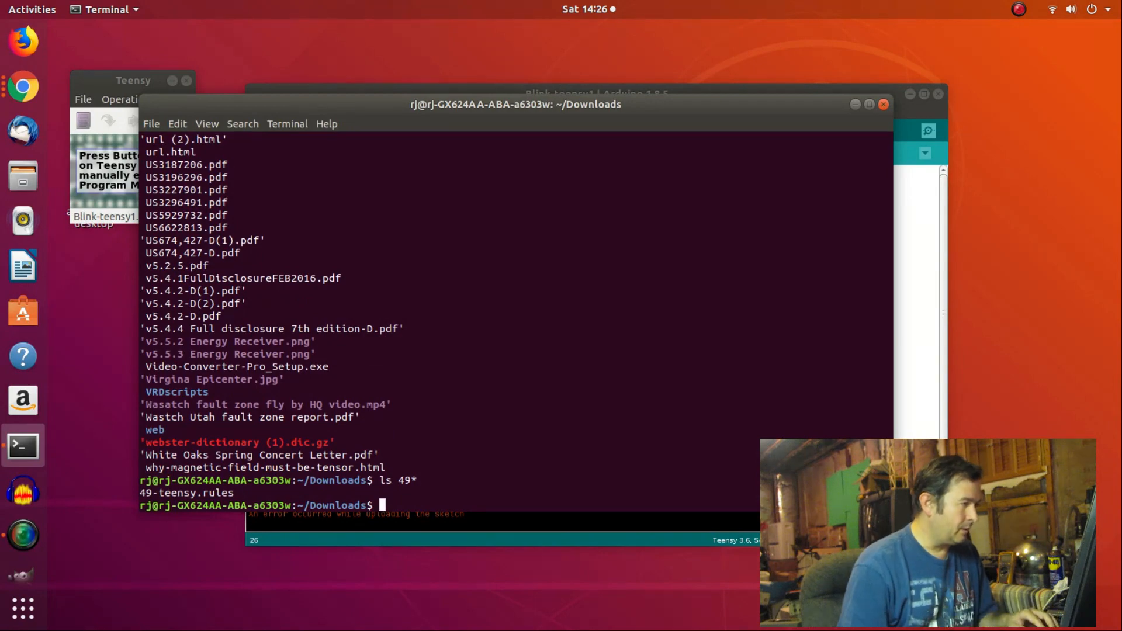
Run 'sudo cp 49-teensy.rules /etc/udev/rules.d/' to install the rules.
type("ls")
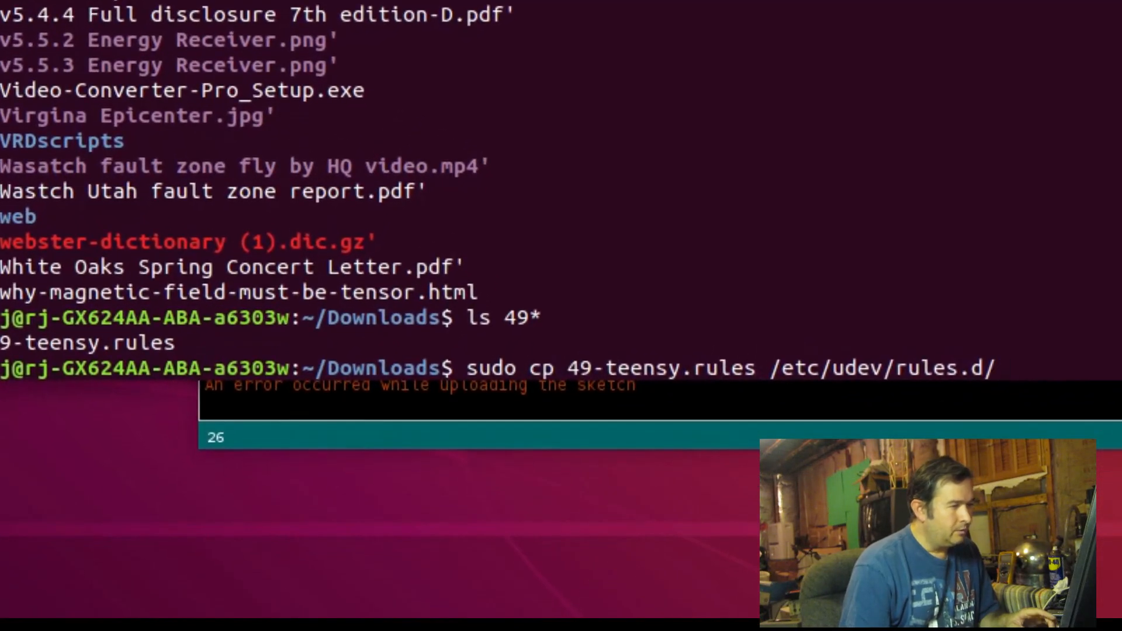
mouse_move(1001, 367)
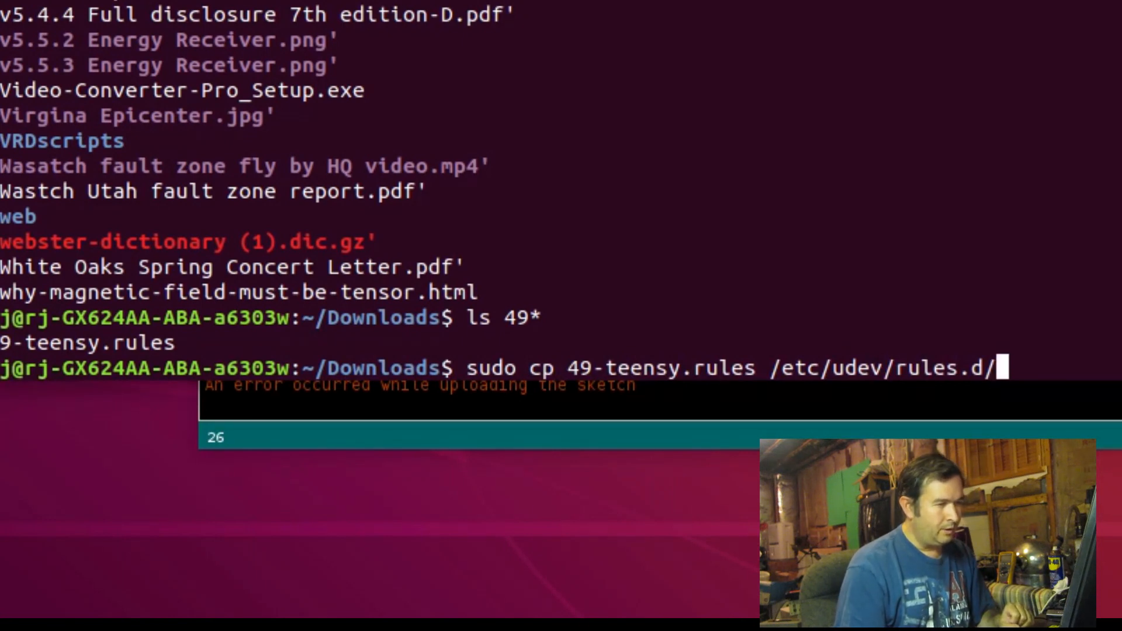
key("Return")
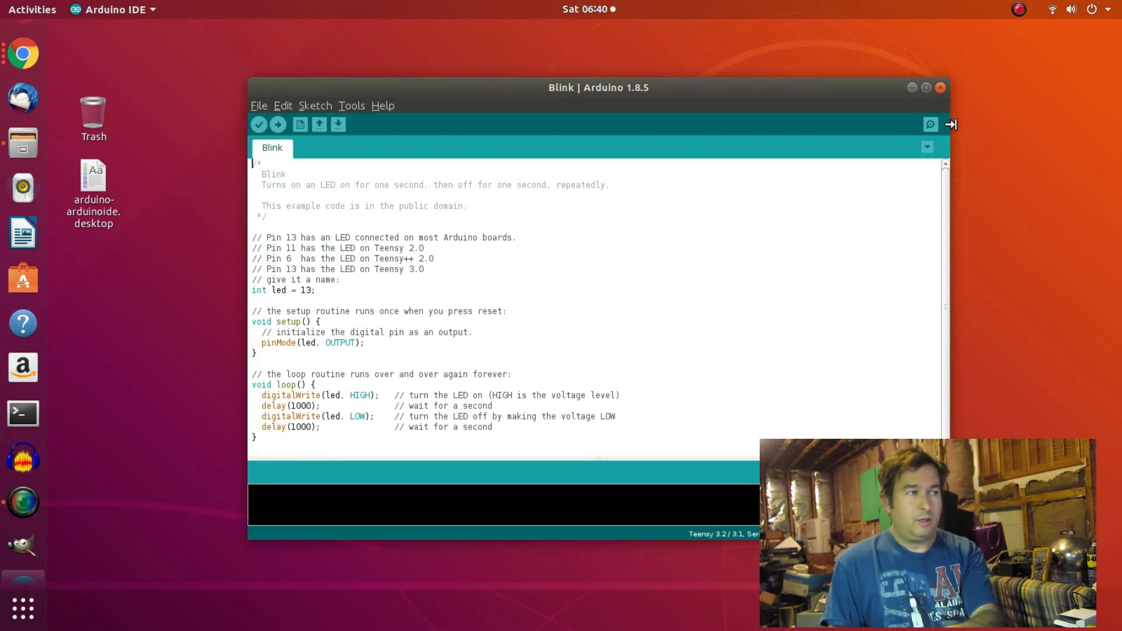
mouse_move(240, 259)
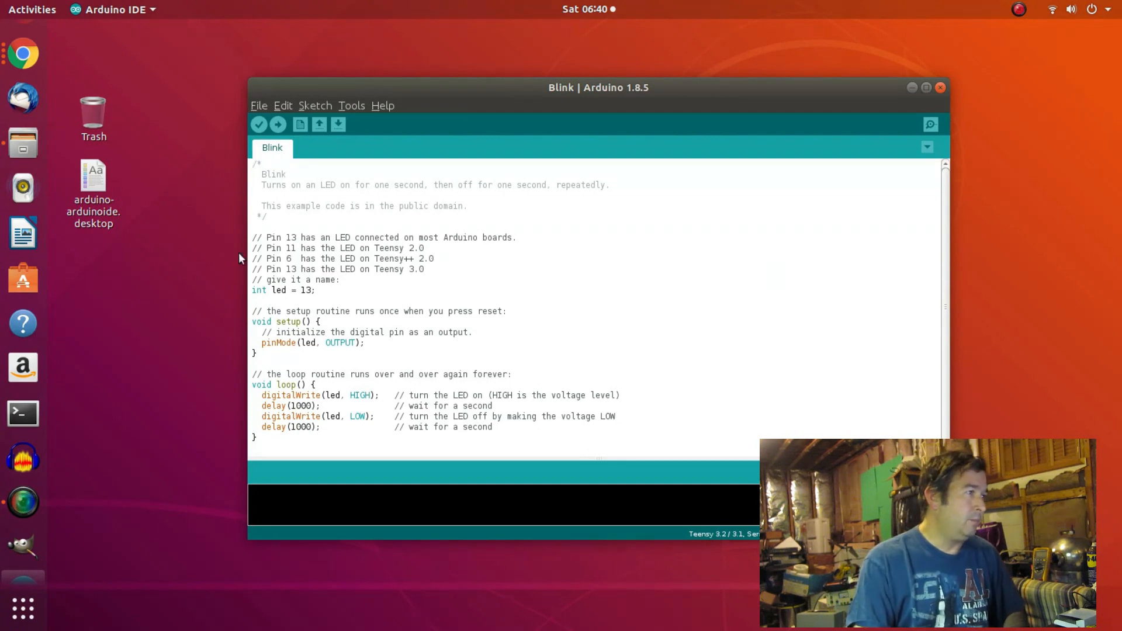
Load the Blink sketch from File > Examples > 01.Basics.
left_click(259, 105)
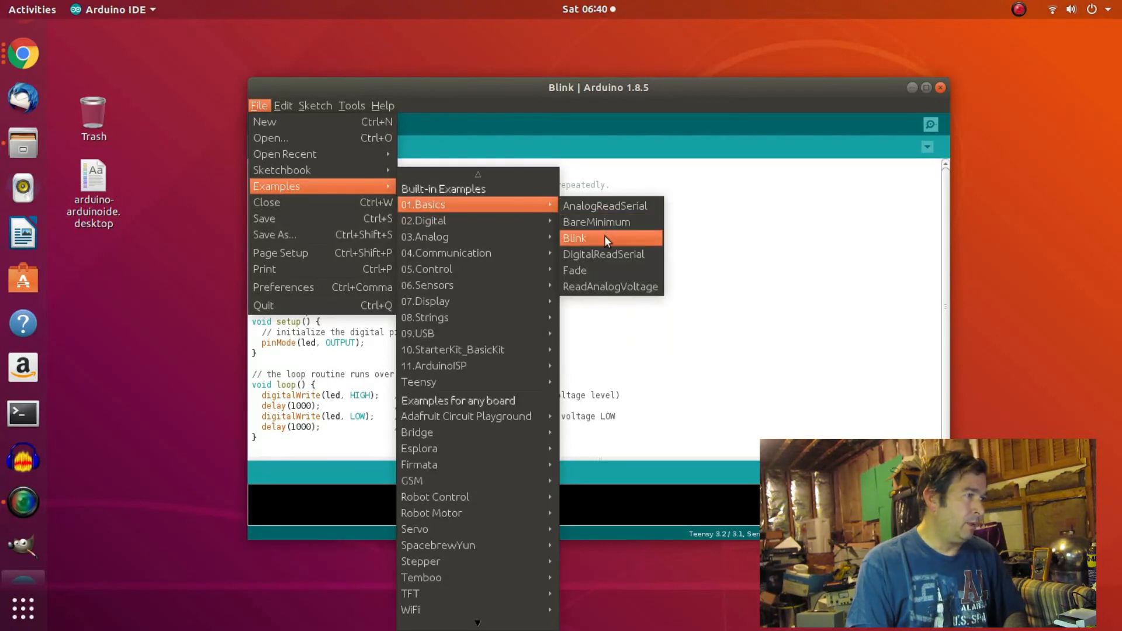
left_click(574, 239)
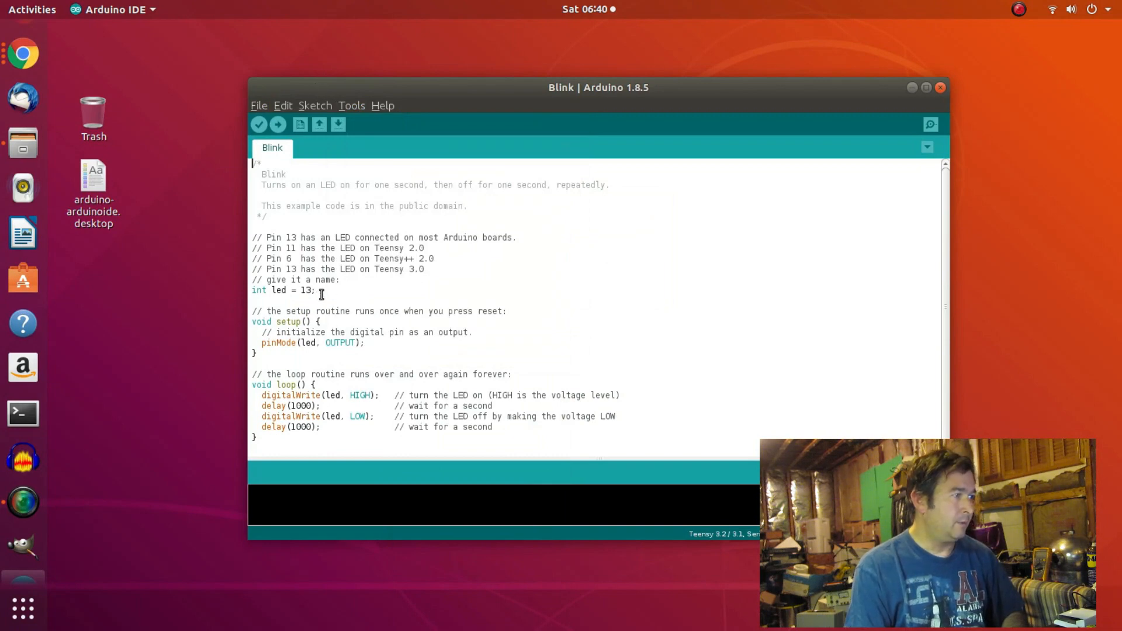
mouse_move(343, 217)
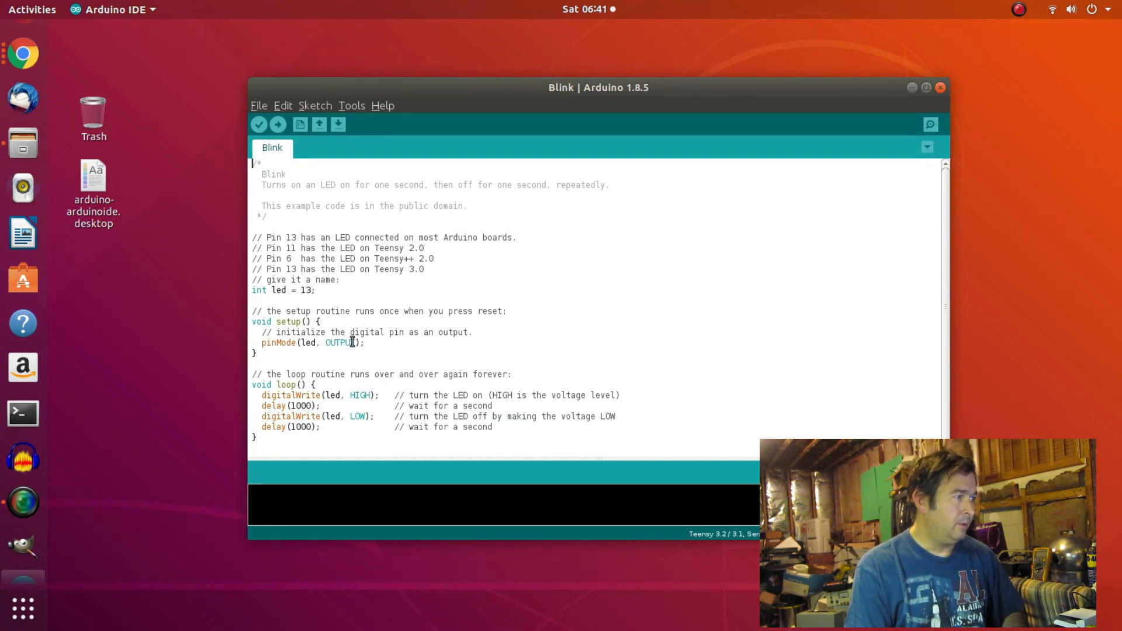
left_click(284, 290)
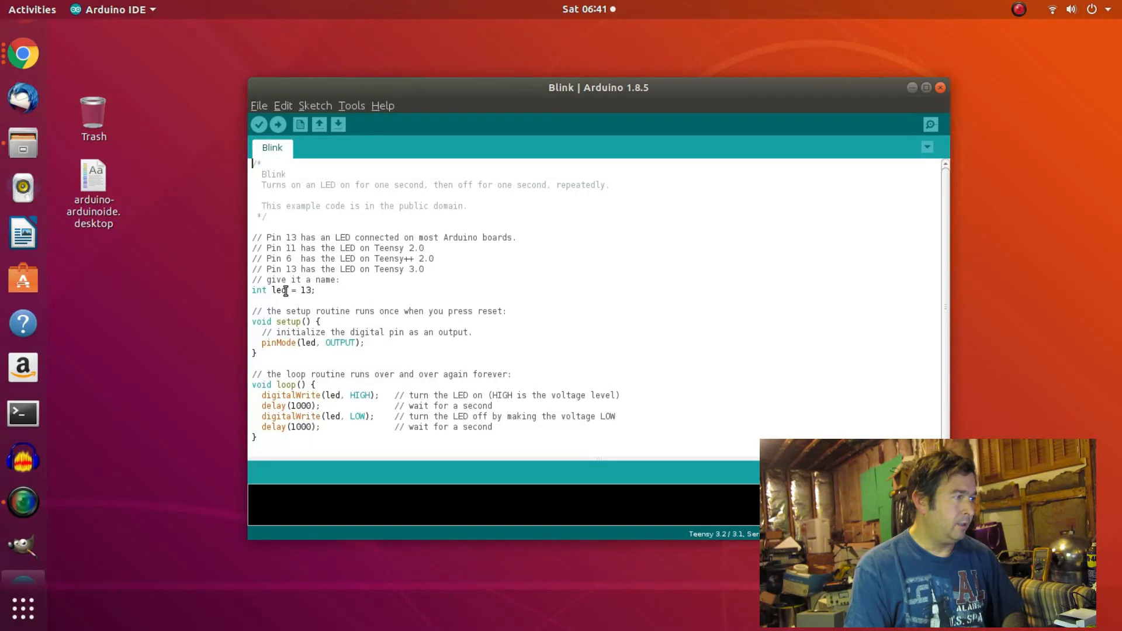
left_click(310, 343)
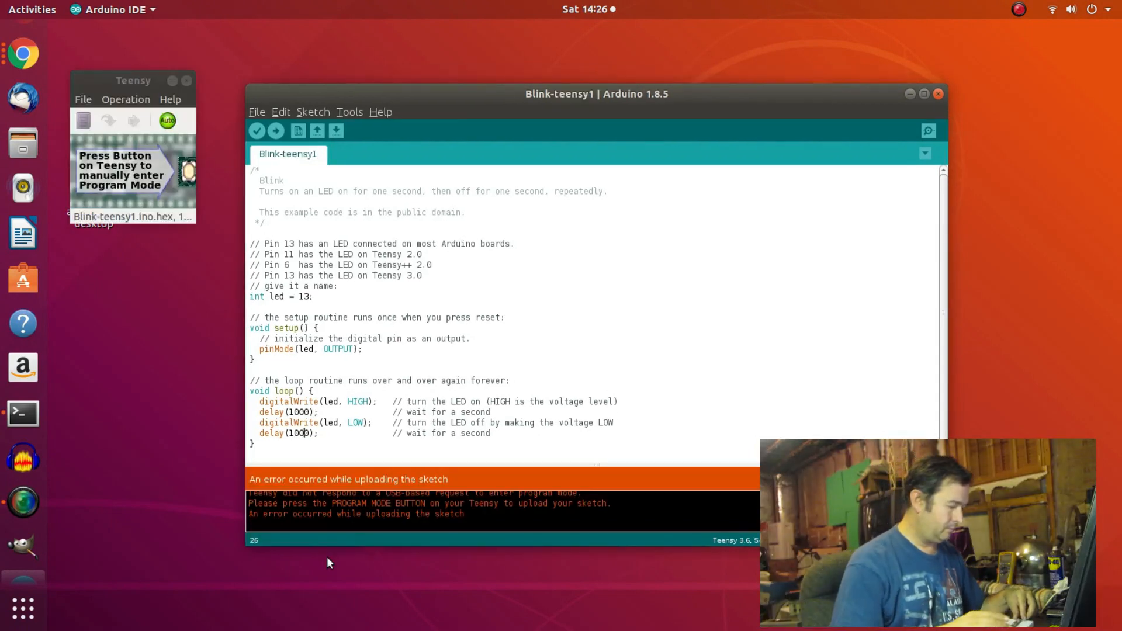
mouse_move(567, 416)
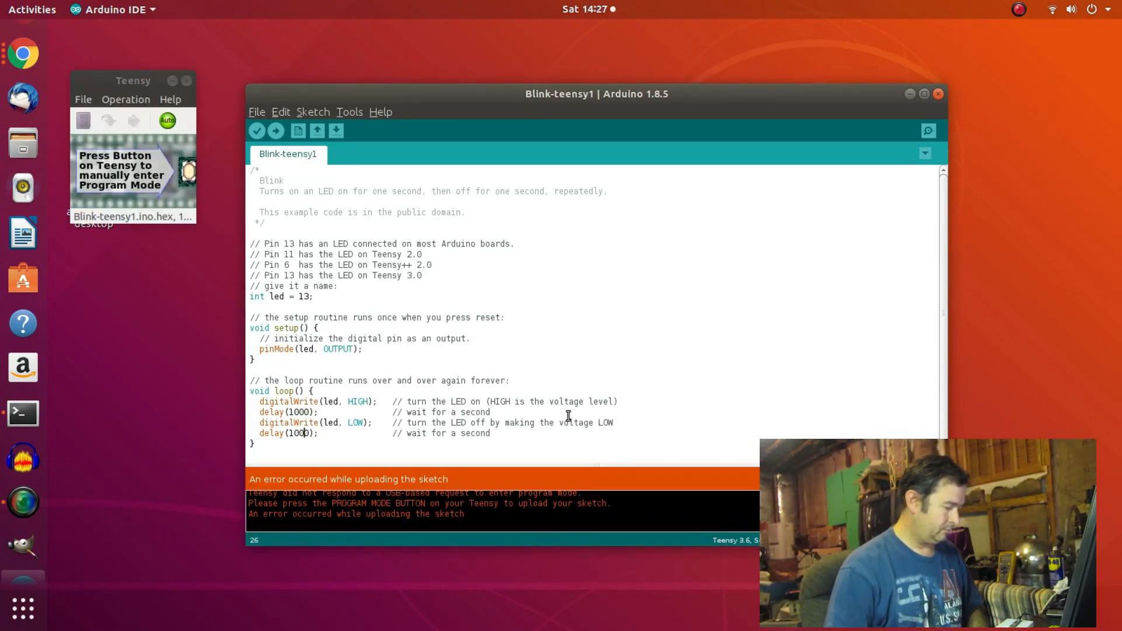
Upload Blink-teensy1 until Done uploading reports 9980 bytes of program storage.
left_click(275, 130)
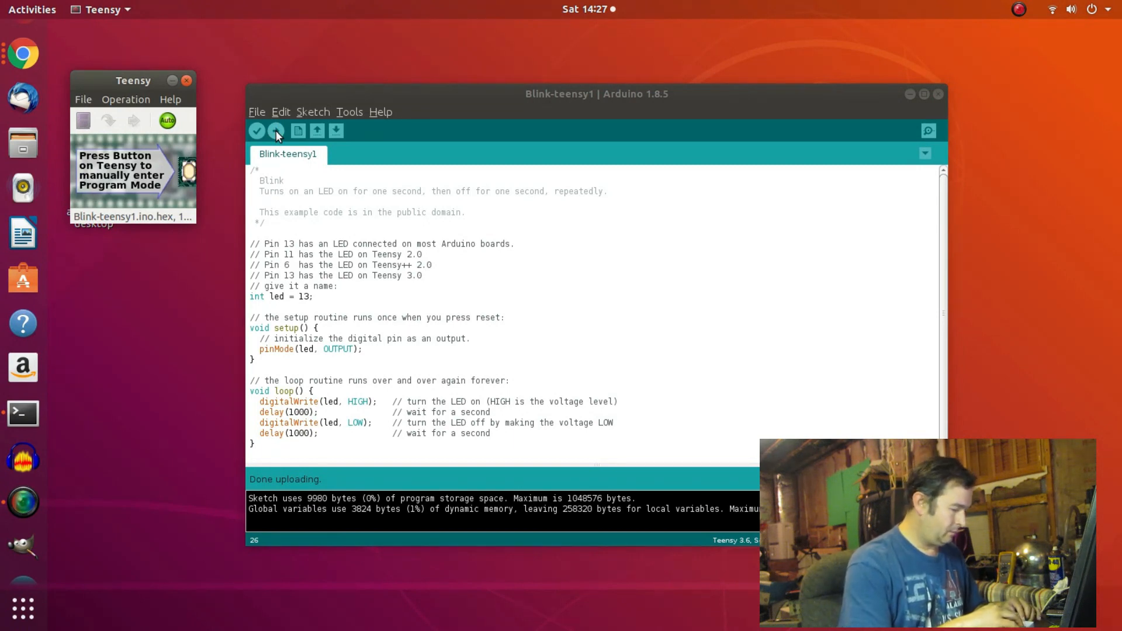
mouse_move(275, 131)
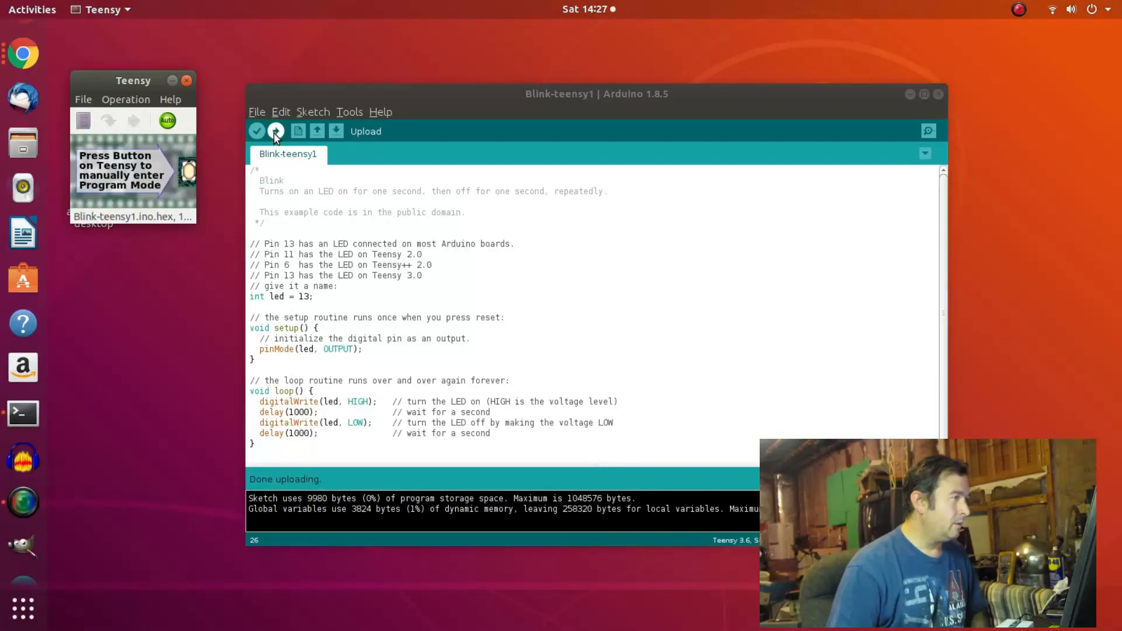
left_click(277, 131)
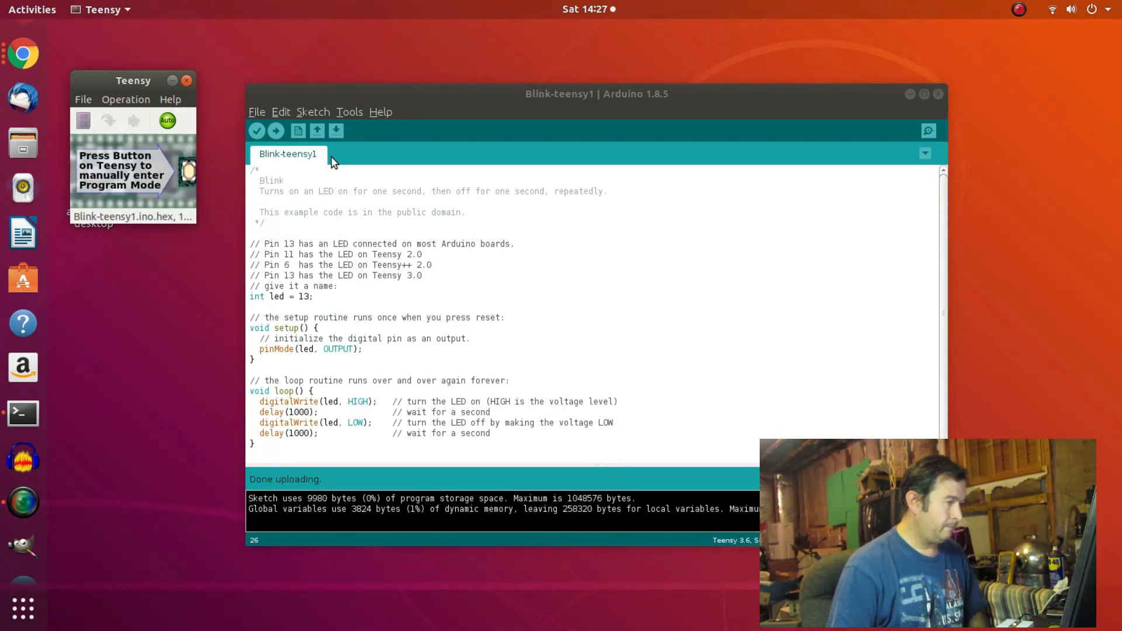
Change both Blink delays from 1000 to 100 ms and upload the sketch to the Teensy 3.6.
left_click(540, 308)
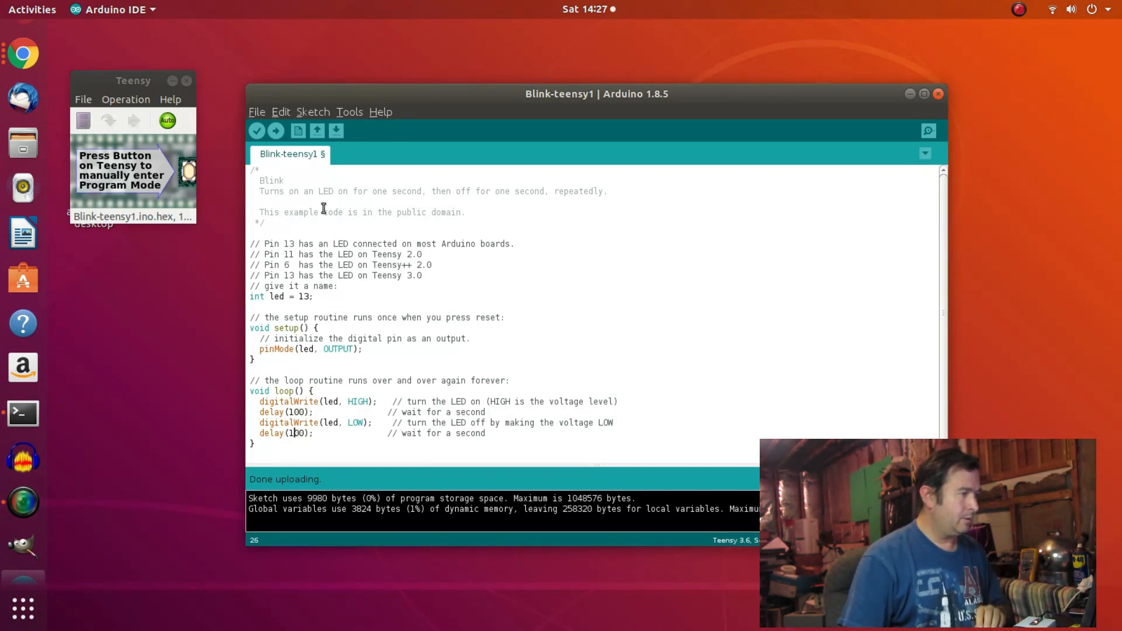
left_click(275, 130)
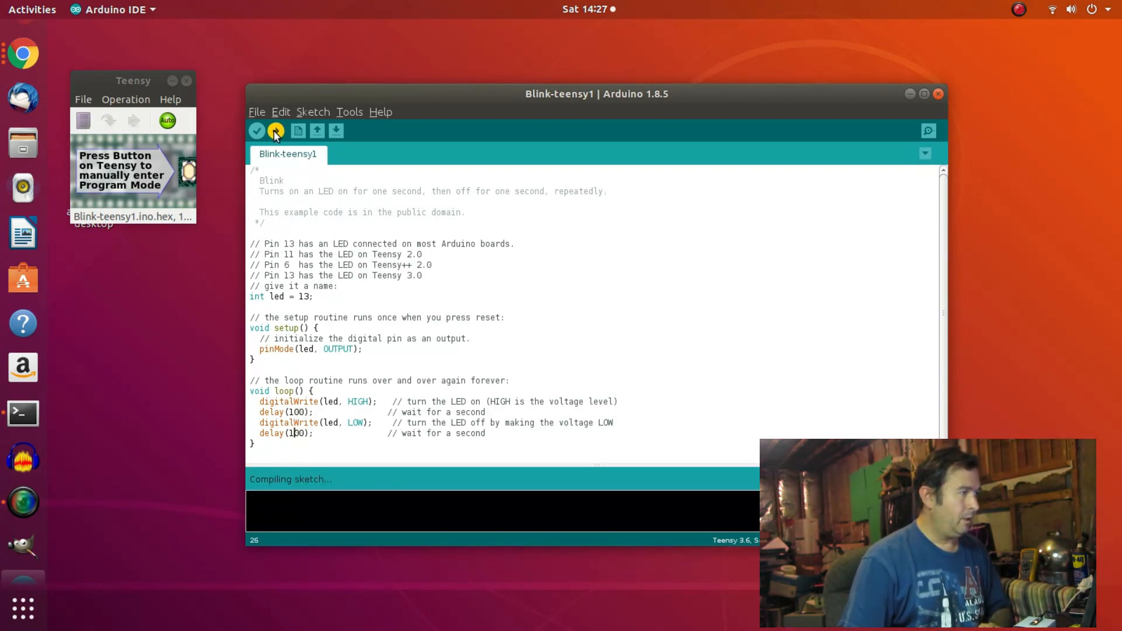
left_click(276, 131)
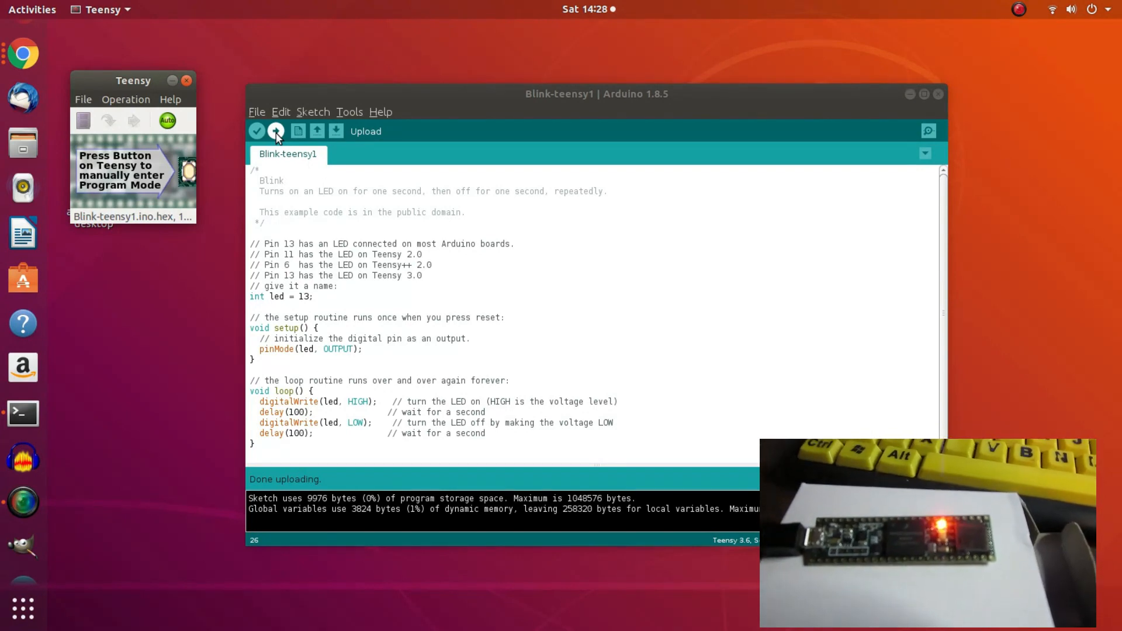
left_click(275, 131)
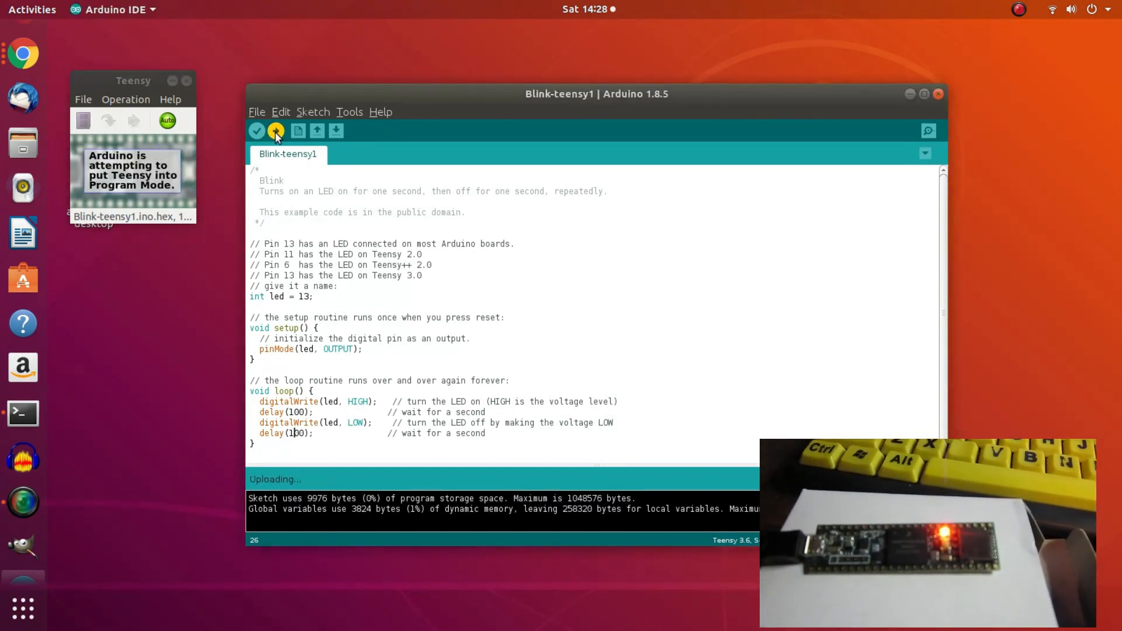